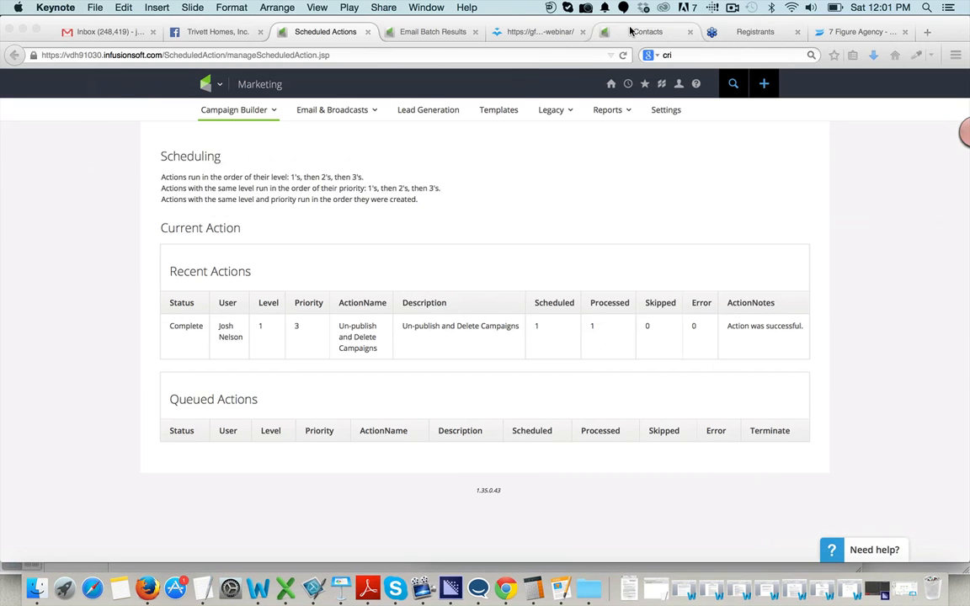
- Go to Marketing > Campaign Builder and request a new campaign
left_click(647, 32)
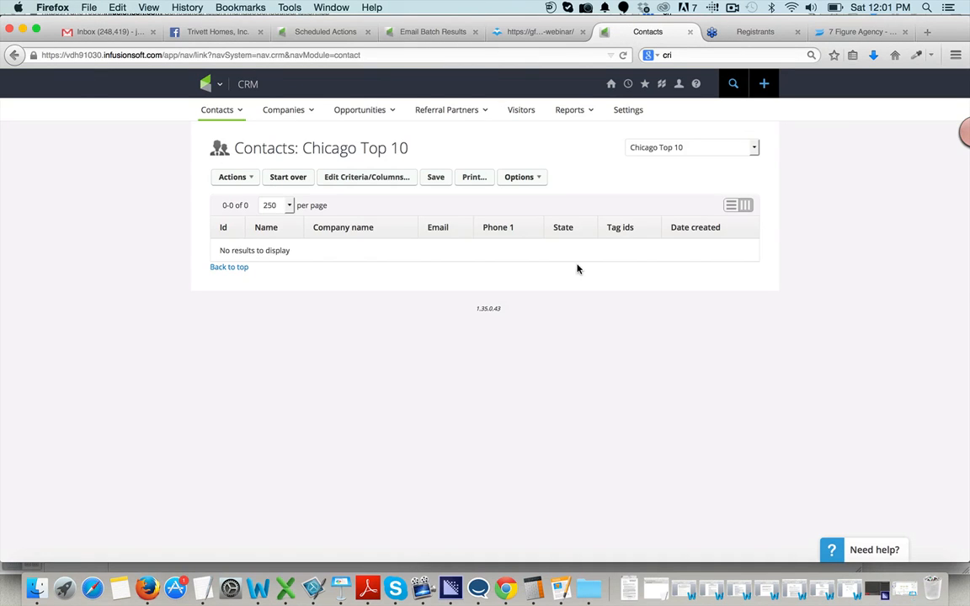
left_click(611, 83)
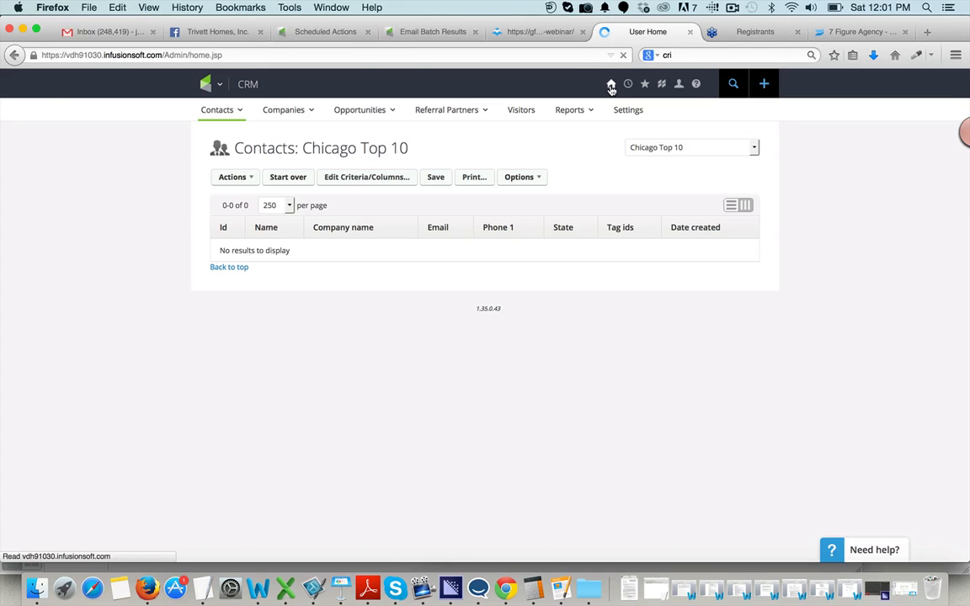
left_click(610, 83)
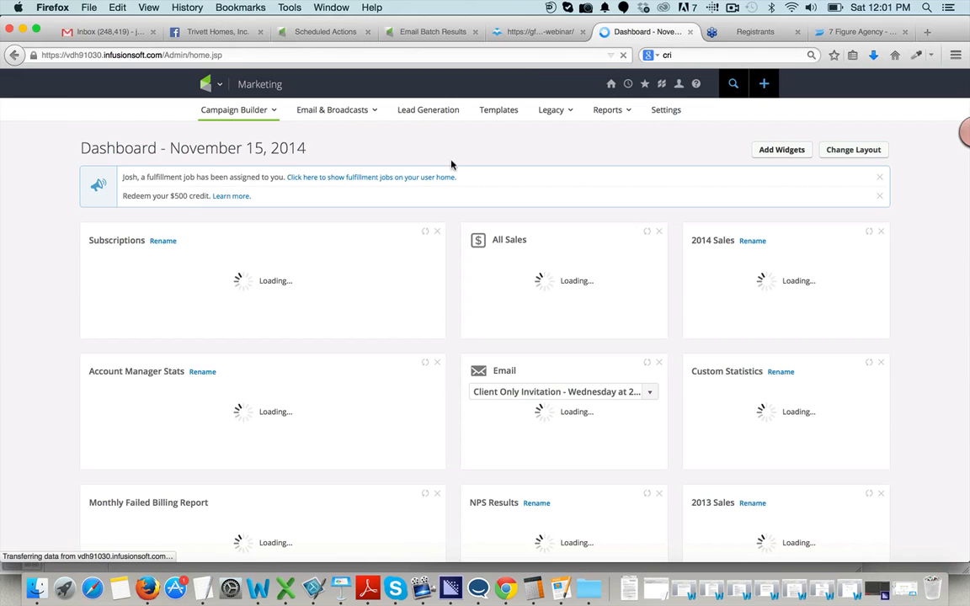
left_click(207, 84)
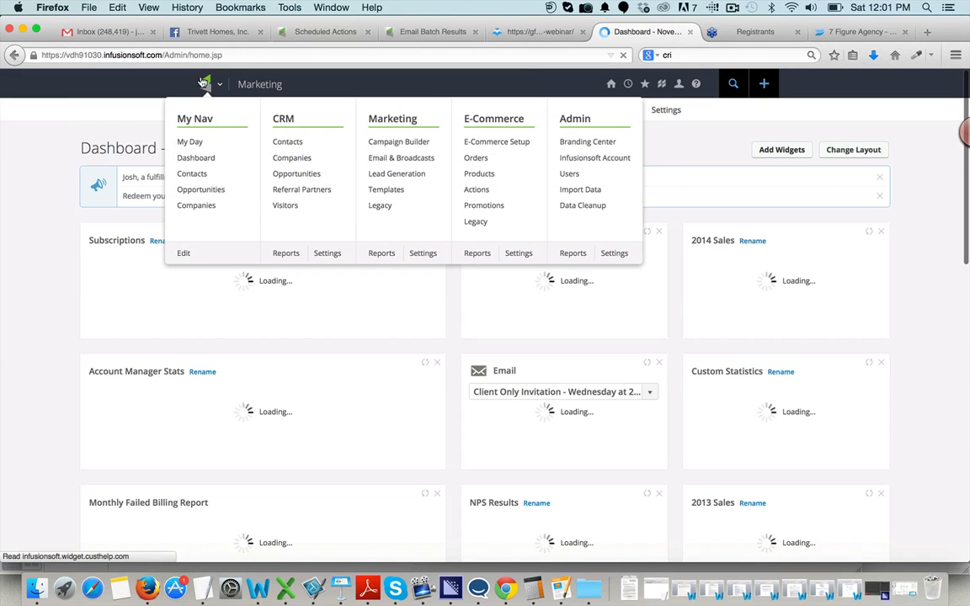
mouse_move(398, 142)
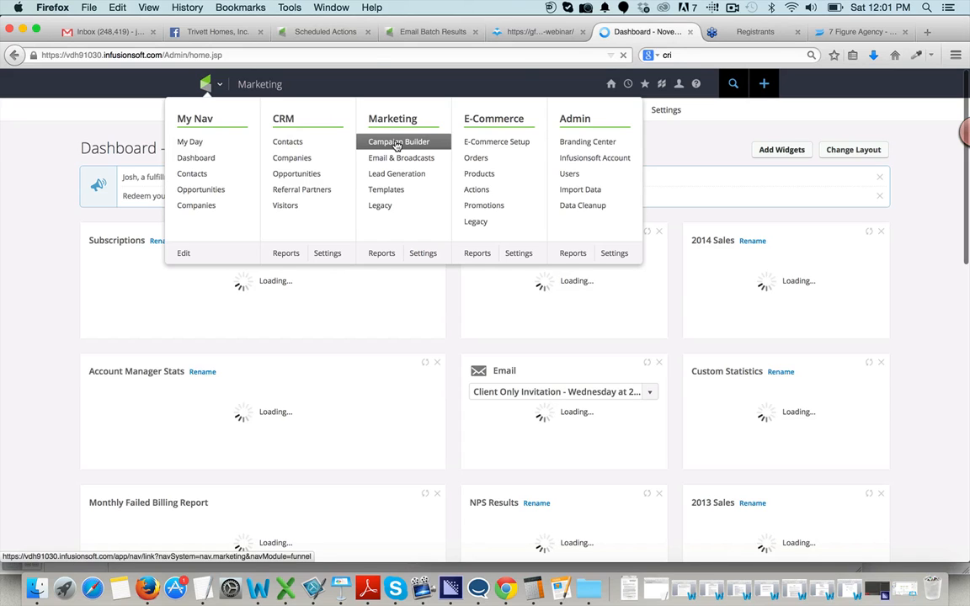
left_click(398, 141)
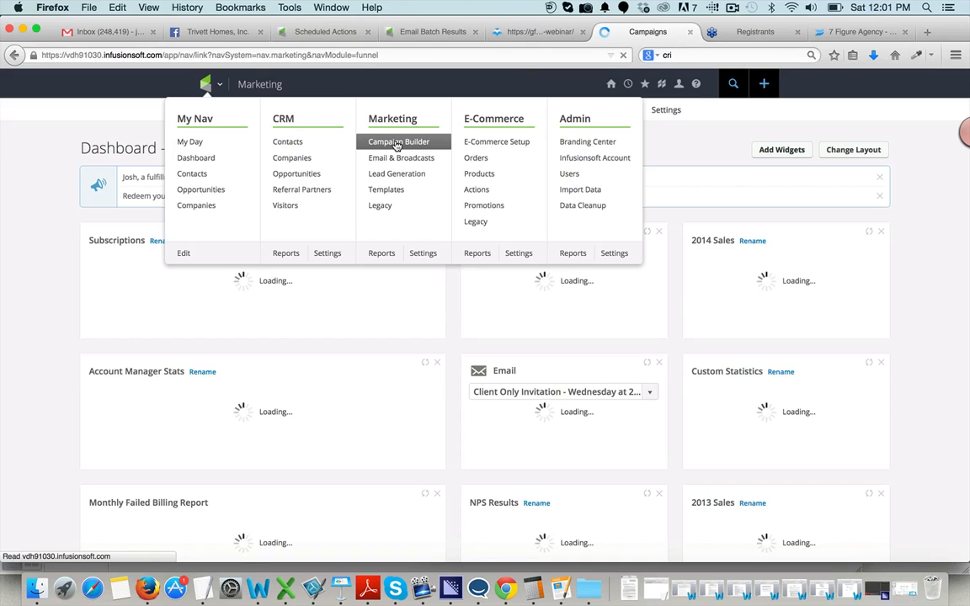
left_click(398, 141)
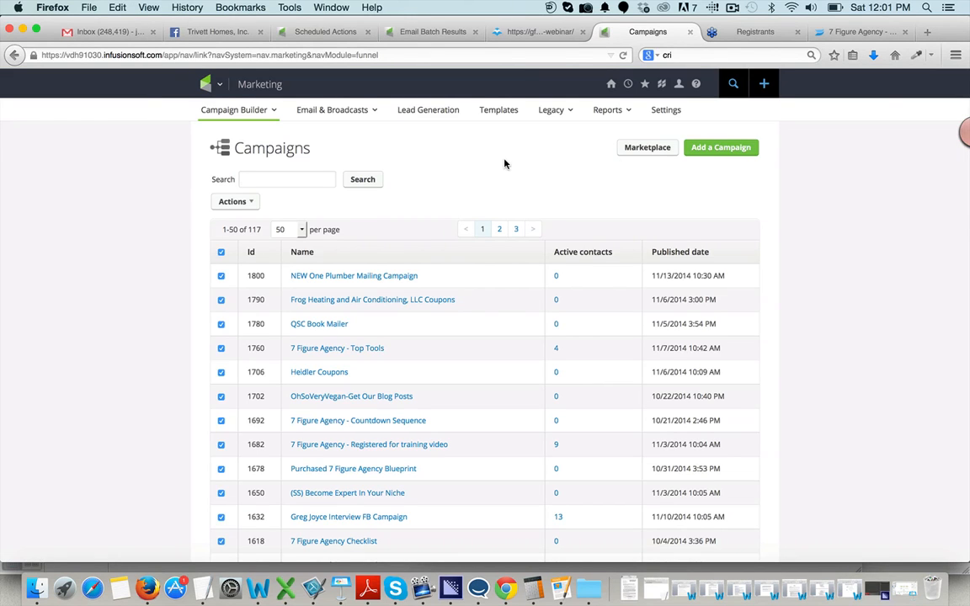
left_click(721, 148)
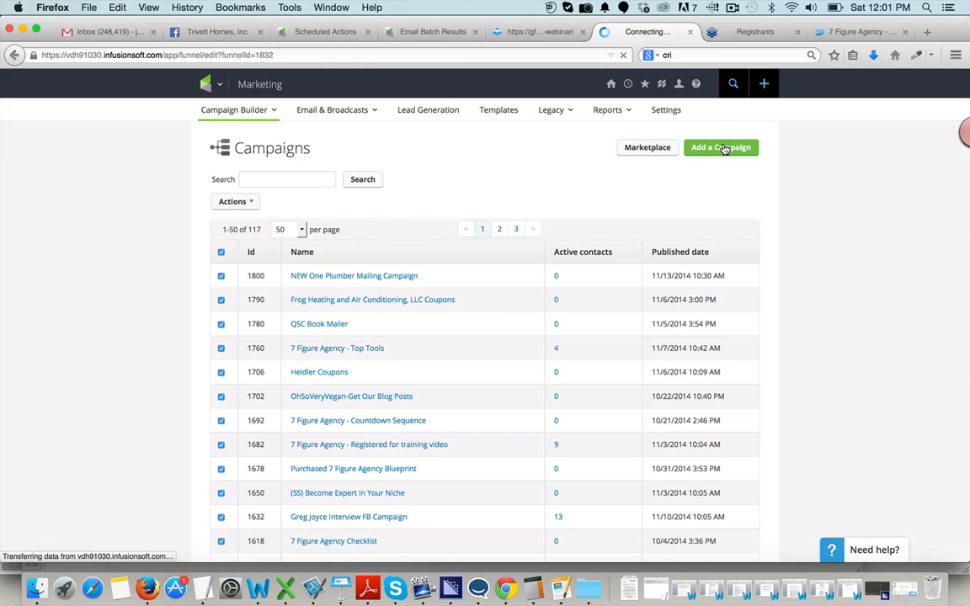
- Name the new campaign 'Niche Guide Campaign (SAMPLE)' and save it
left_click(721, 146)
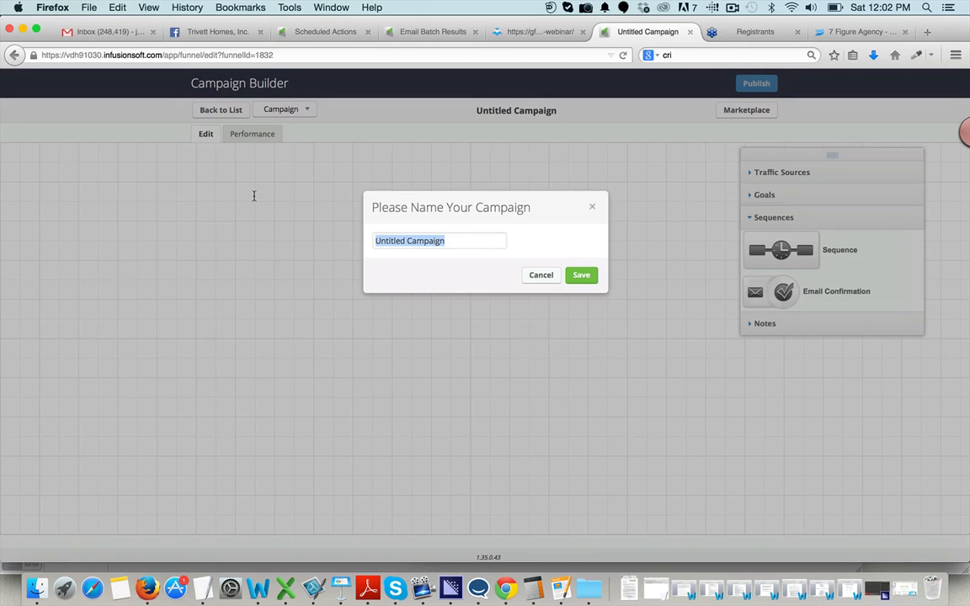
type("Niche Guide")
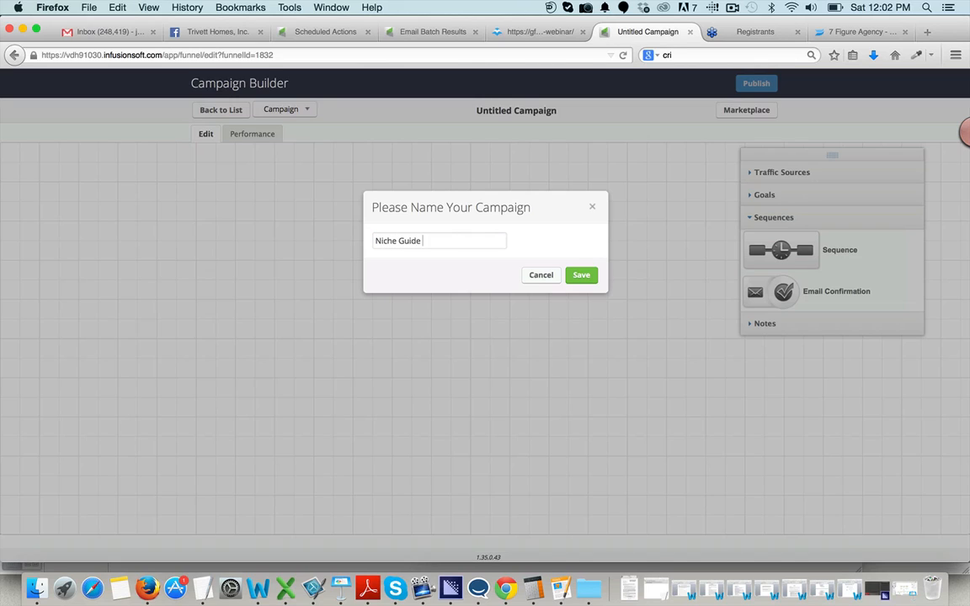
type("Ca")
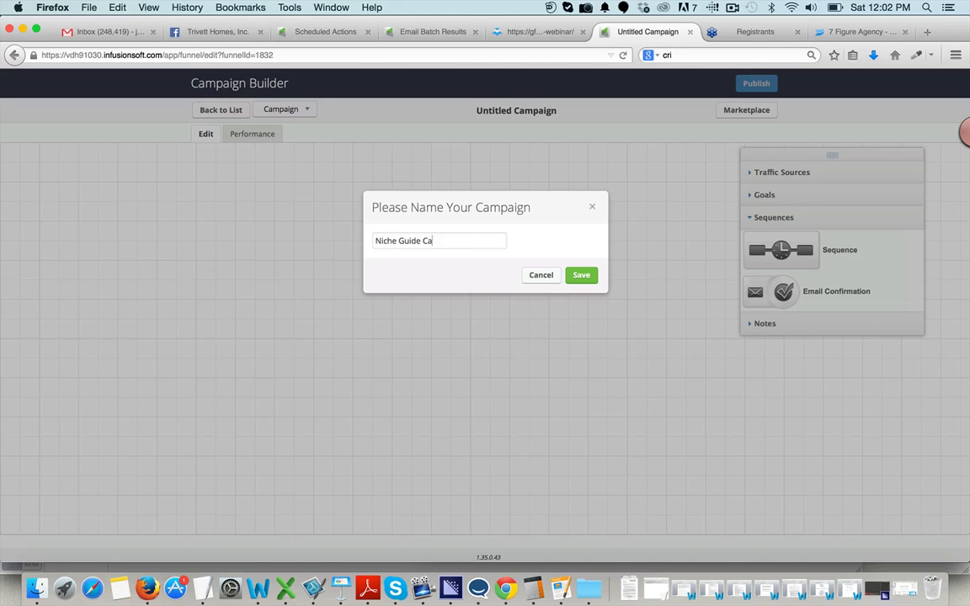
type("mpaign")
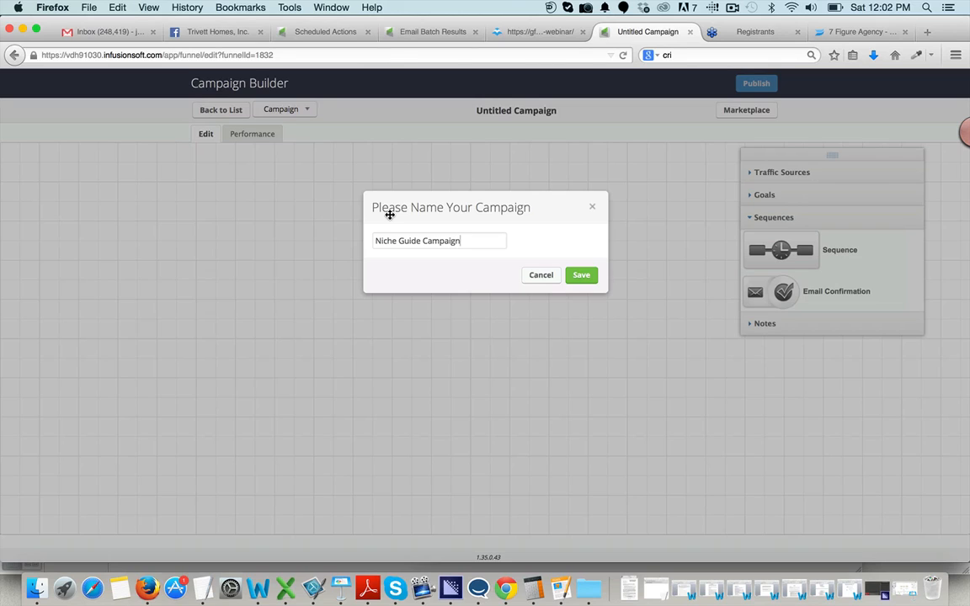
type("(SAMPLE")
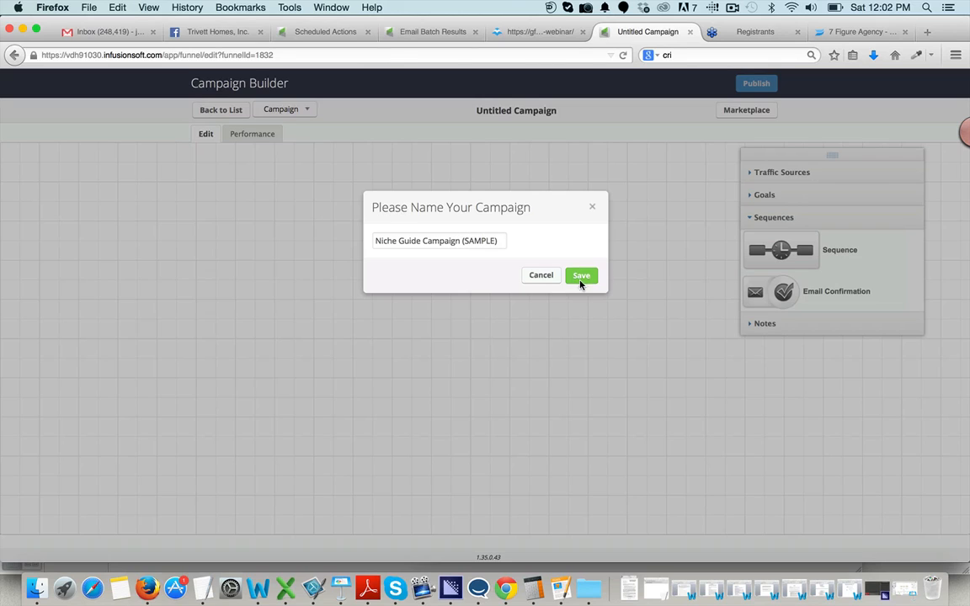
left_click(581, 275)
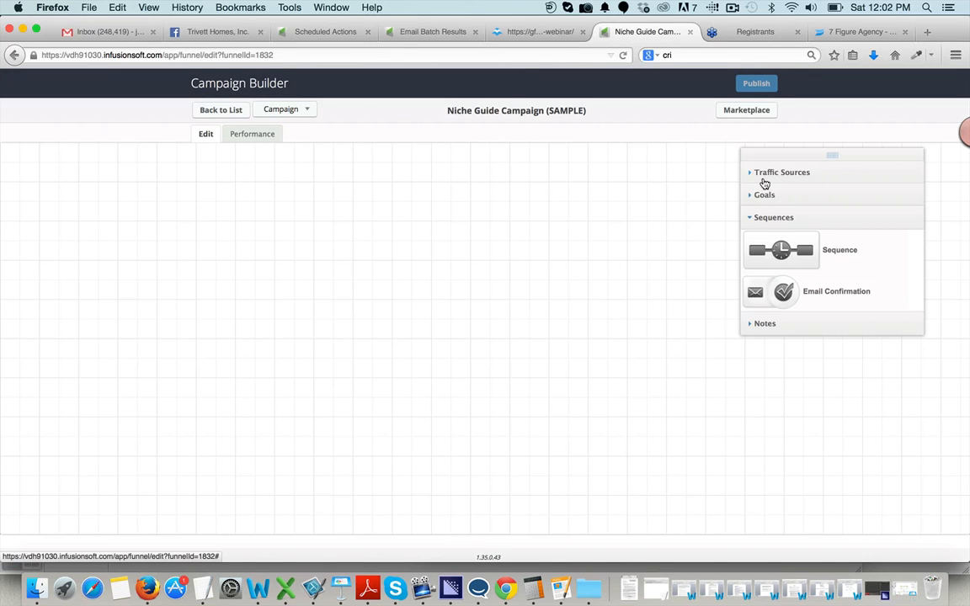
- Stack Facebook, YouTube and Organic traffic sources down the left of the canvas
left_click(781, 171)
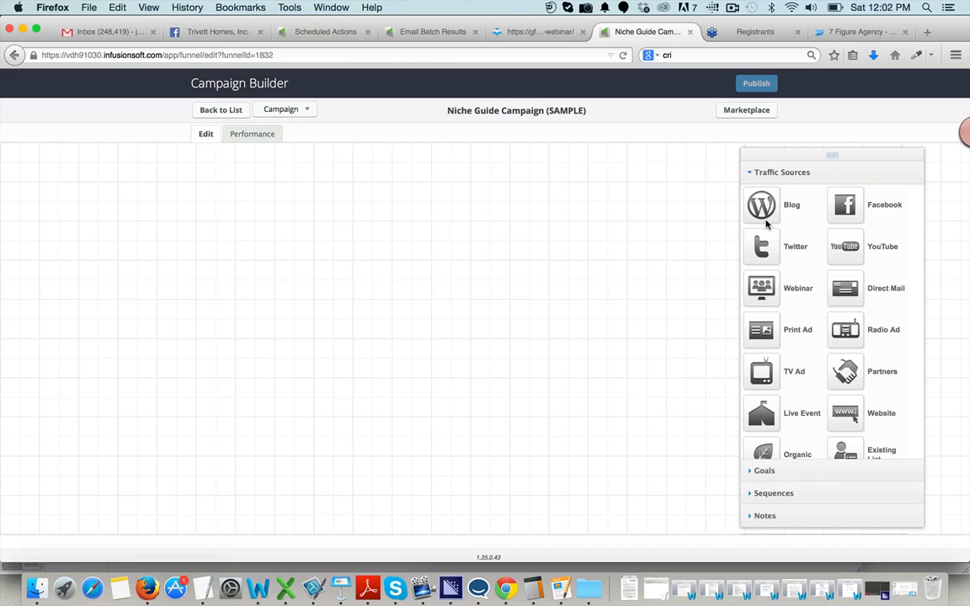
left_click_drag(844, 205, 82, 222)
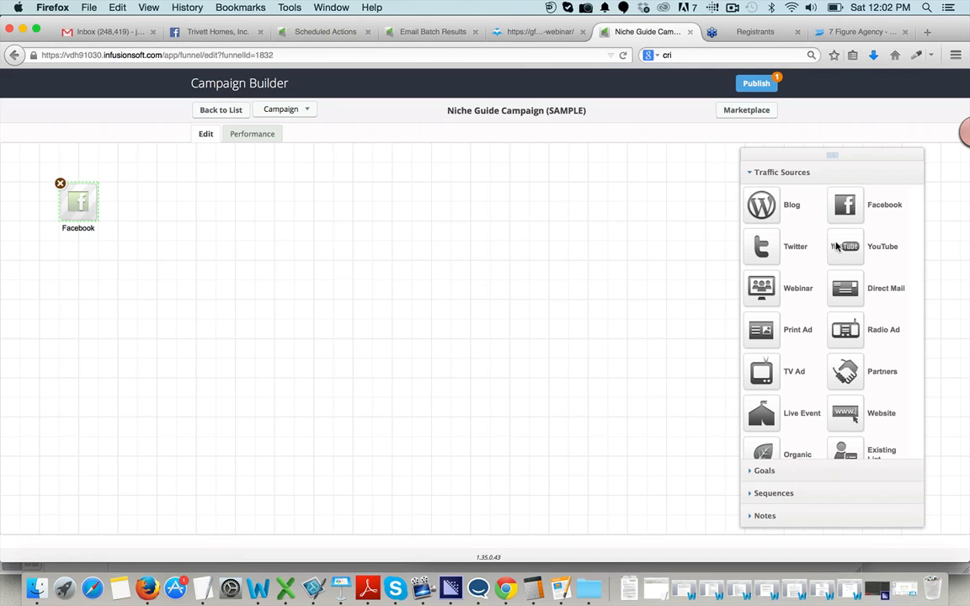
left_click_drag(844, 246, 89, 283)
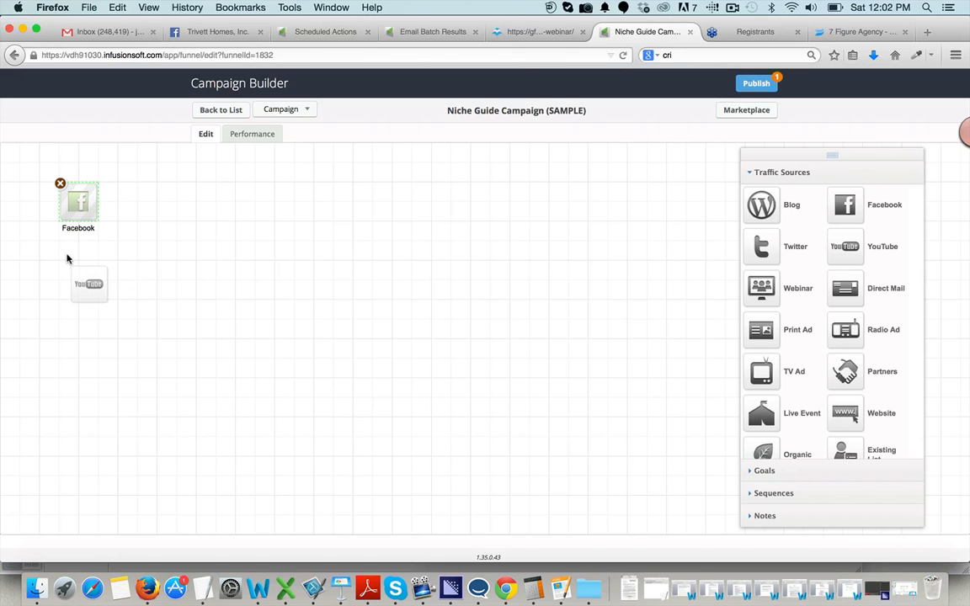
left_click_drag(88, 284, 78, 259)
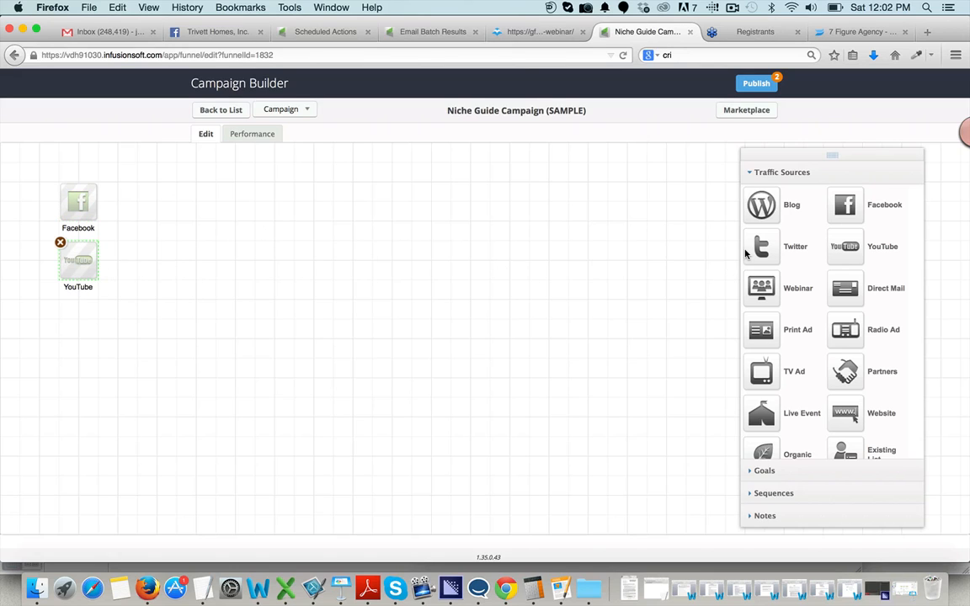
mouse_move(828, 315)
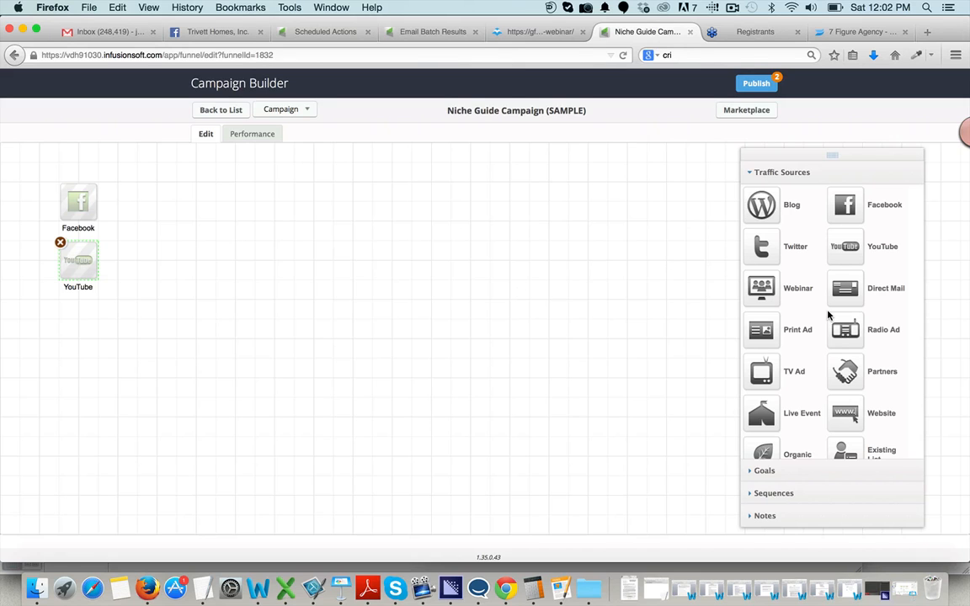
scroll("down", 3)
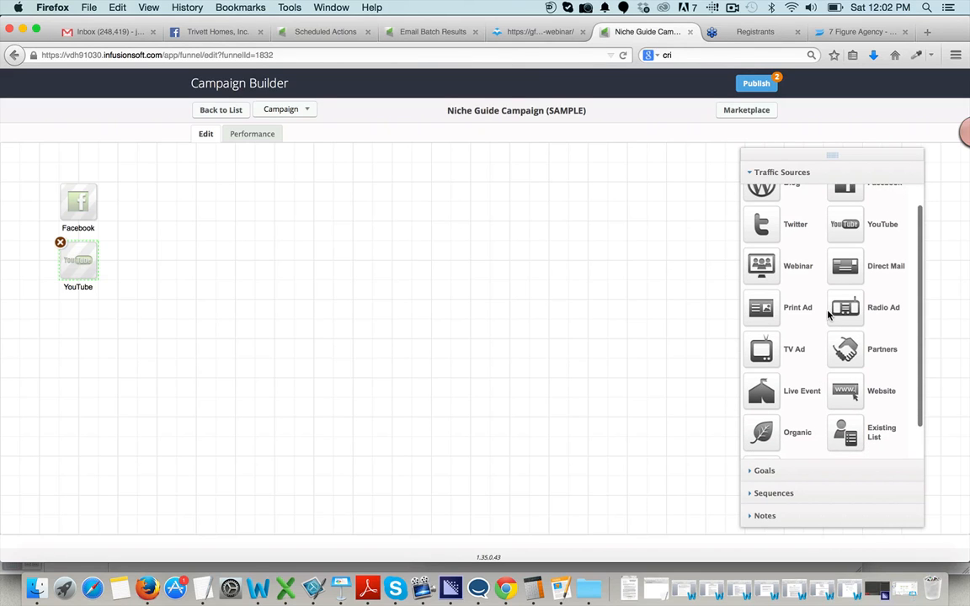
scroll("down", 3)
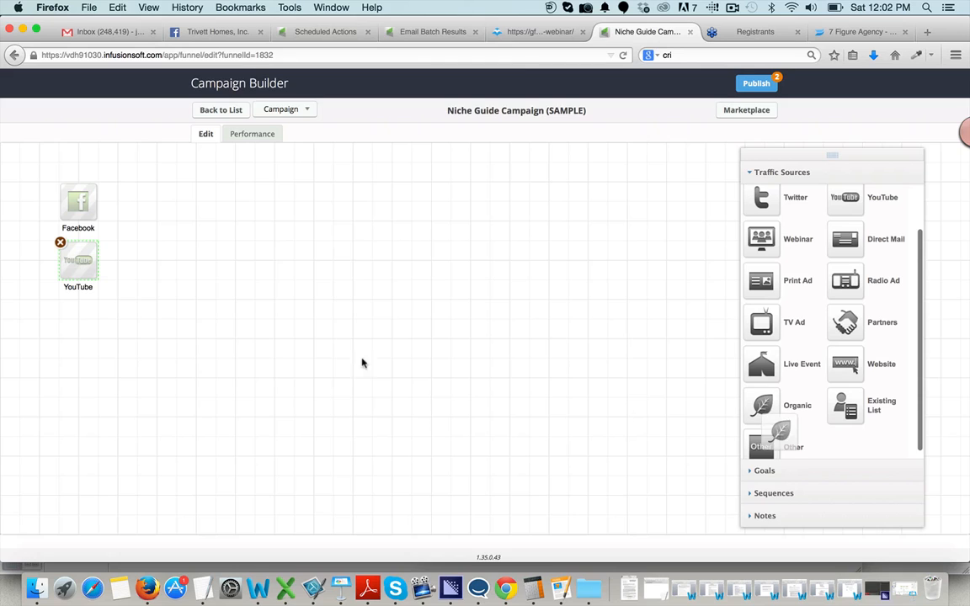
left_click_drag(760, 404, 77, 337)
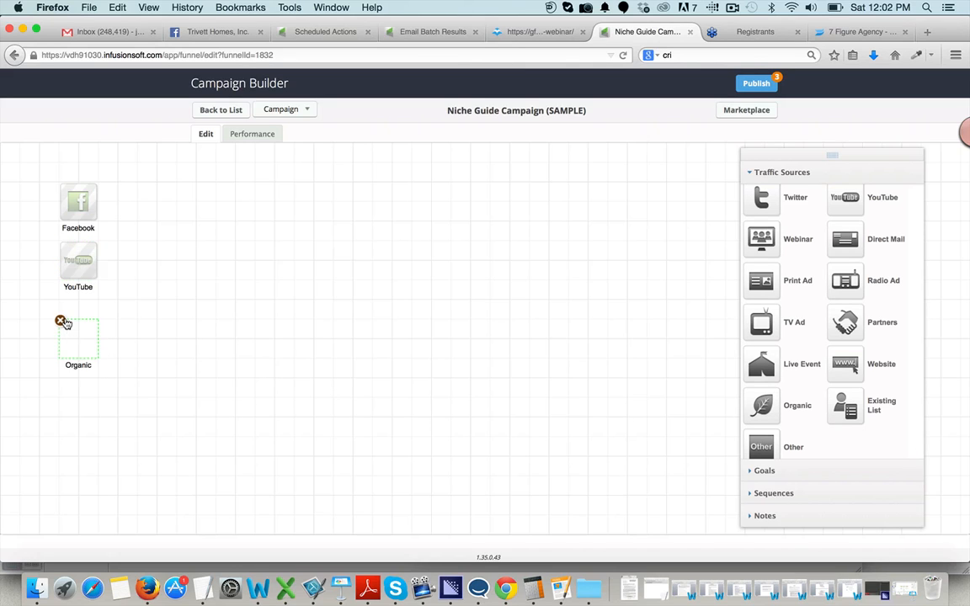
left_click(77, 337)
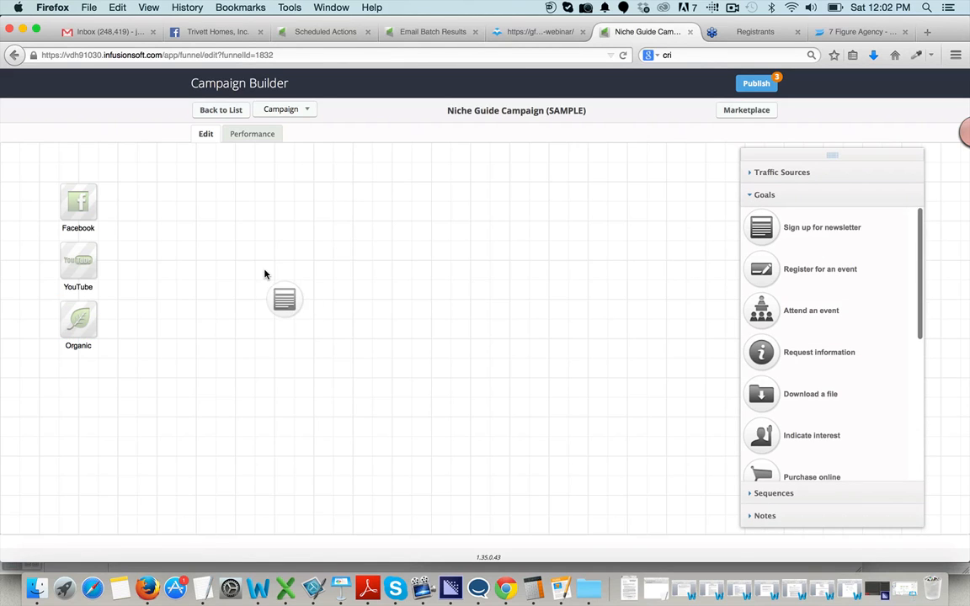
- Add a newsletter signup goal named Web Form for Guide, linked from all three sources
left_click_drag(761, 227, 176, 242)
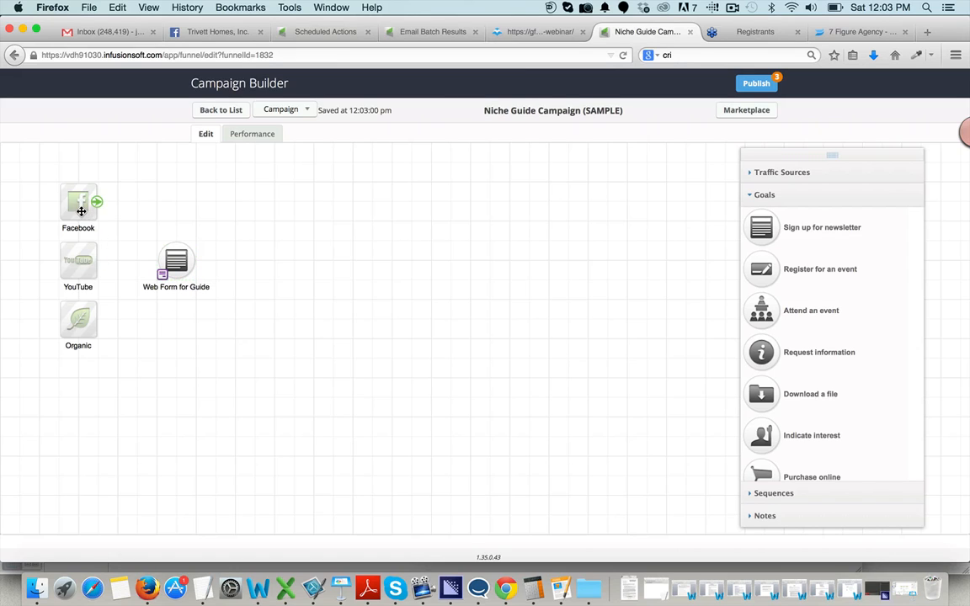
left_click_drag(97, 202, 176, 261)
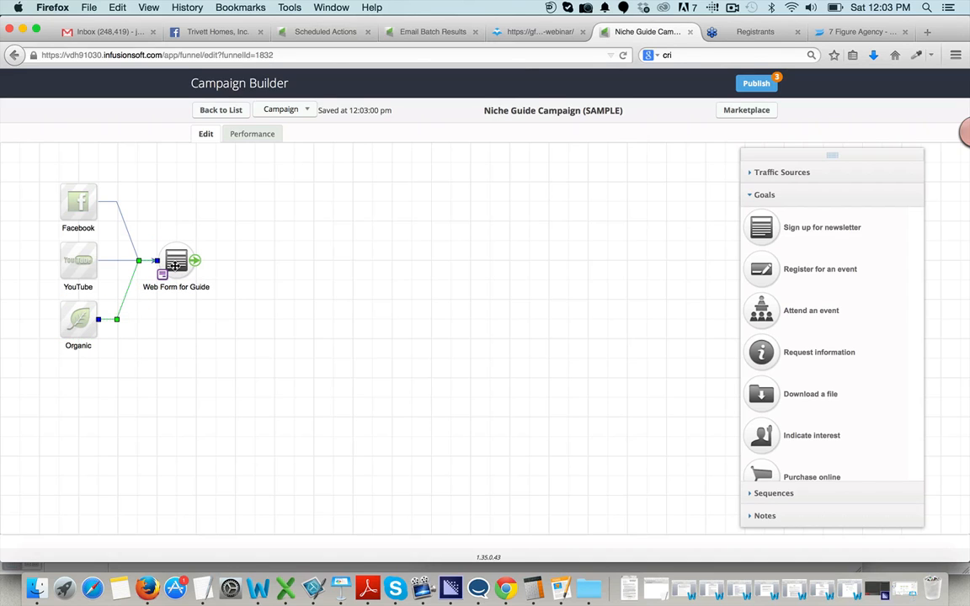
left_click(175, 261)
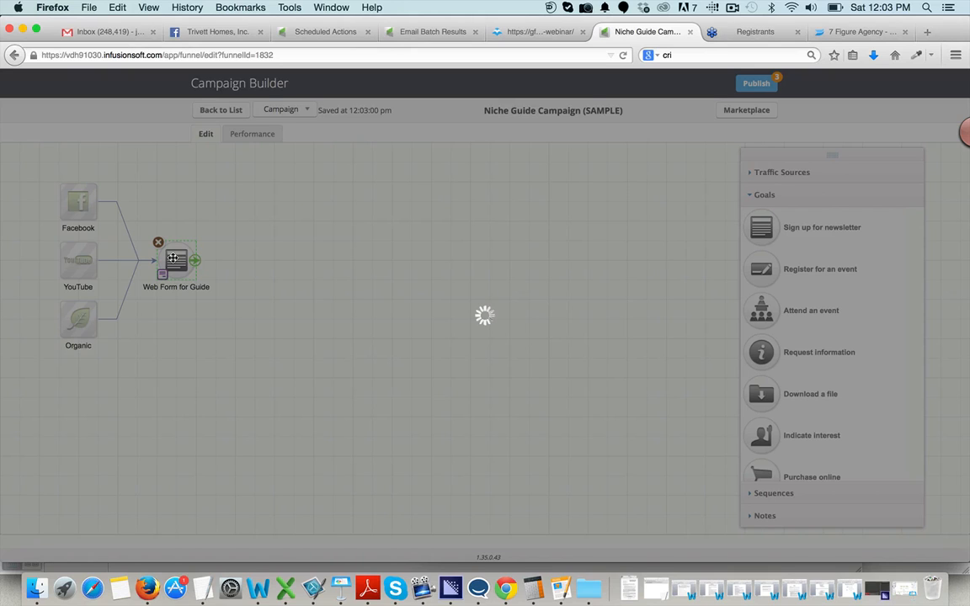
- Add required First Name and Last Name fields to the guide web form
double_click(176, 260)
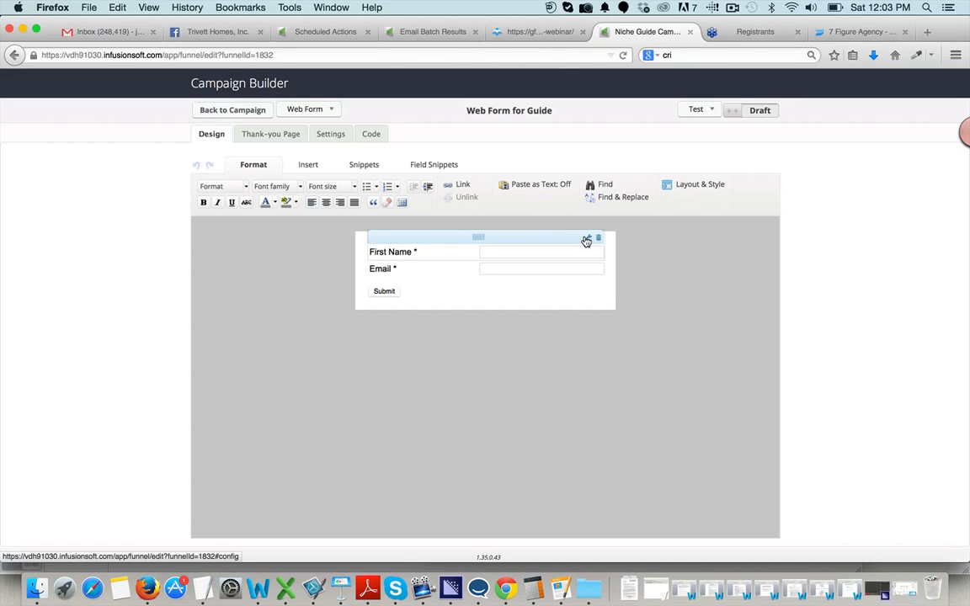
left_click(587, 240)
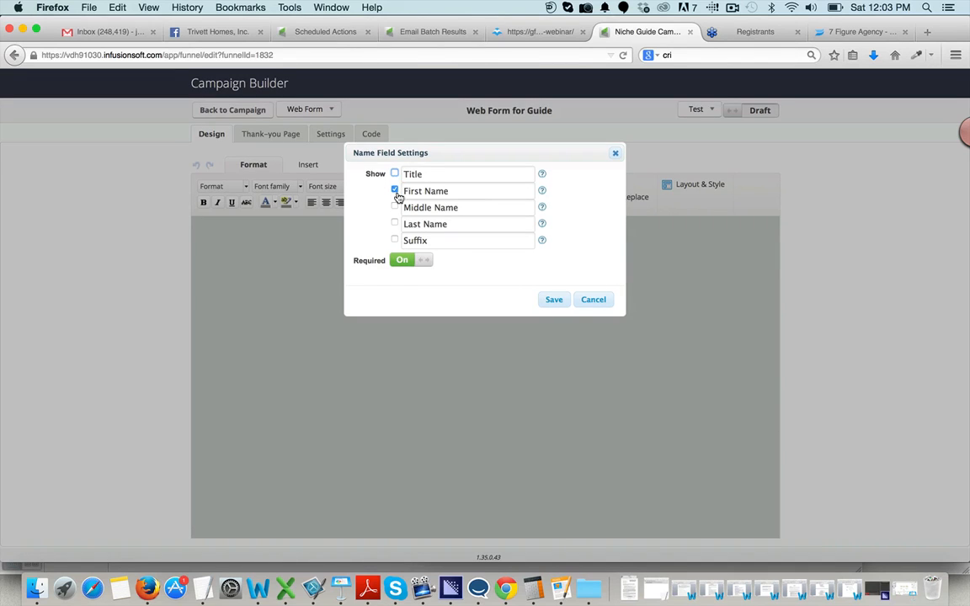
left_click(394, 189)
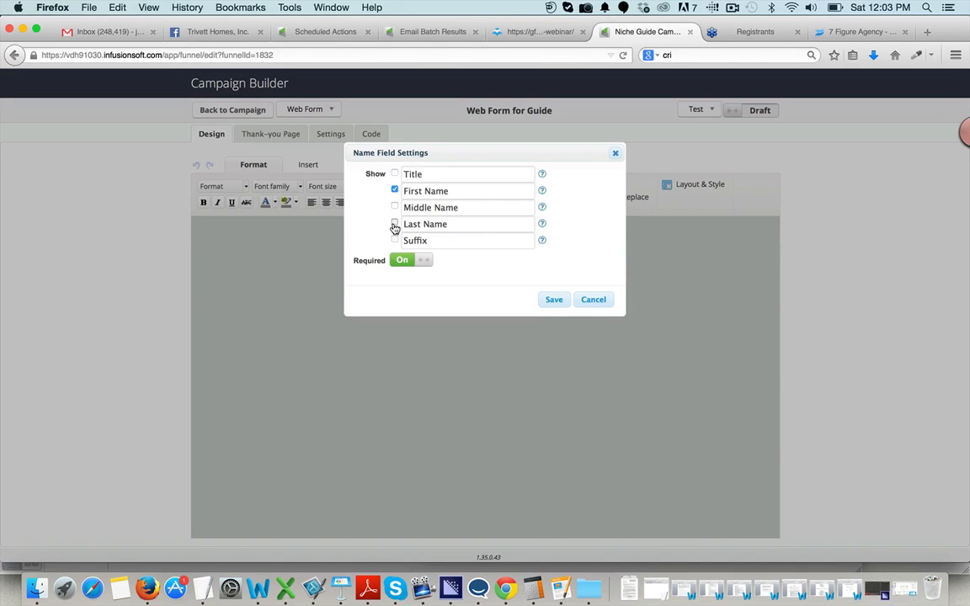
left_click(394, 224)
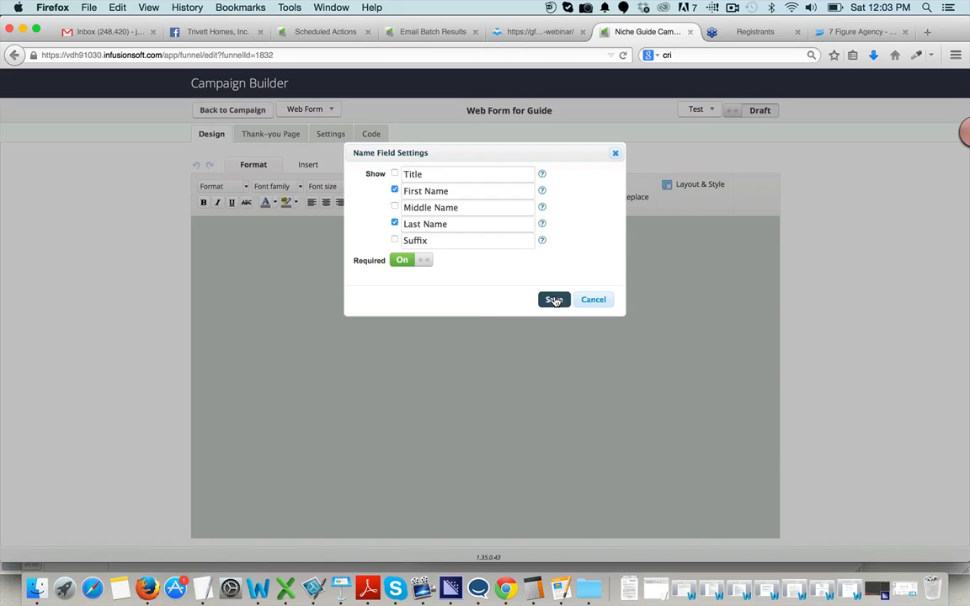
left_click(554, 299)
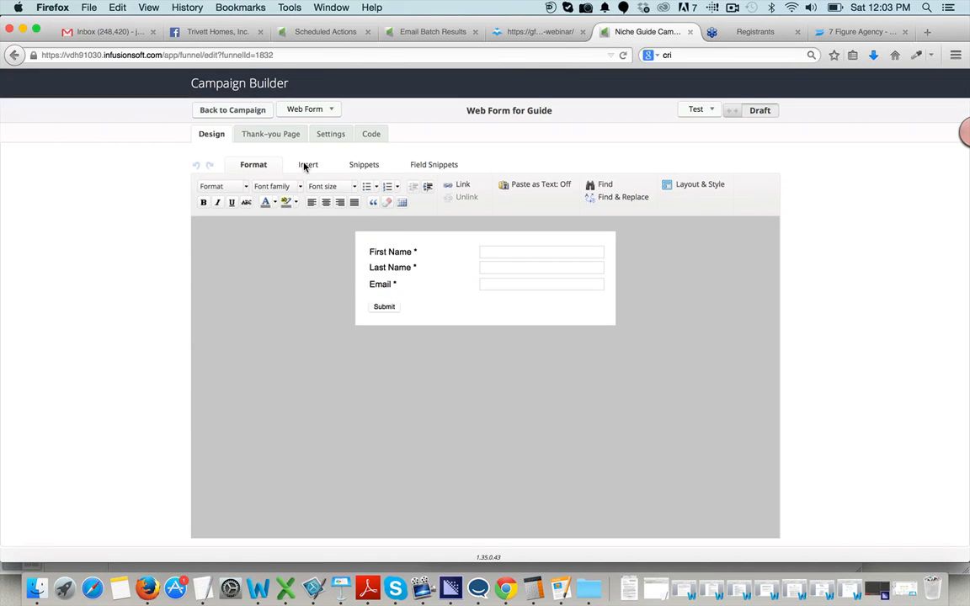
- Insert a Phone field snippet below Email, left optional
left_click(306, 164)
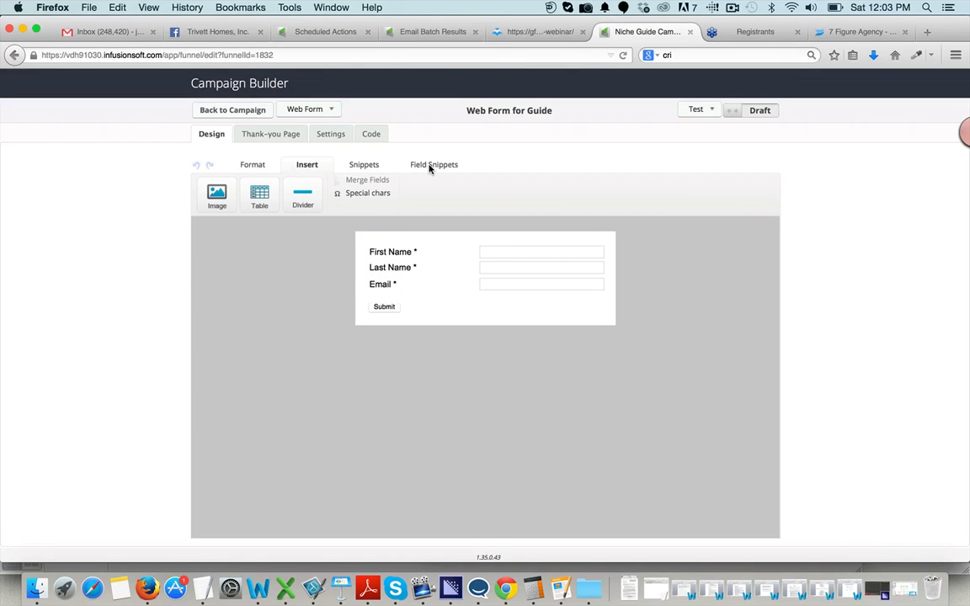
left_click(434, 164)
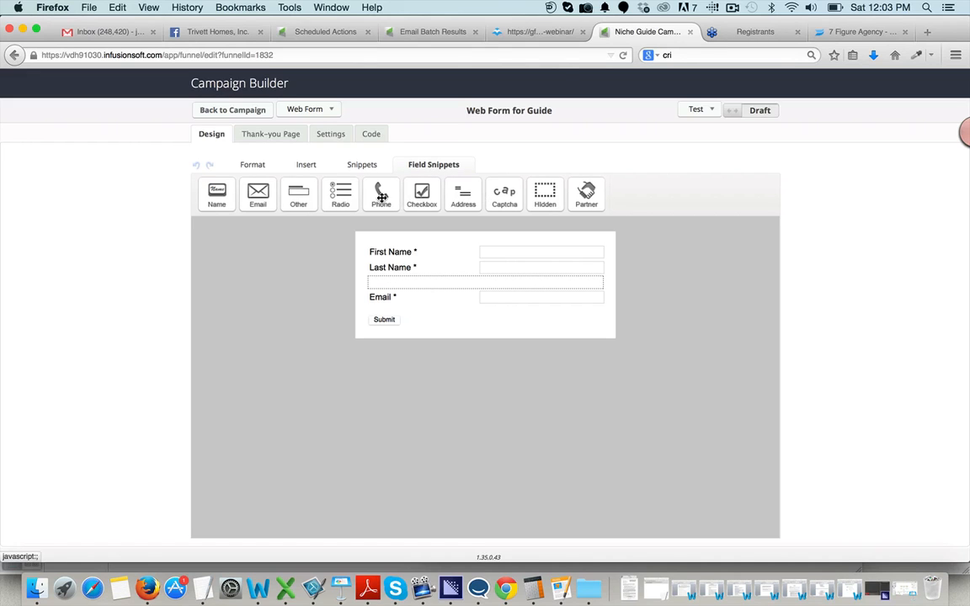
left_click_drag(380, 194, 401, 296)
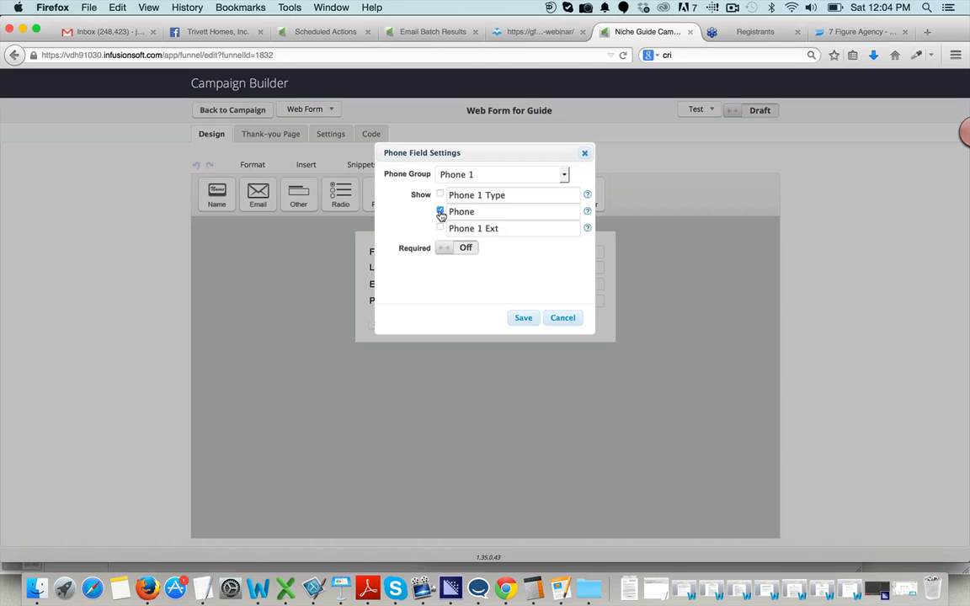
left_click(439, 210)
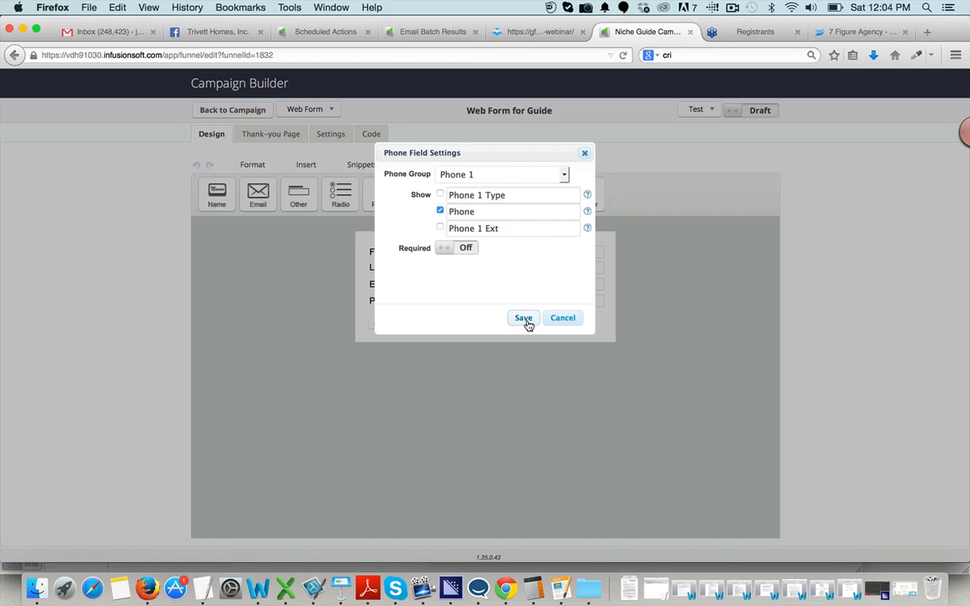
left_click(522, 317)
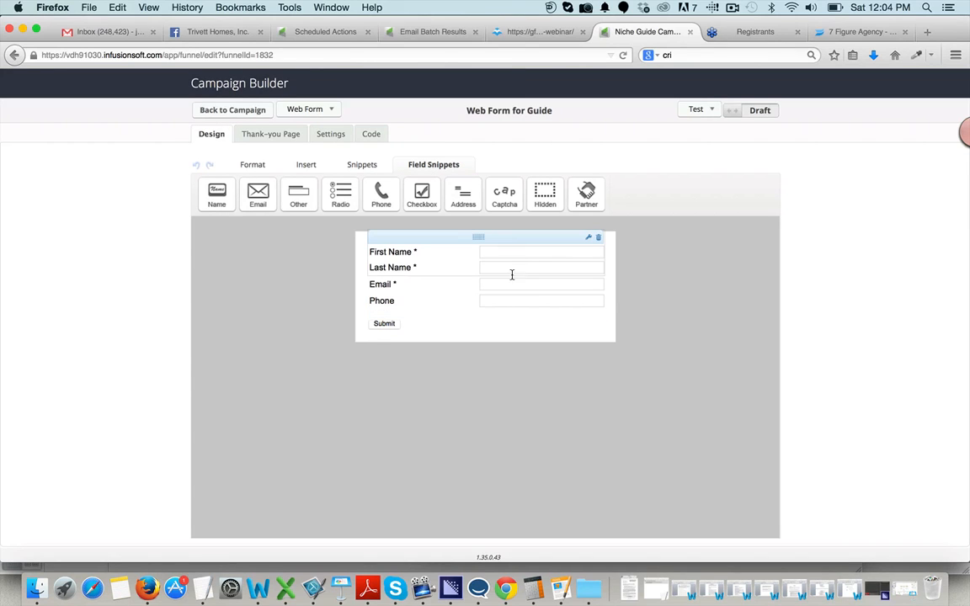
left_click(599, 268)
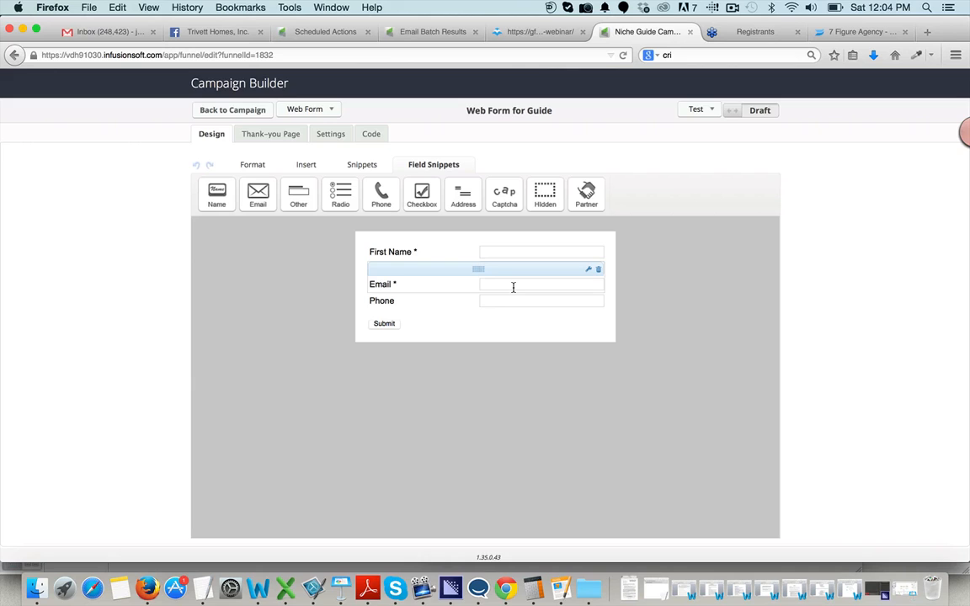
mouse_move(436, 310)
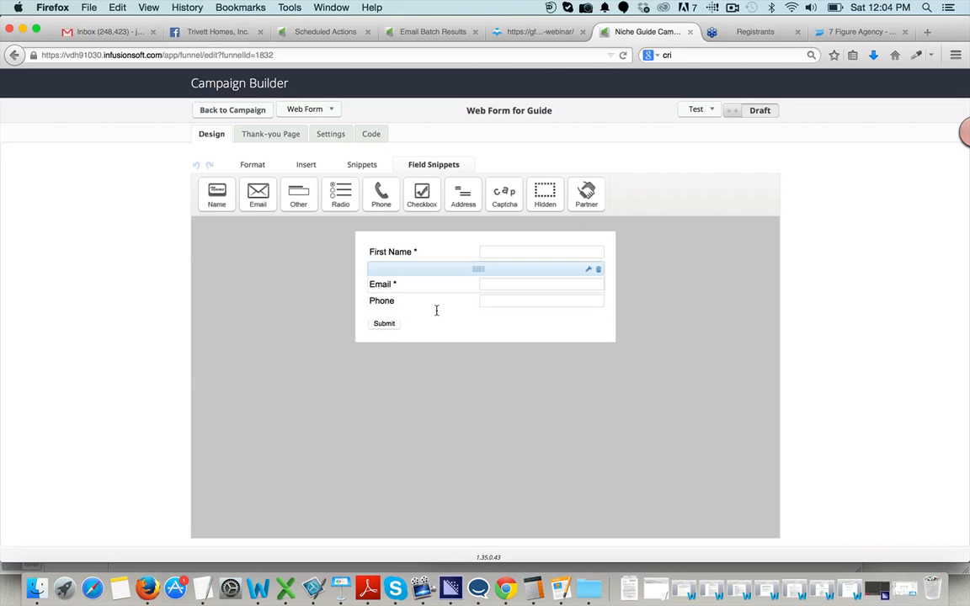
mouse_move(446, 280)
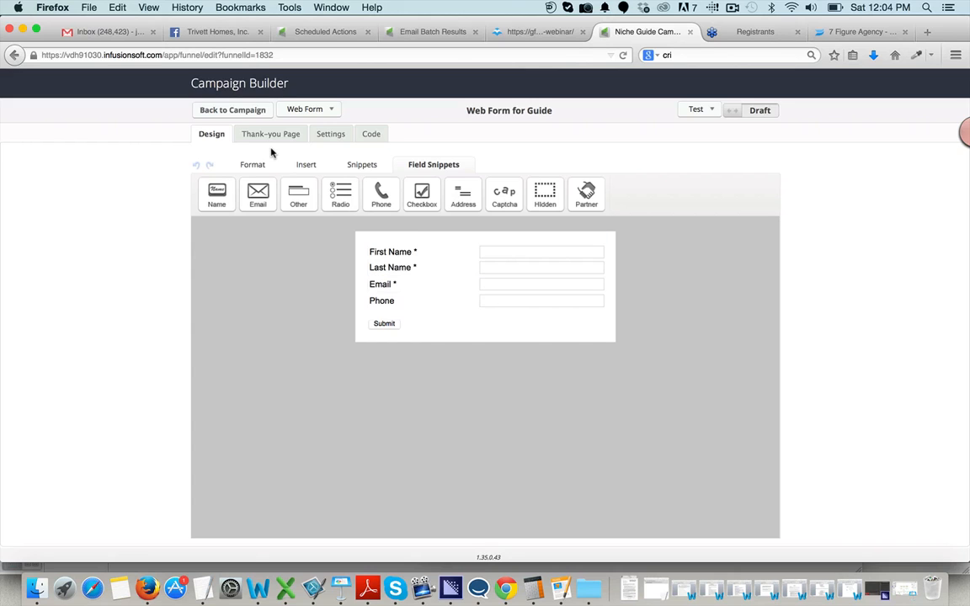
- Open the guide web form's Thank-you Page settings
left_click(270, 134)
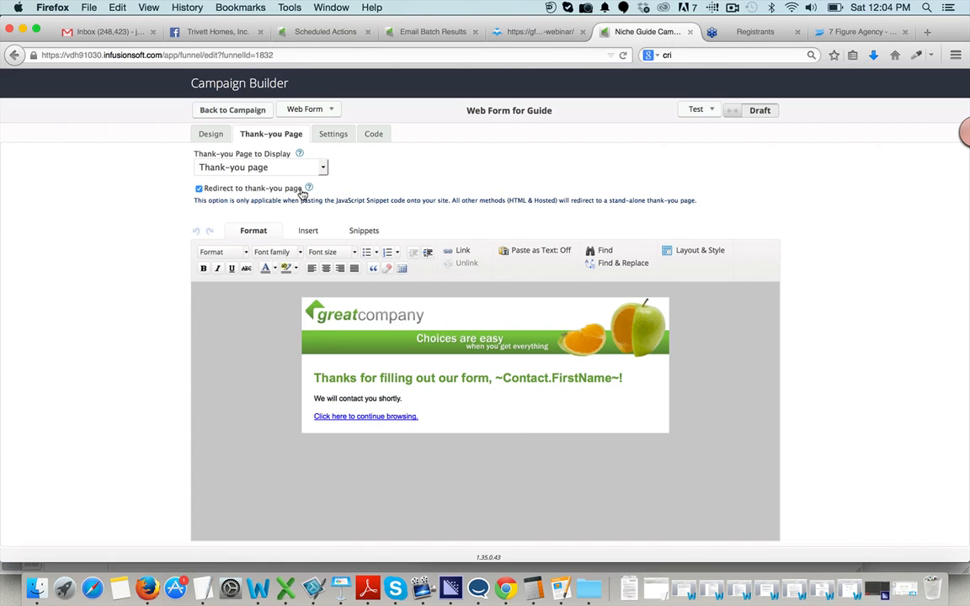
mouse_move(280, 177)
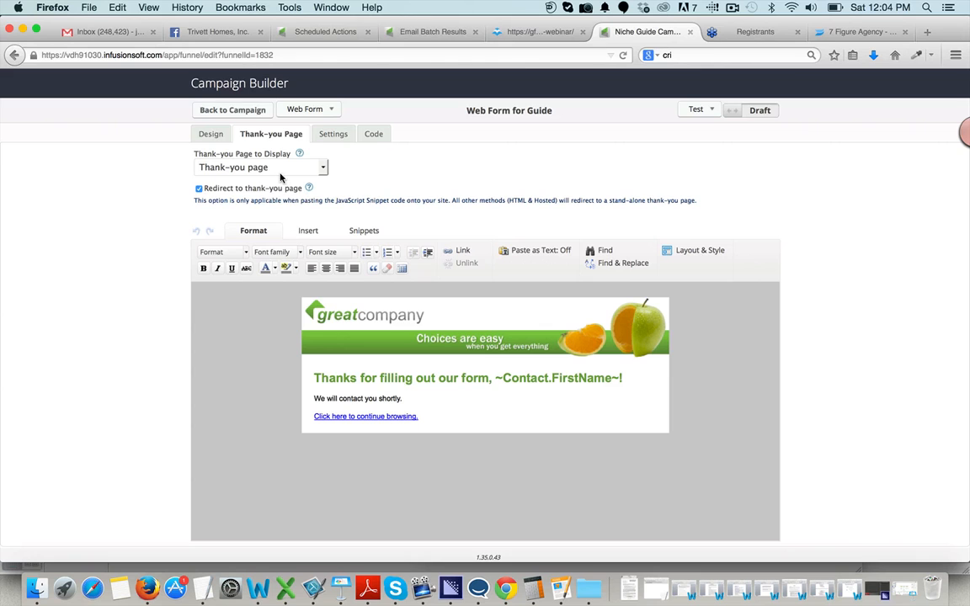
mouse_move(444, 77)
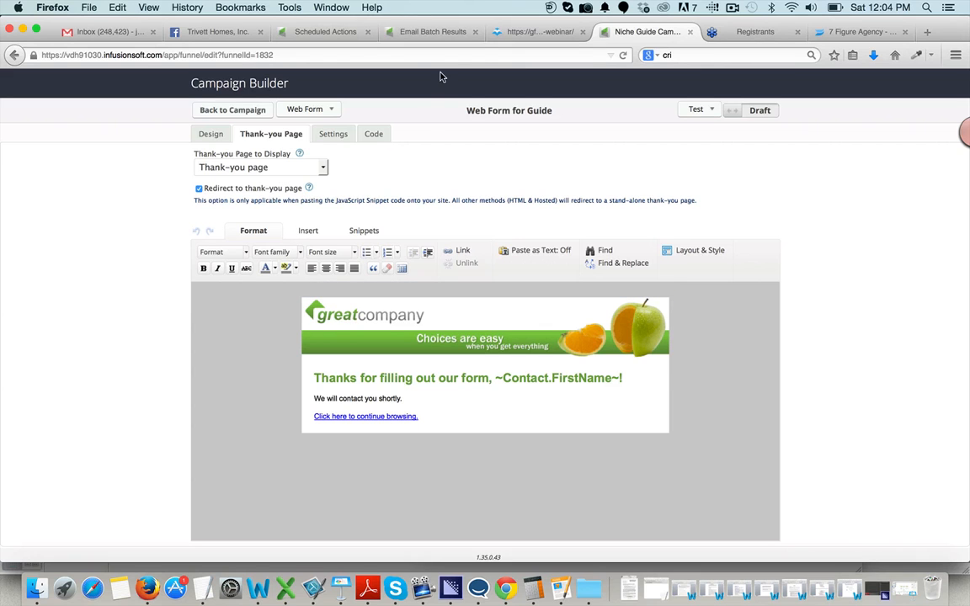
- Load the hvacseo.net thank-you page in another tab and select its URL
left_click(859, 32)
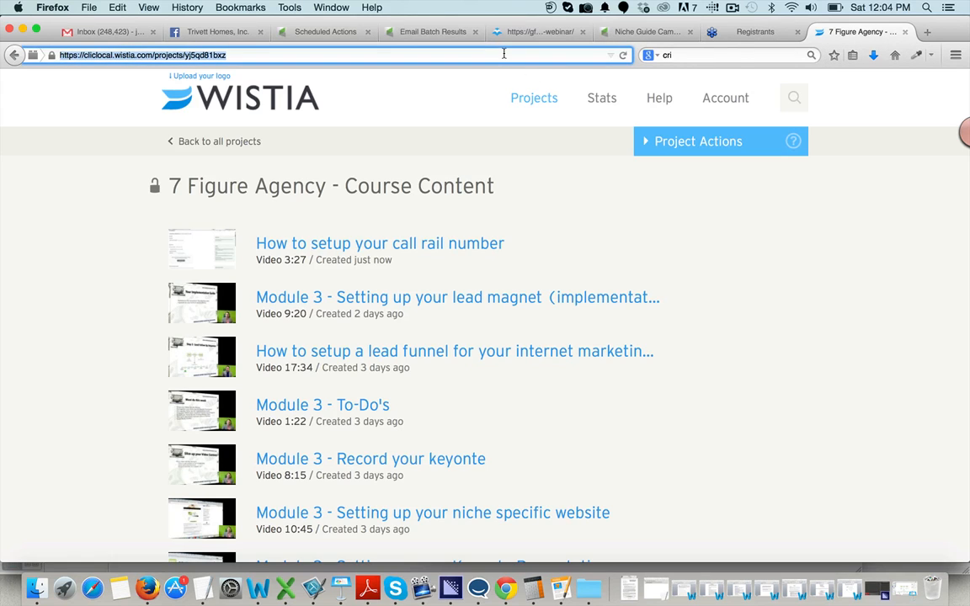
type("hvacseo.net/thank-you")
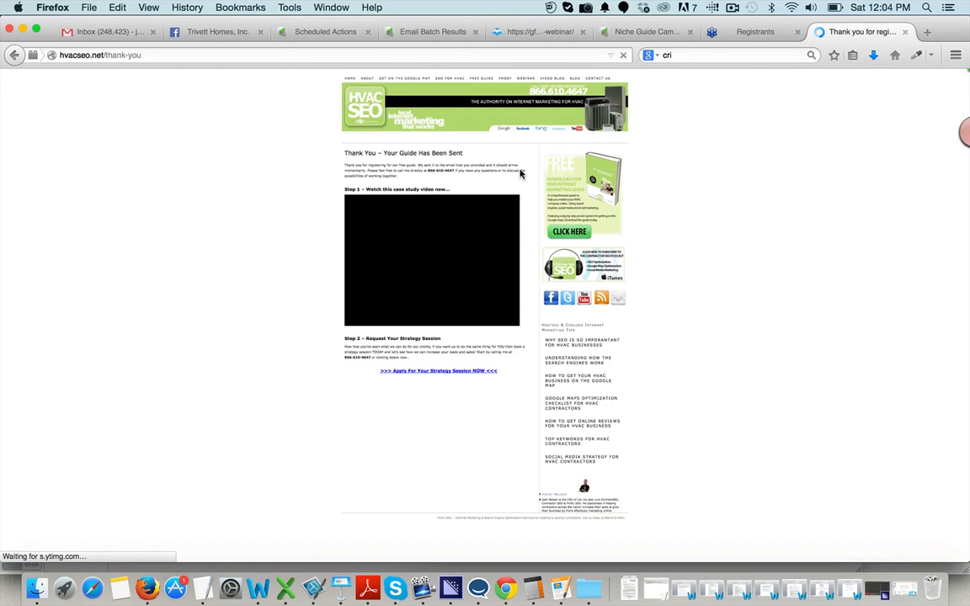
left_click(431, 259)
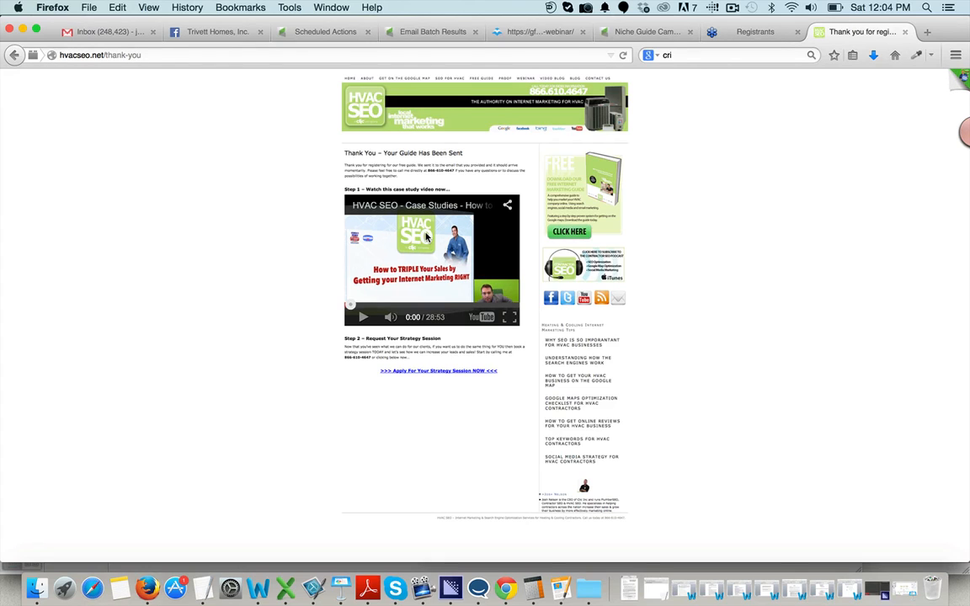
mouse_move(343, 169)
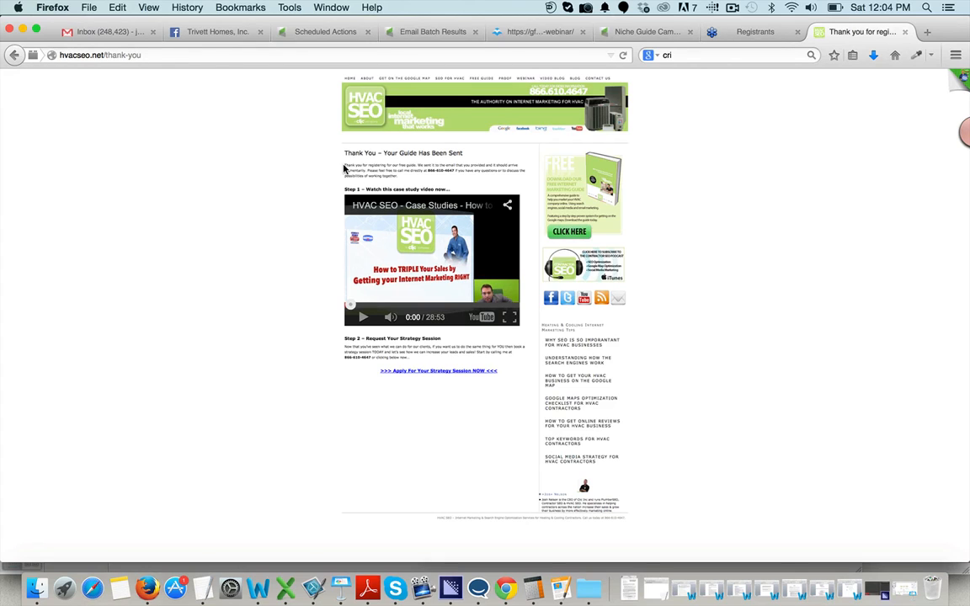
mouse_move(457, 168)
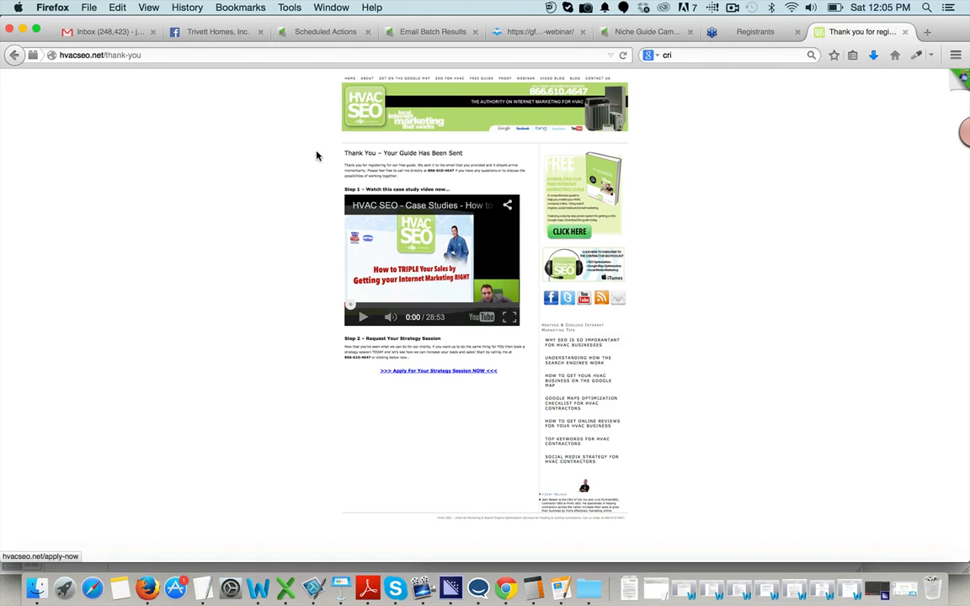
left_click(215, 55)
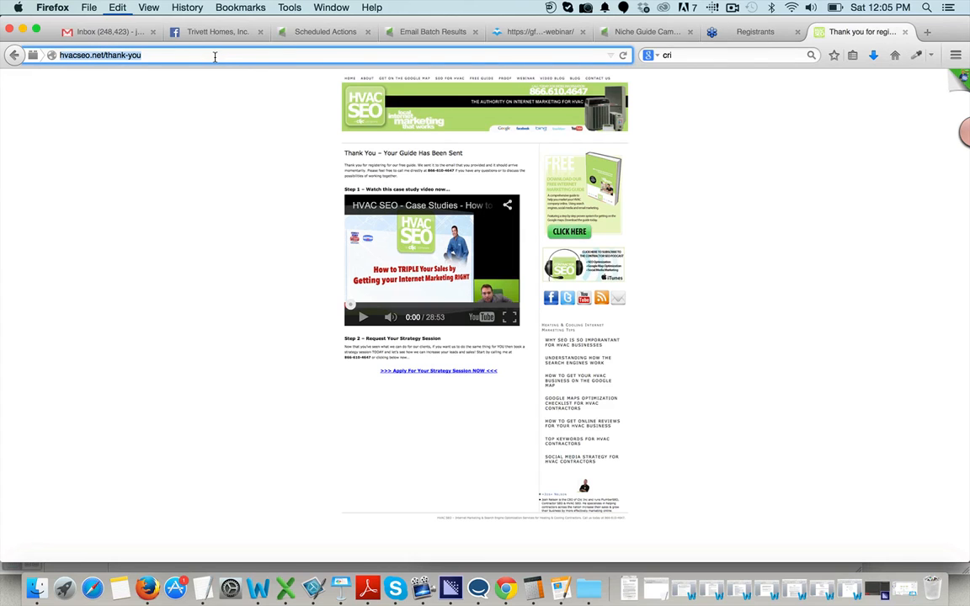
left_click(324, 32)
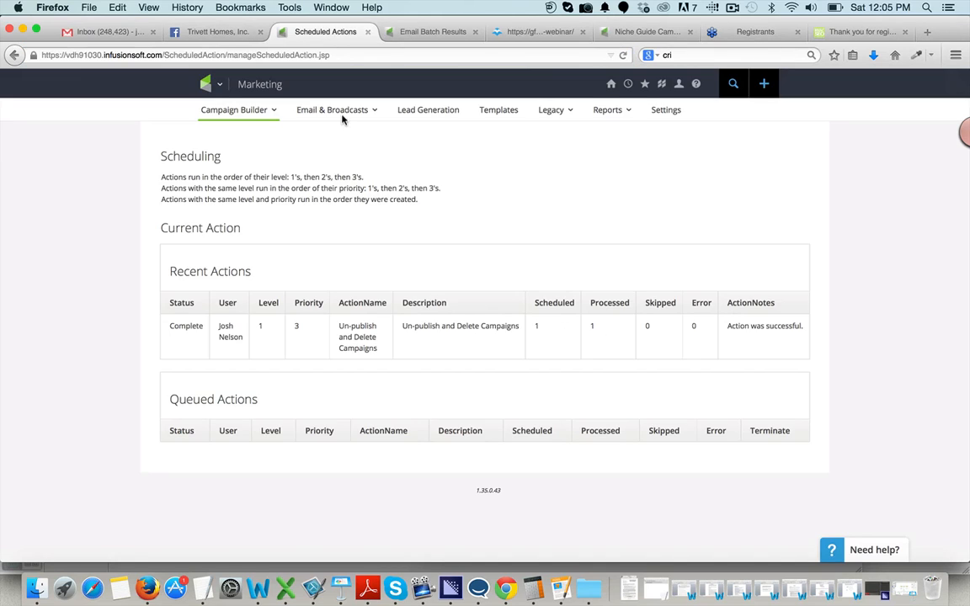
left_click(647, 31)
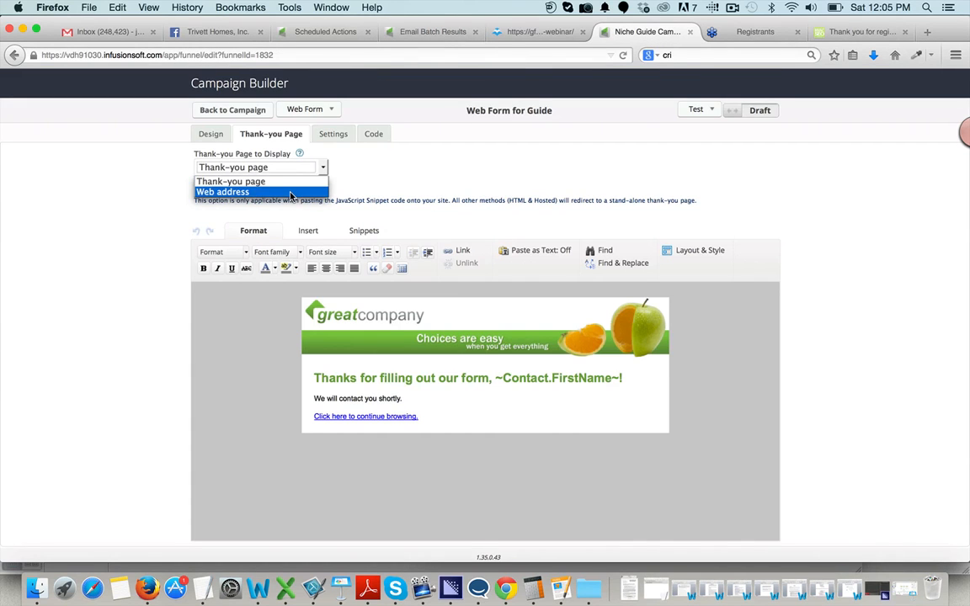
left_click(223, 192)
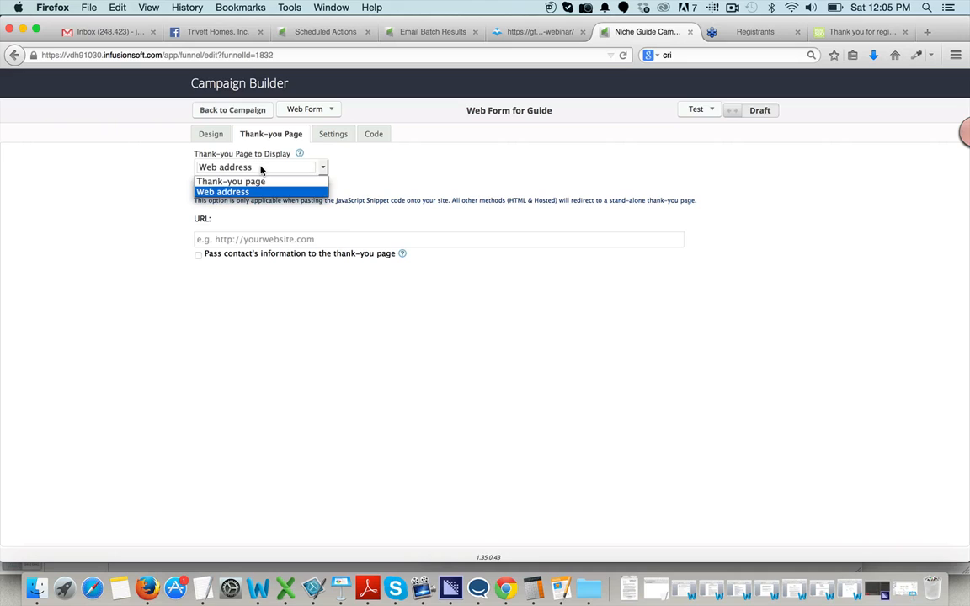
mouse_move(230, 181)
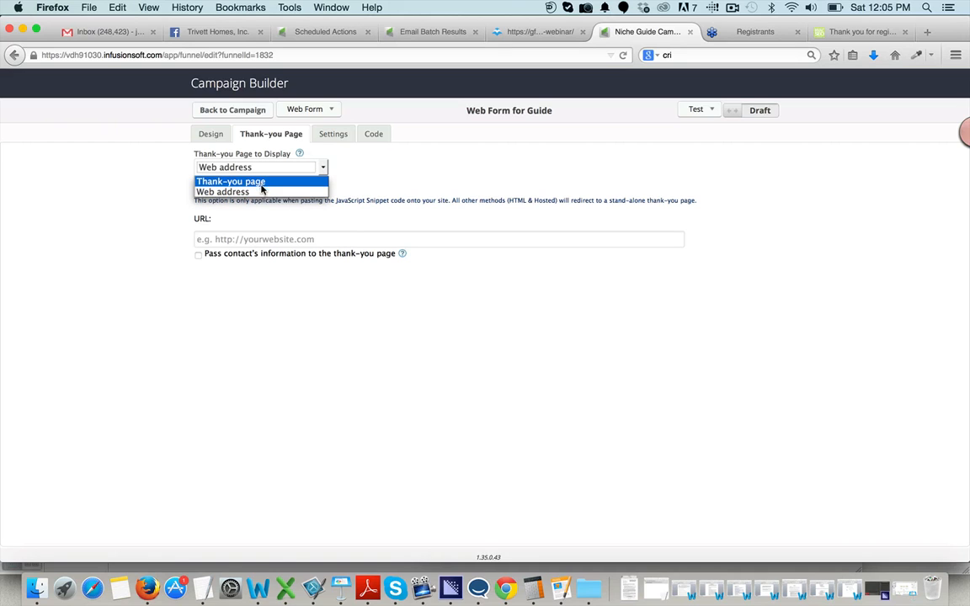
left_click(222, 191)
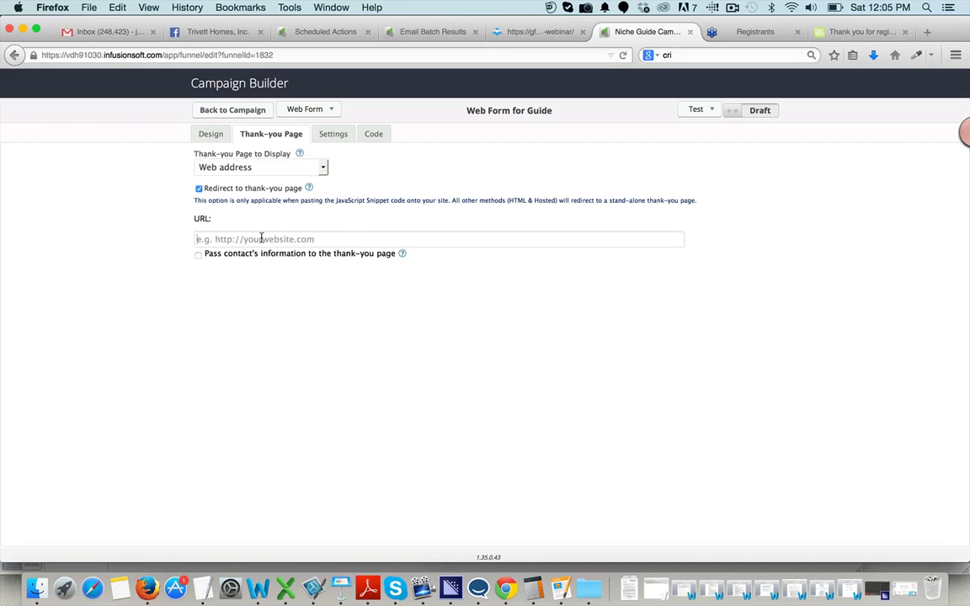
type("http://hvacseo.net/thank-you")
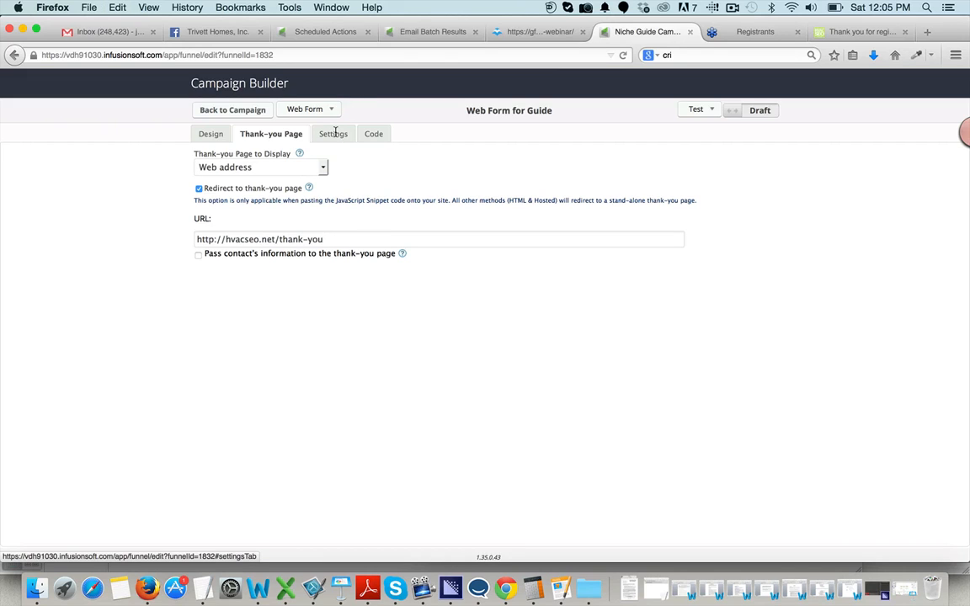
left_click(329, 134)
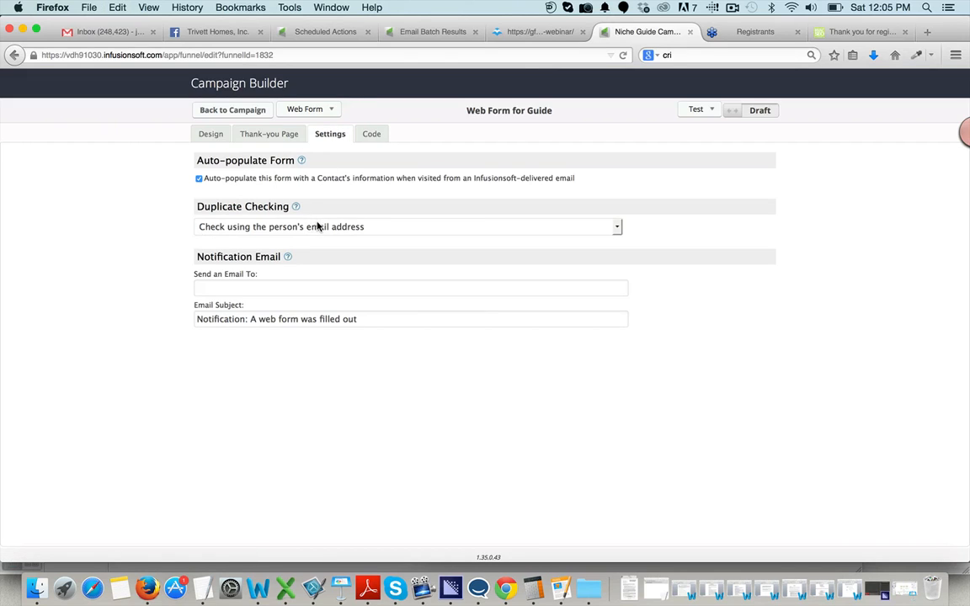
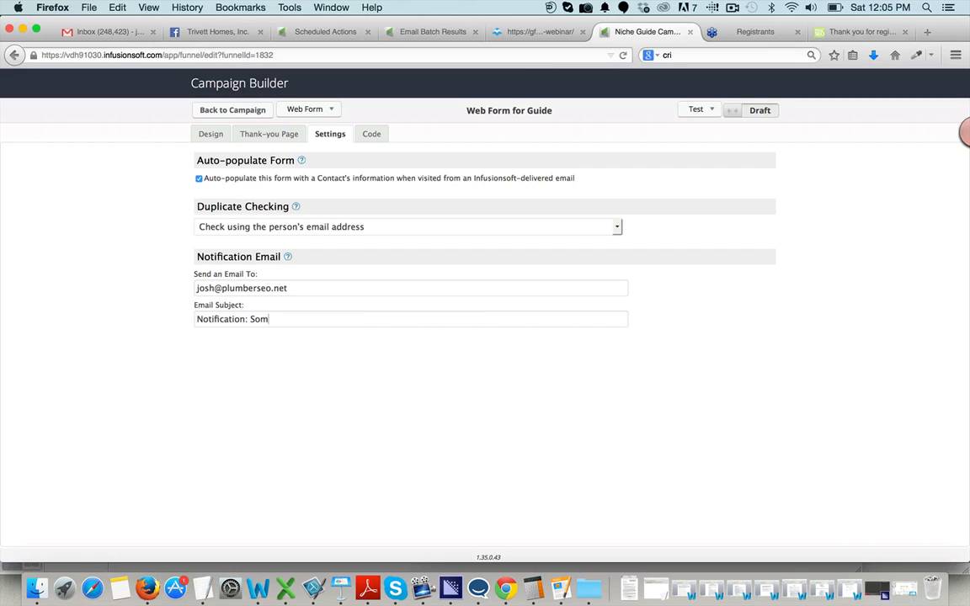
type("eone request")
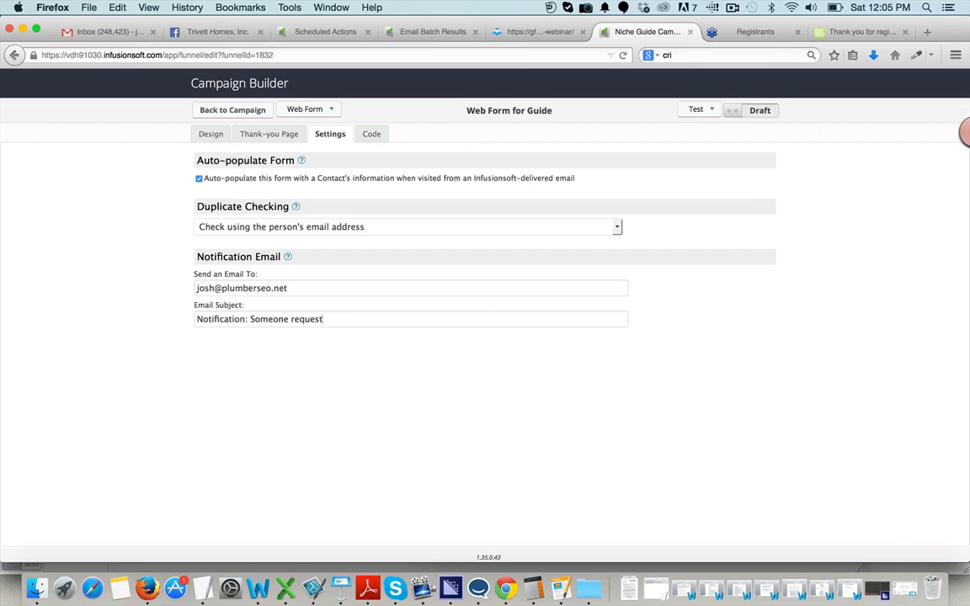
type("ed the guide")
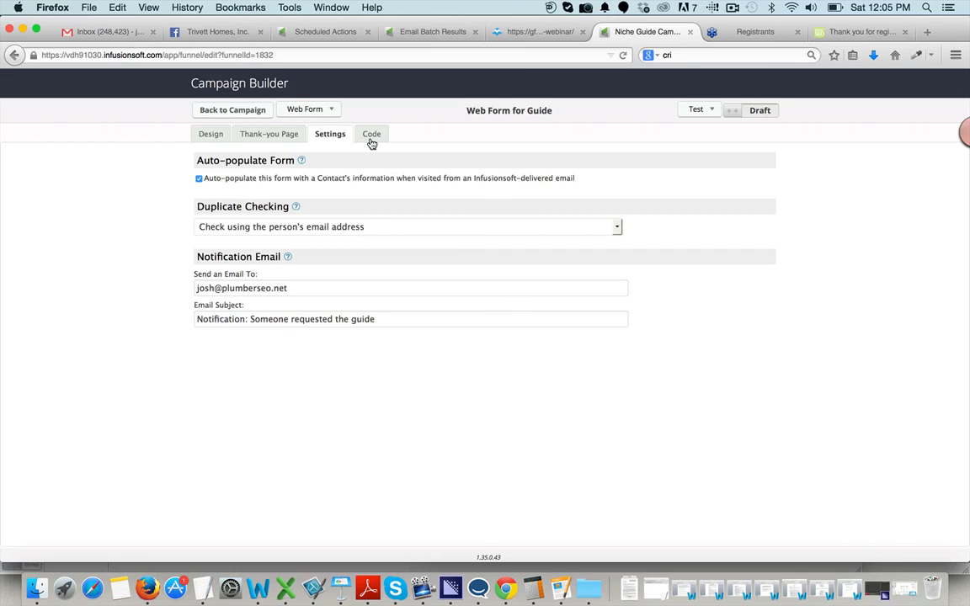
- Dismiss the hvacseo.net opt-in popup and go to the FREE GUIDE download page
left_click(370, 134)
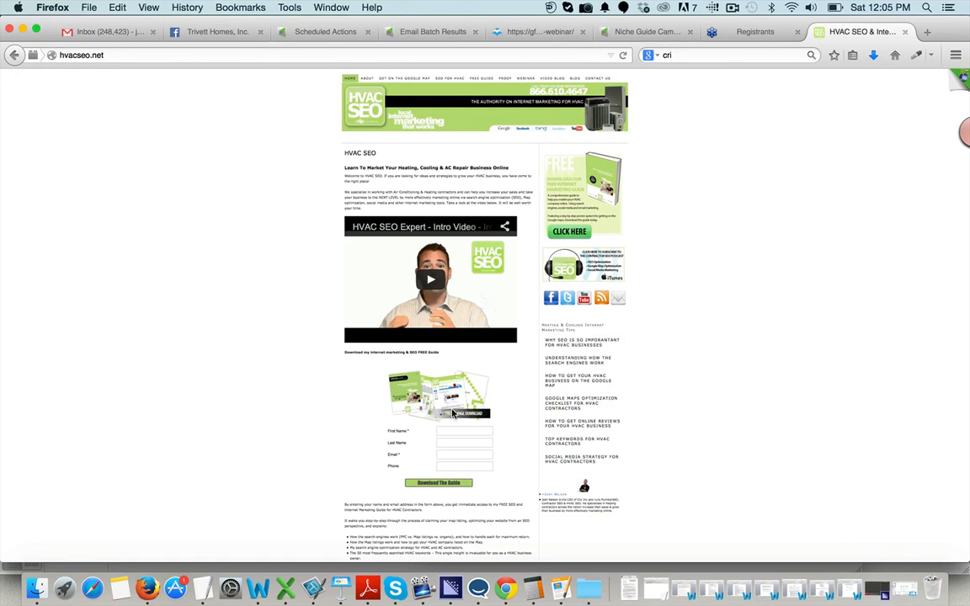
mouse_move(582, 272)
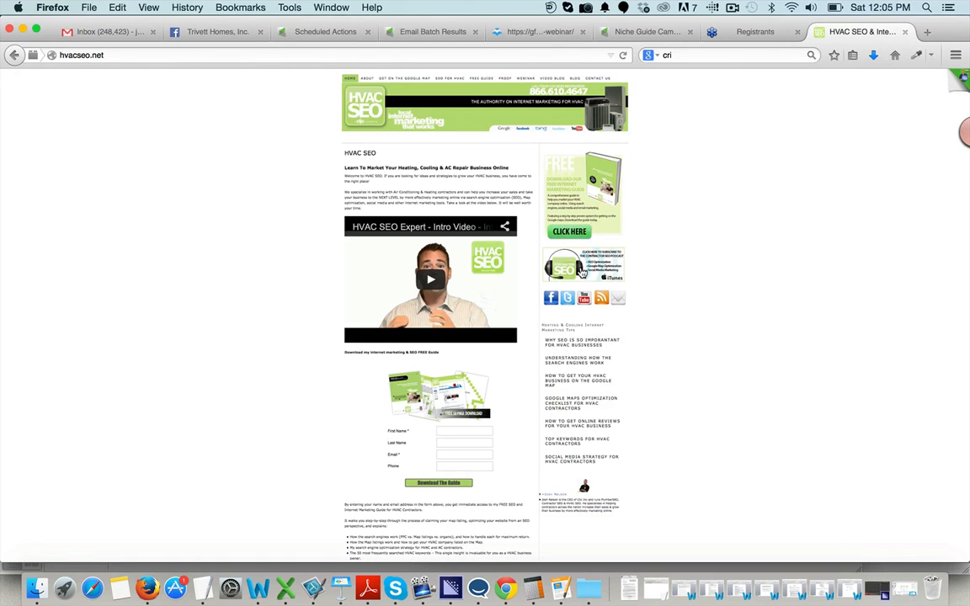
mouse_move(409, 445)
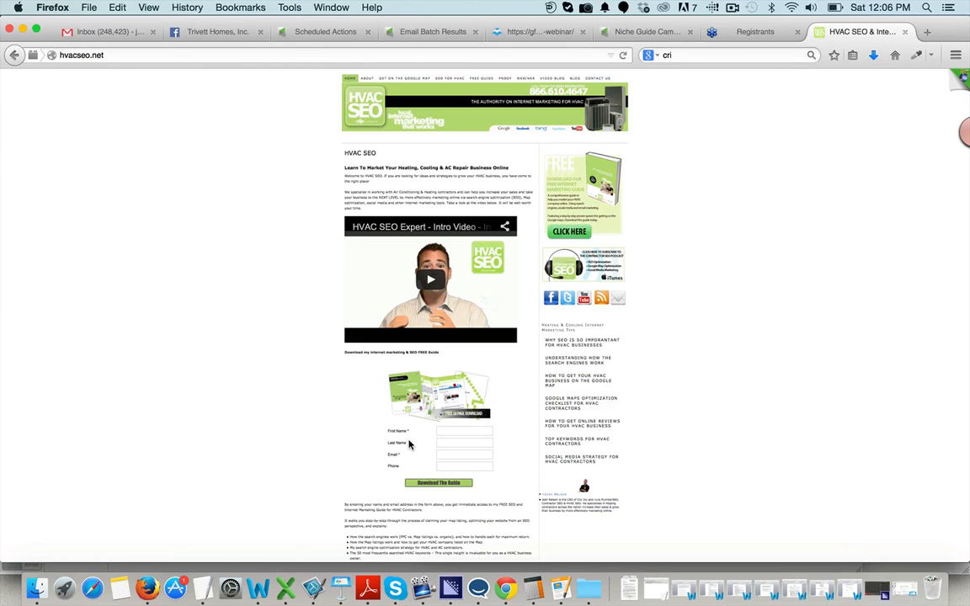
mouse_move(453, 421)
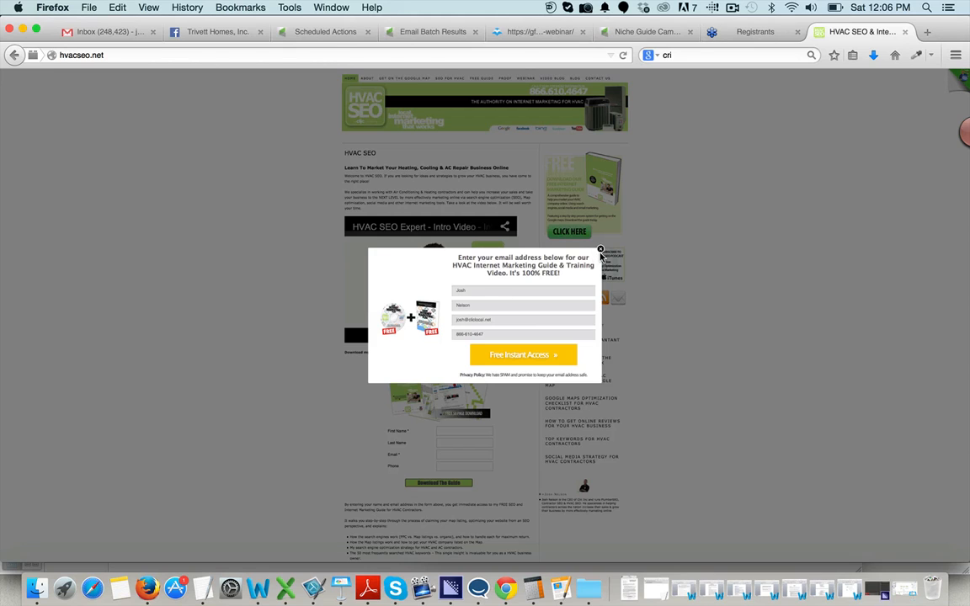
left_click(600, 250)
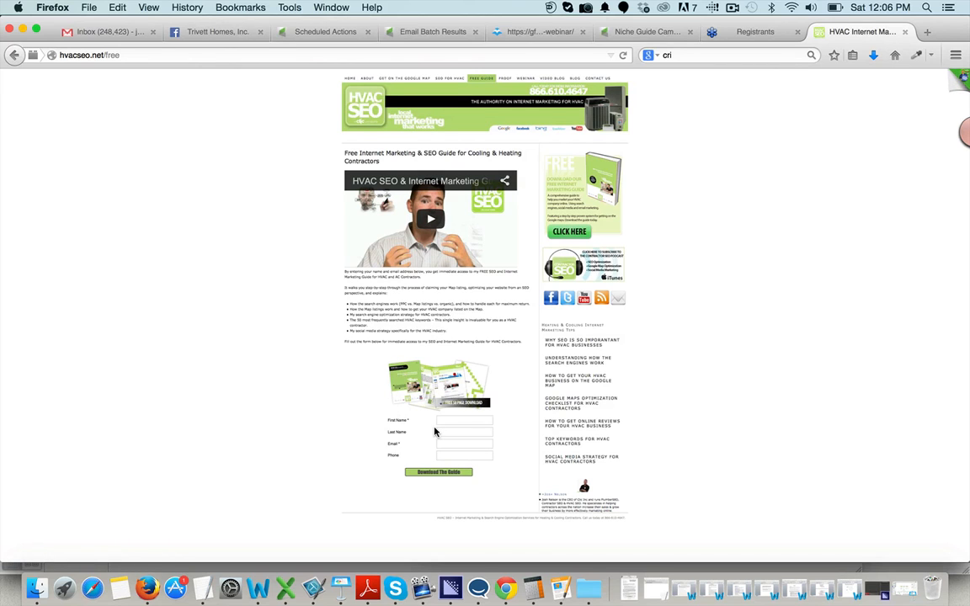
mouse_move(572, 73)
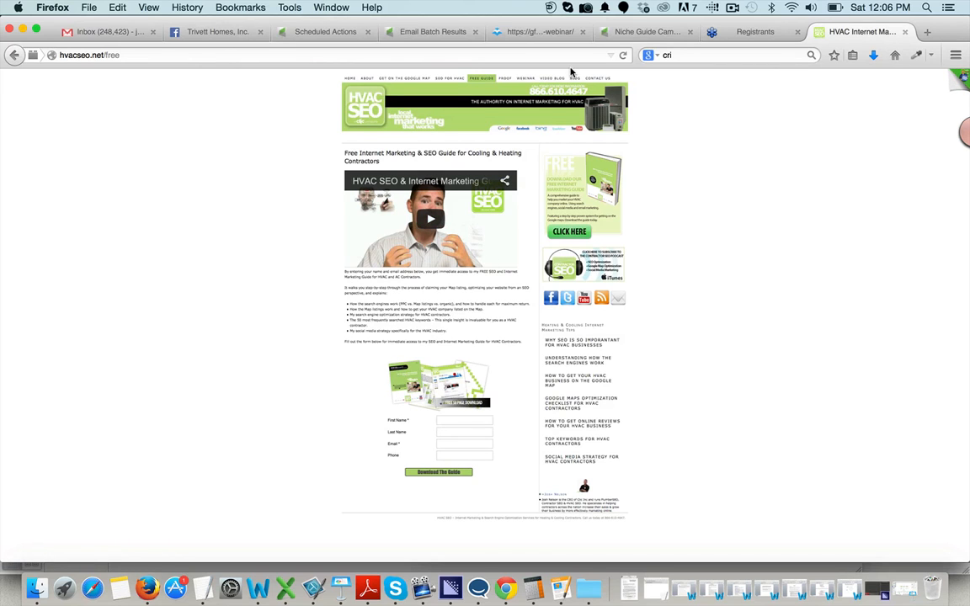
- Mark the Infusionsoft Web Form for Guide as Ready and return to the campaign canvas
left_click(646, 31)
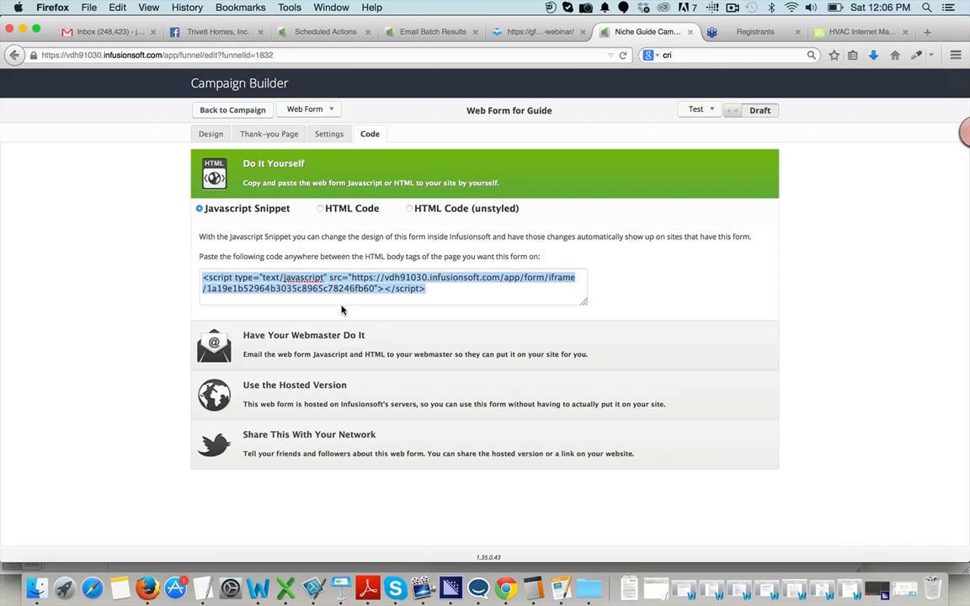
mouse_move(741, 64)
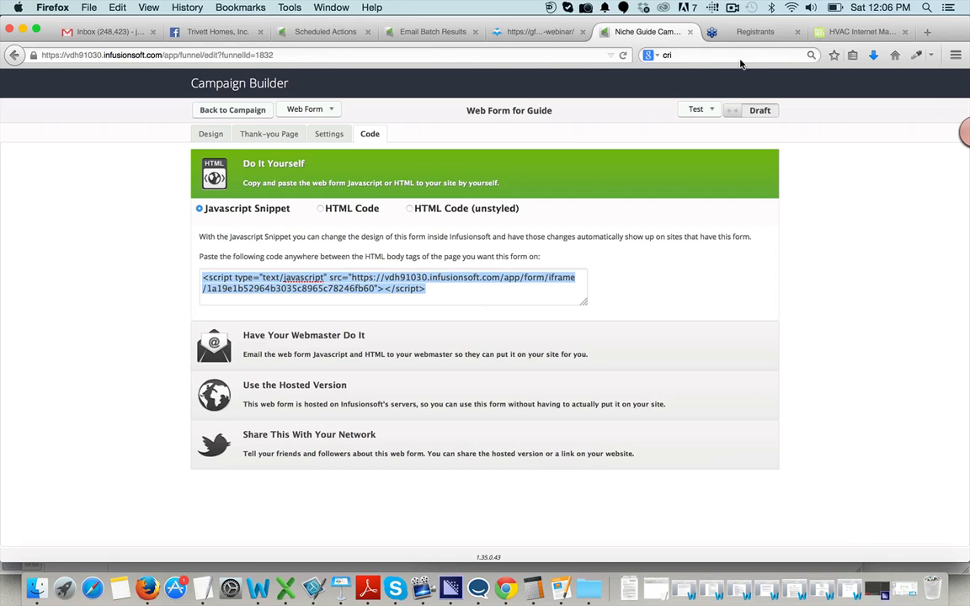
mouse_move(722, 109)
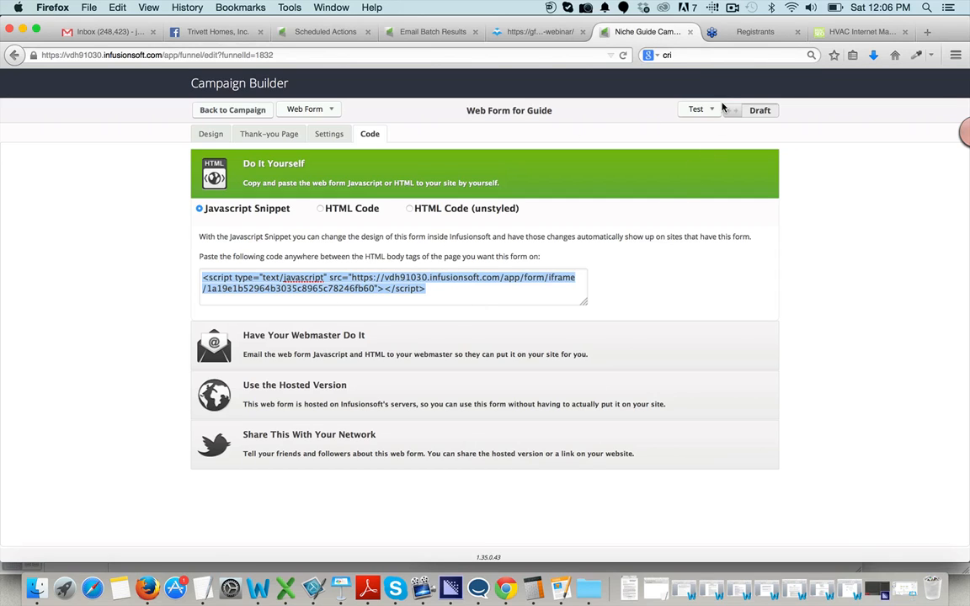
left_click(758, 110)
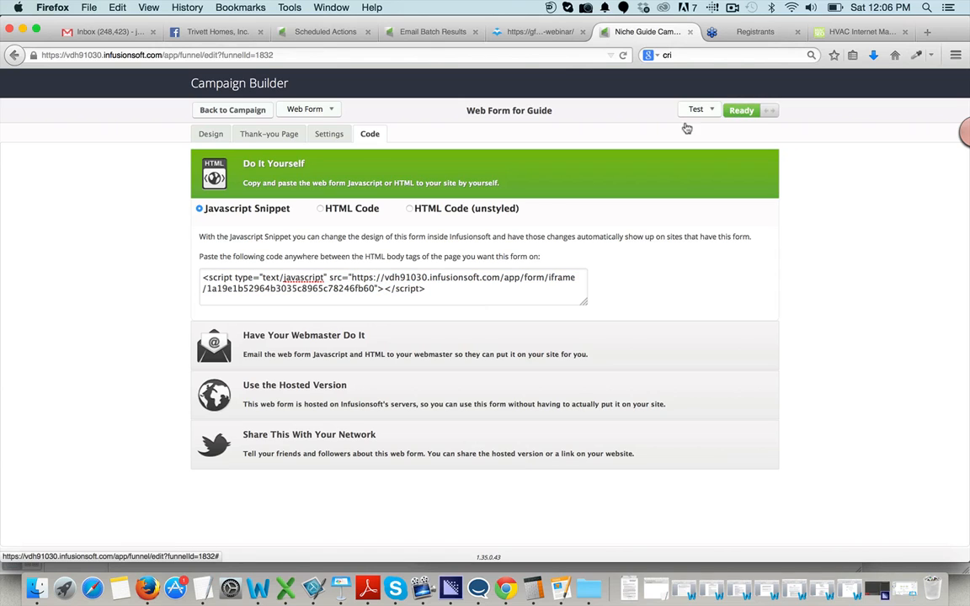
left_click(232, 110)
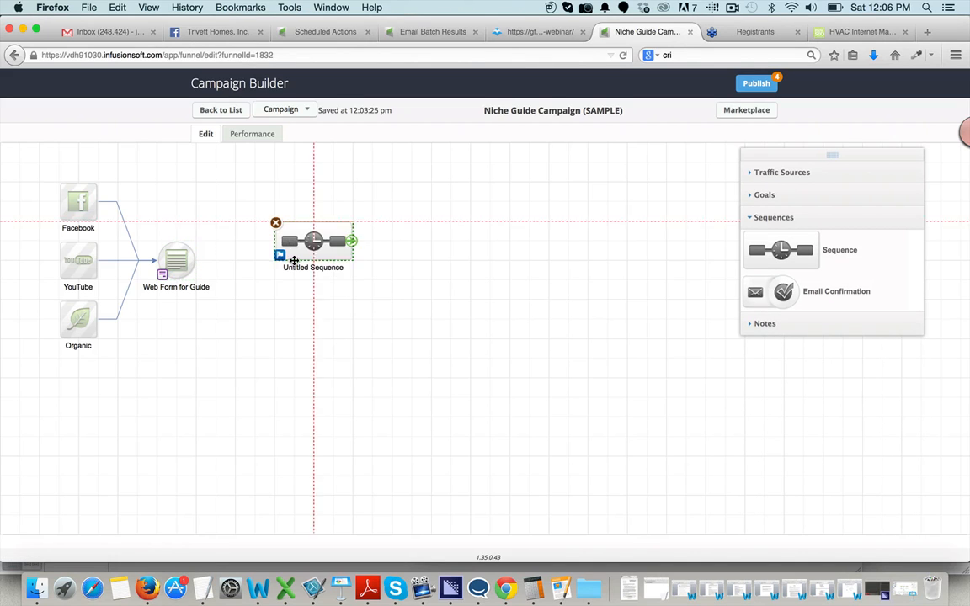
- Add a Downloaded Guide Sequence after the web form and open it for editing
left_click_drag(312, 242, 312, 280)
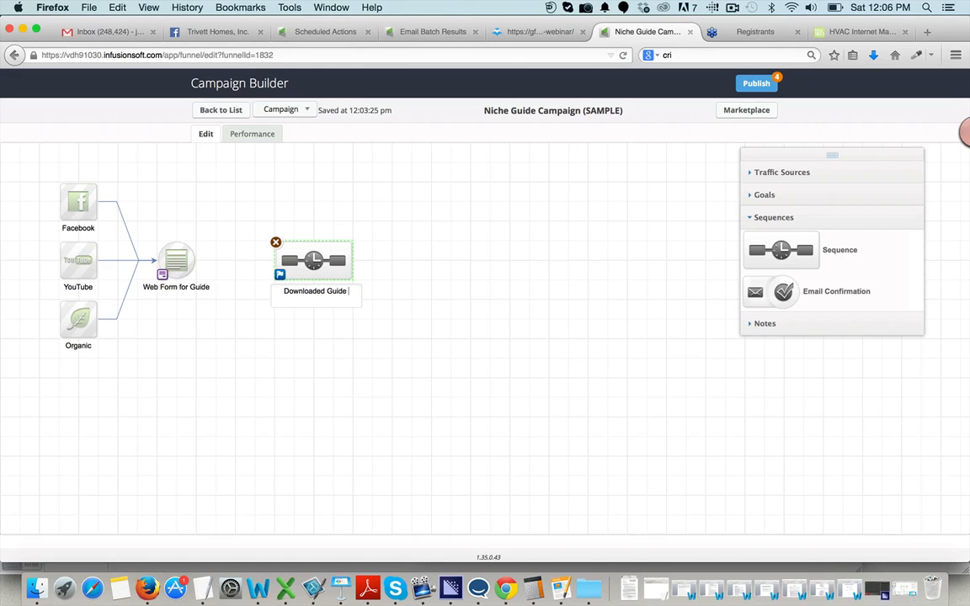
type("Sequence")
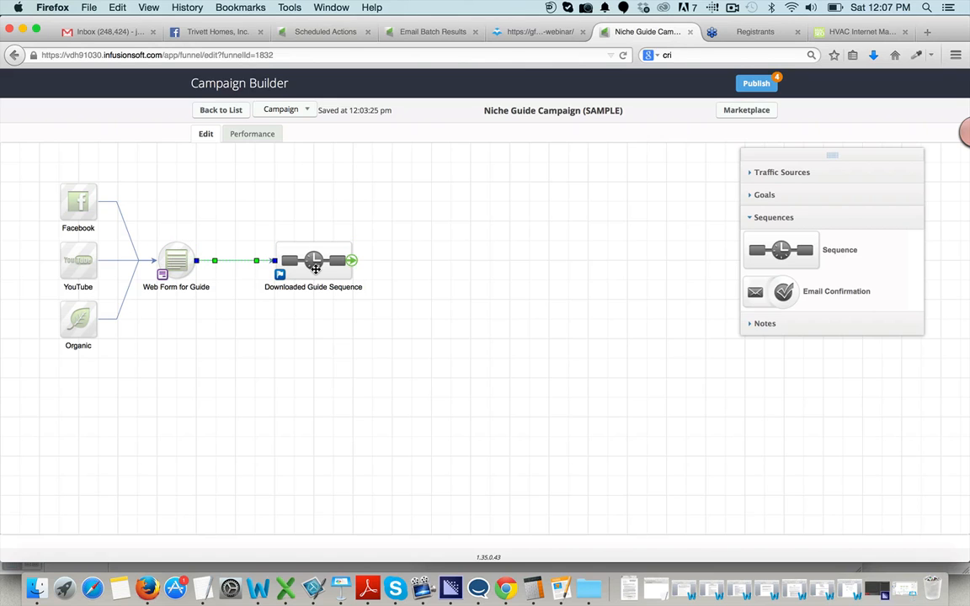
double_click(313, 261)
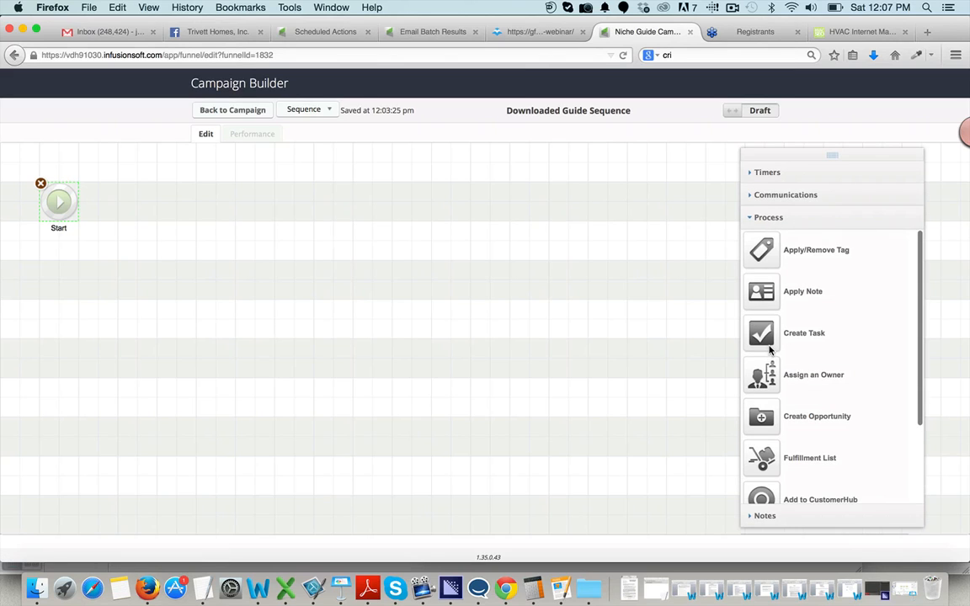
mouse_move(769, 257)
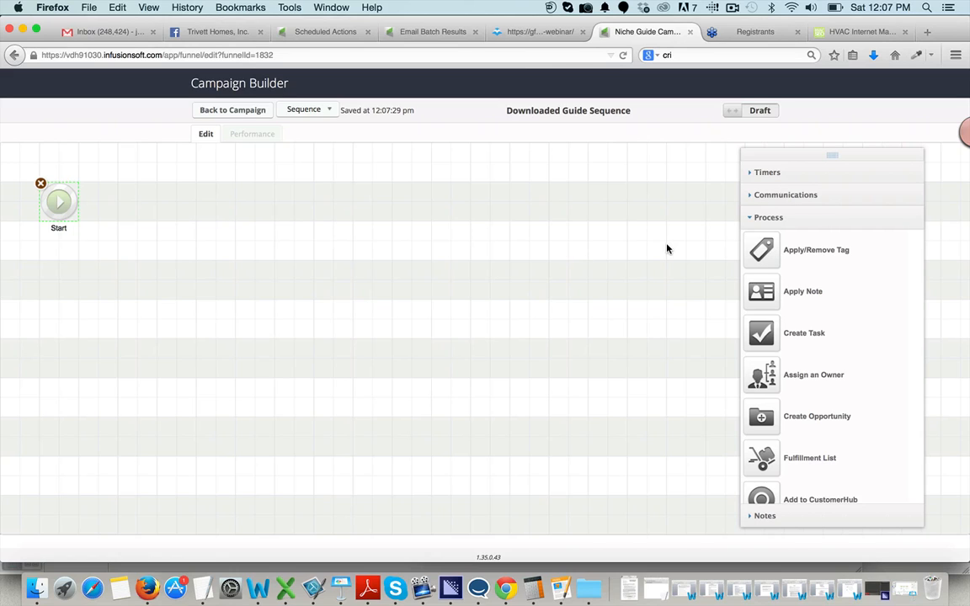
- Add a tag step after Start applying the HVAC SEO and HVAC SEO Opt-In tags
left_click_drag(761, 250, 166, 211)
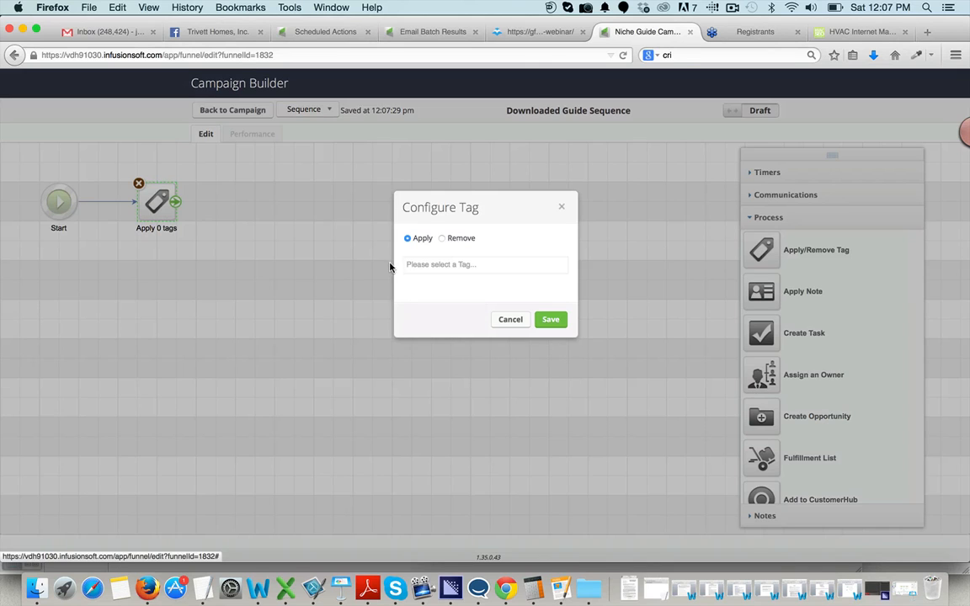
type("plumber seo")
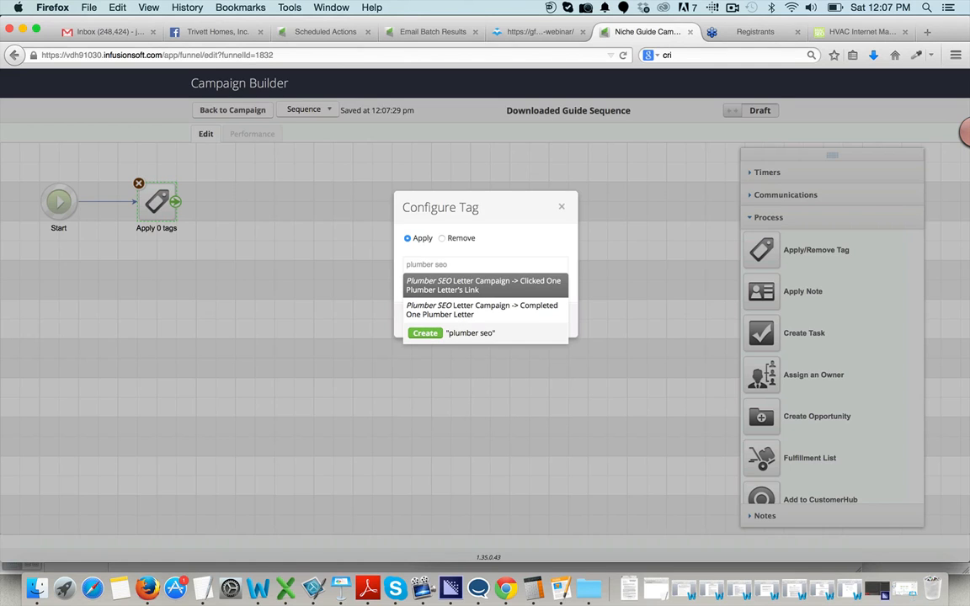
key("Backspace")
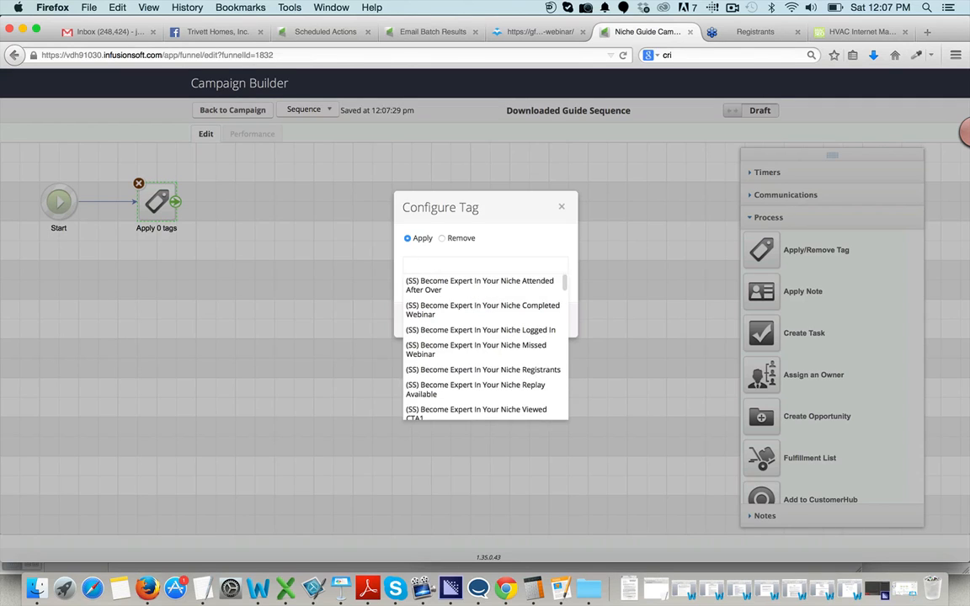
type("Plumber SEO")
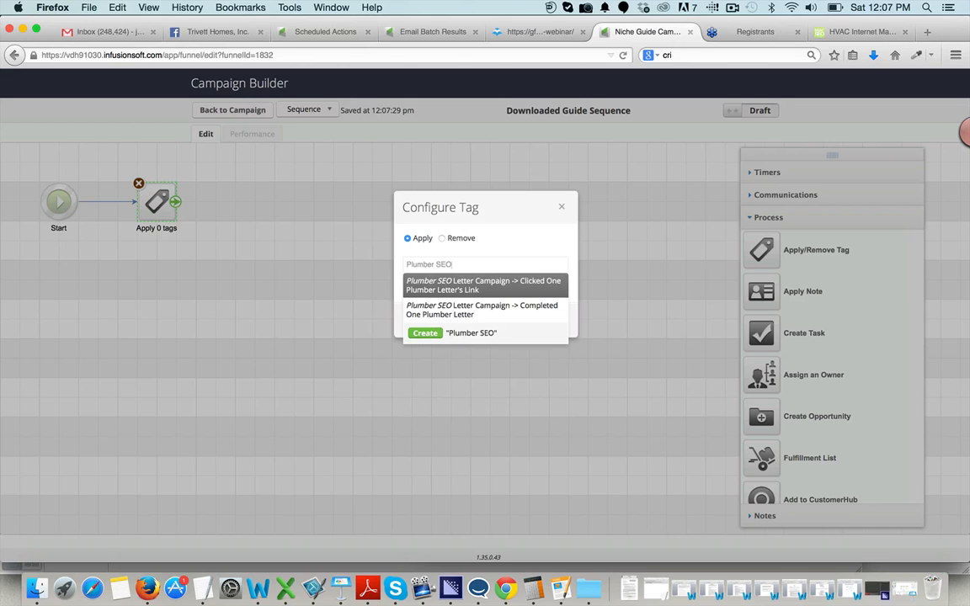
mouse_move(482, 310)
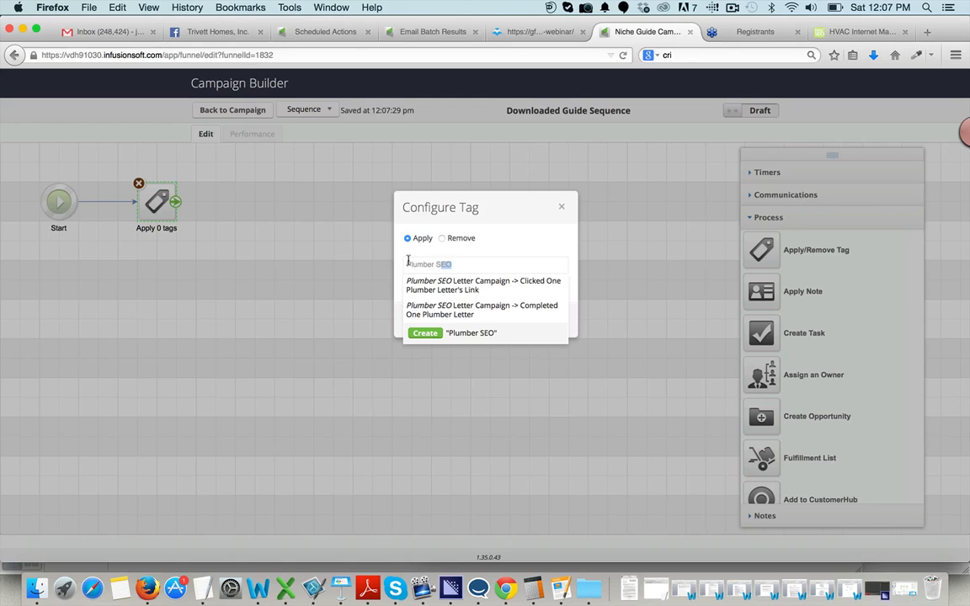
type("HVAC SE")
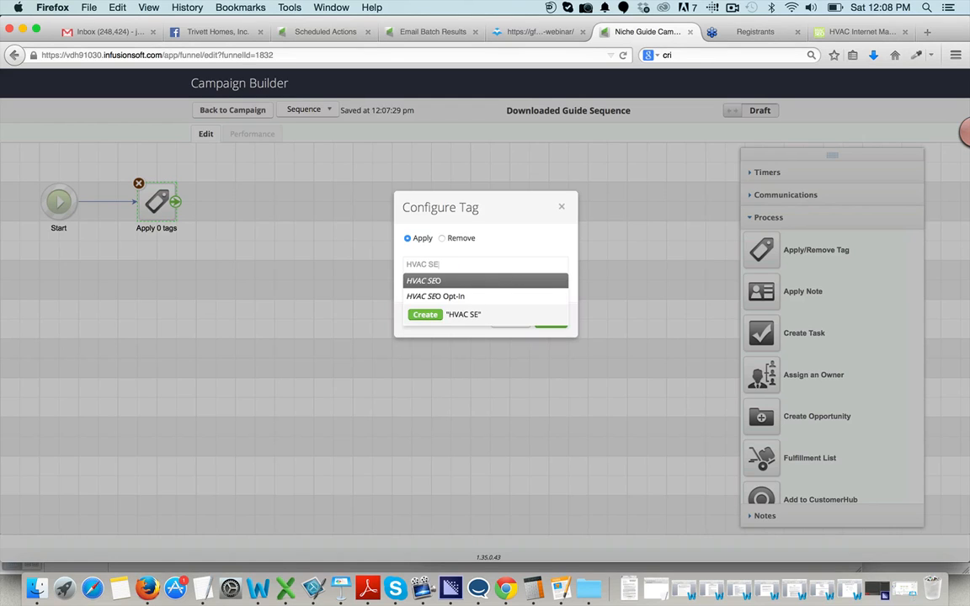
left_click(423, 281)
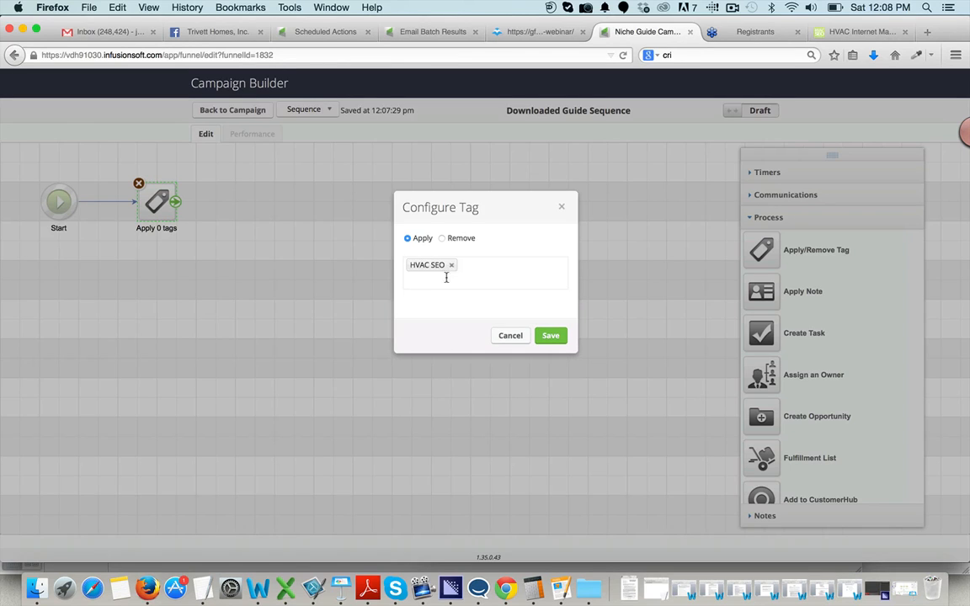
type("HVAC SEO Opt-In")
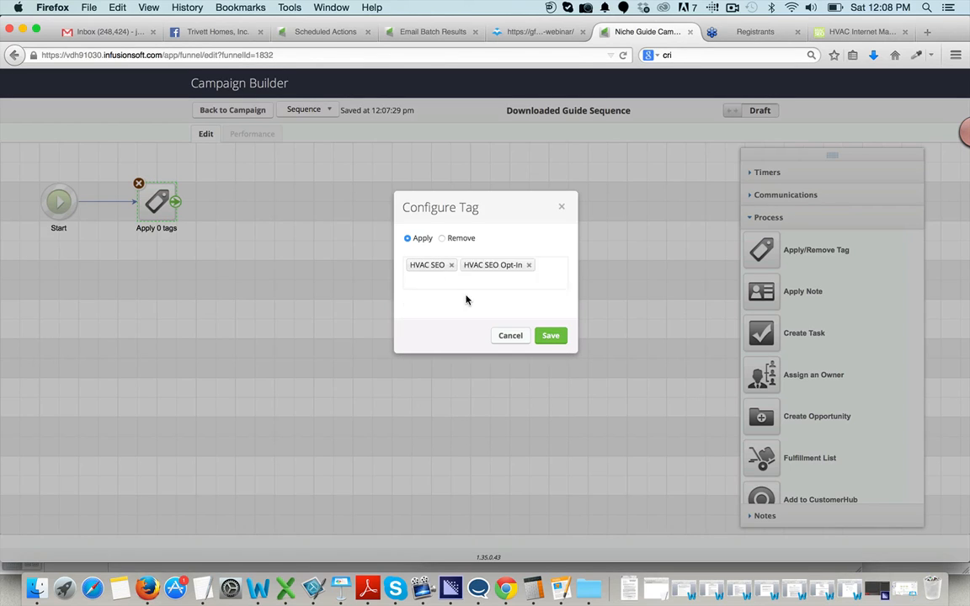
type("D")
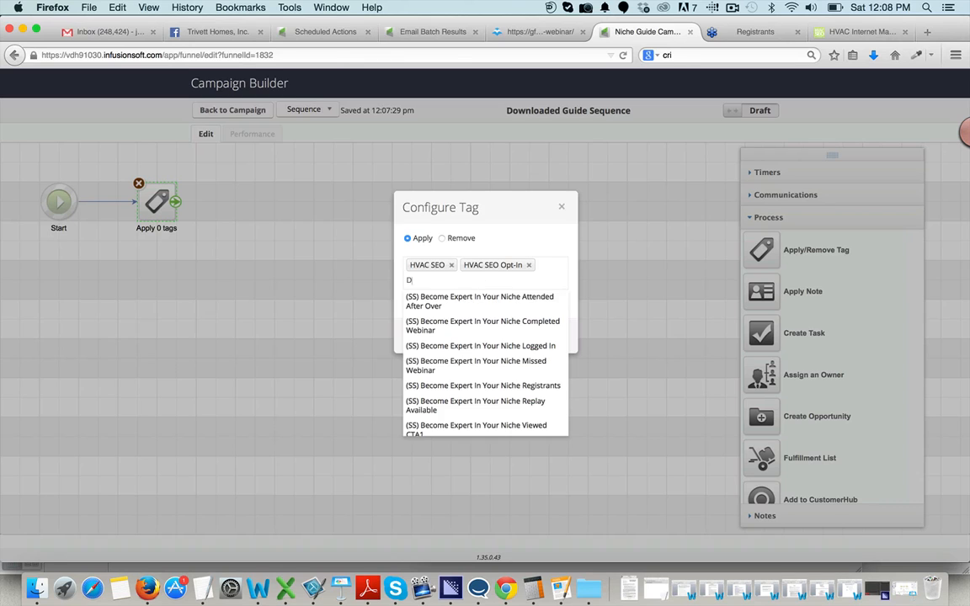
type("ownloaded HVC")
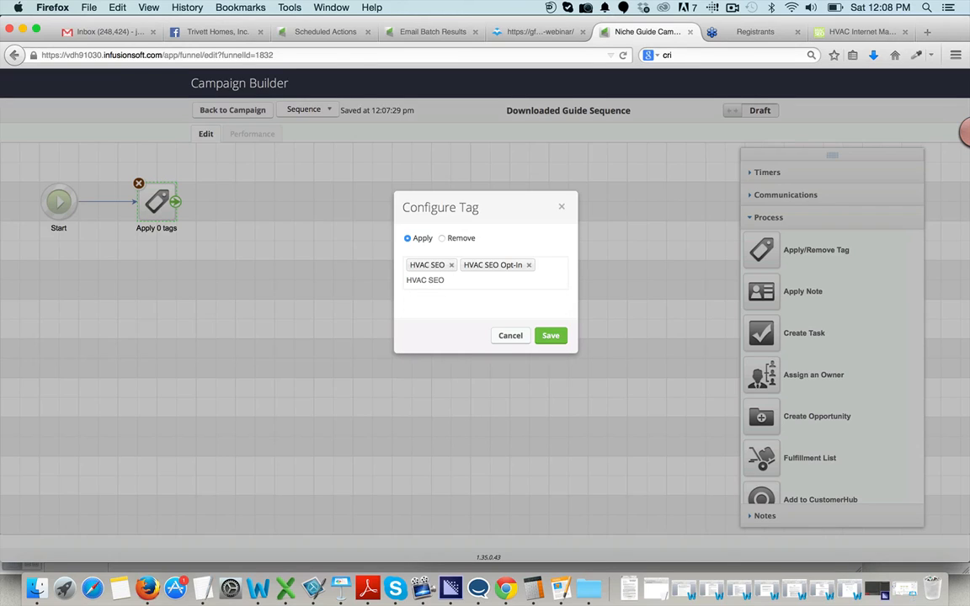
type("Guide")
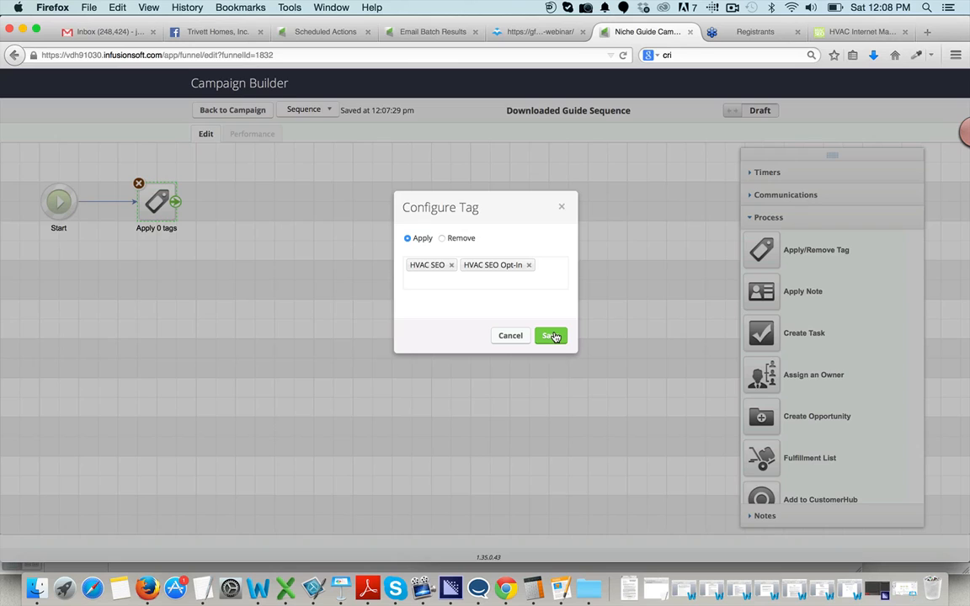
left_click(550, 335)
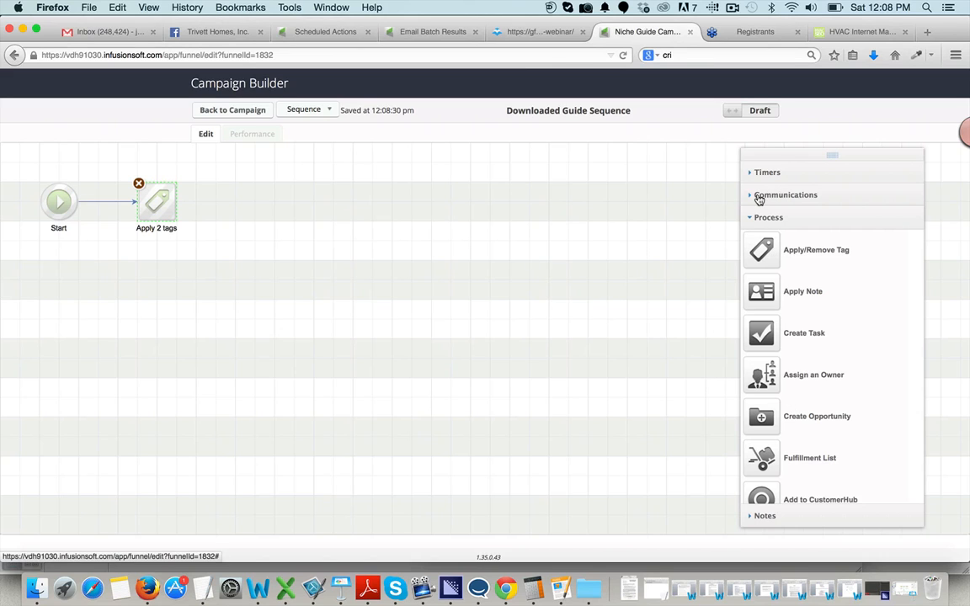
- Add an email step after Apply 2 tags and name it 'Thank you email'
left_click(785, 195)
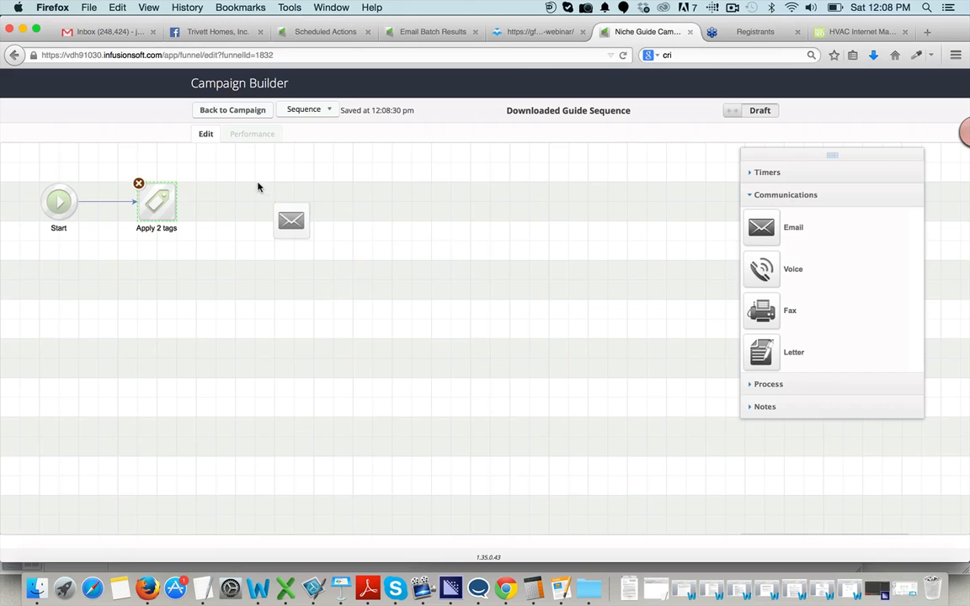
left_click_drag(290, 218, 274, 182)
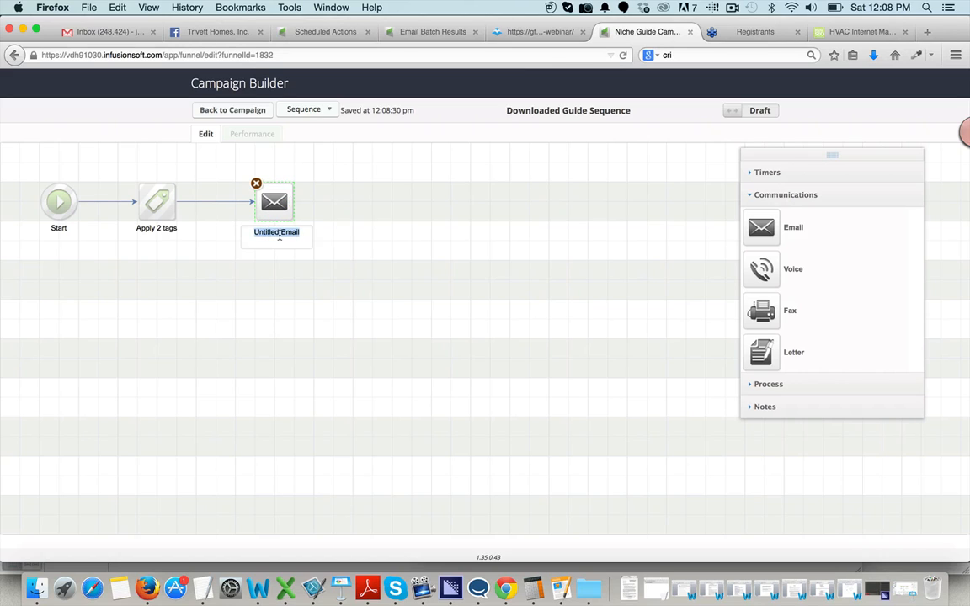
type("Thank you email")
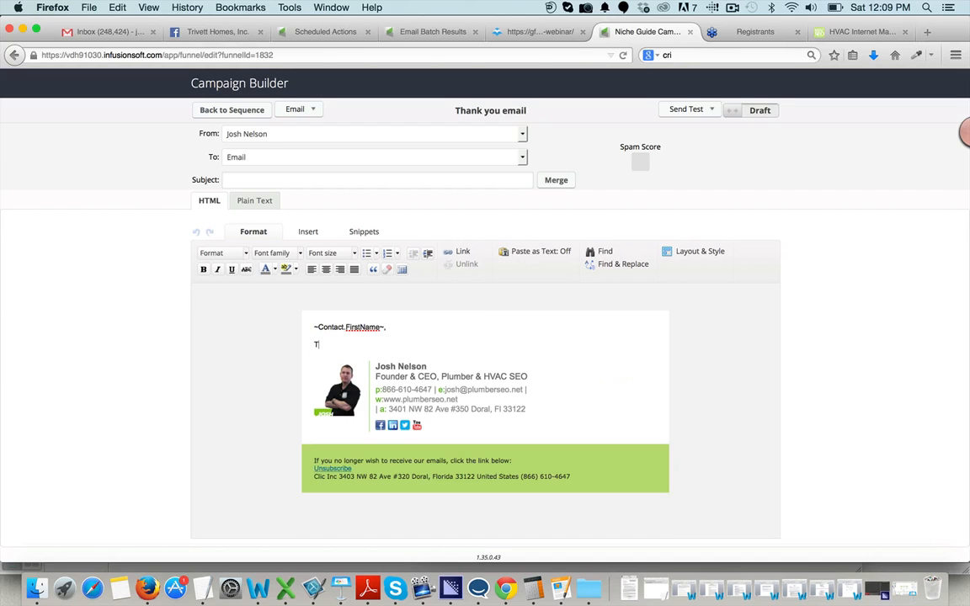
- Write the body thanking the contact for requesting the guide, with a 'download it here' line
type("hanks for requesting")
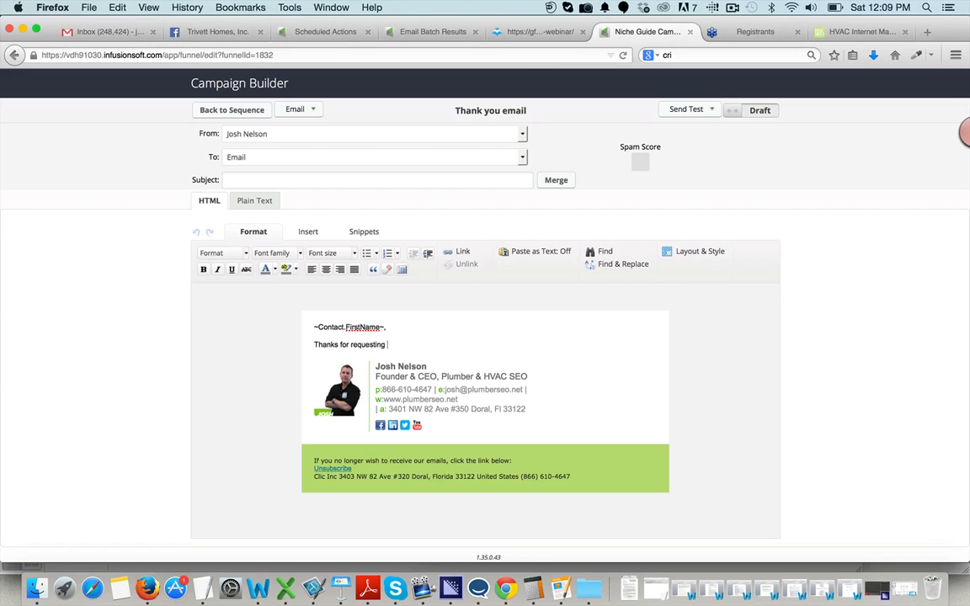
type("the guide...")
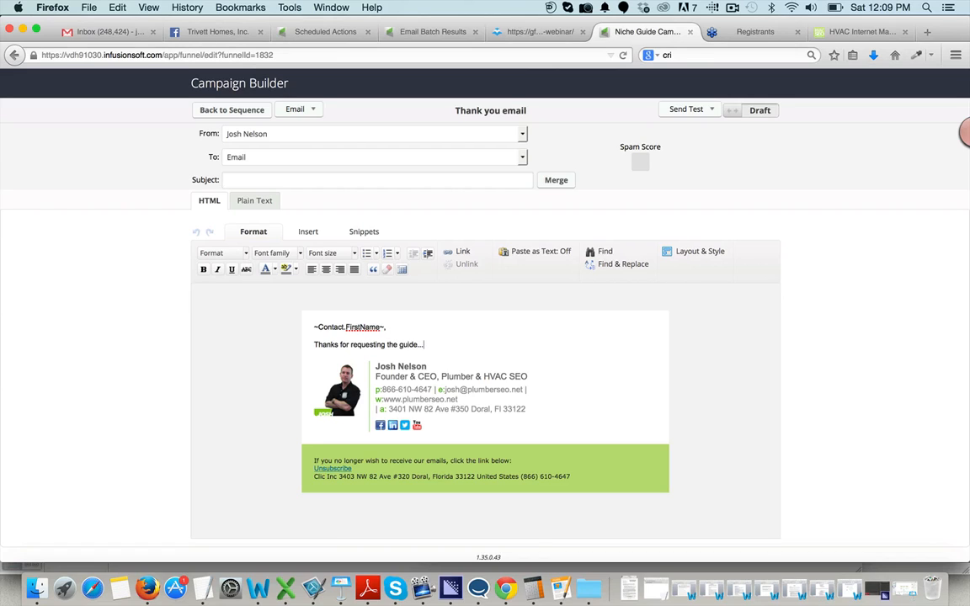
type("You can download")
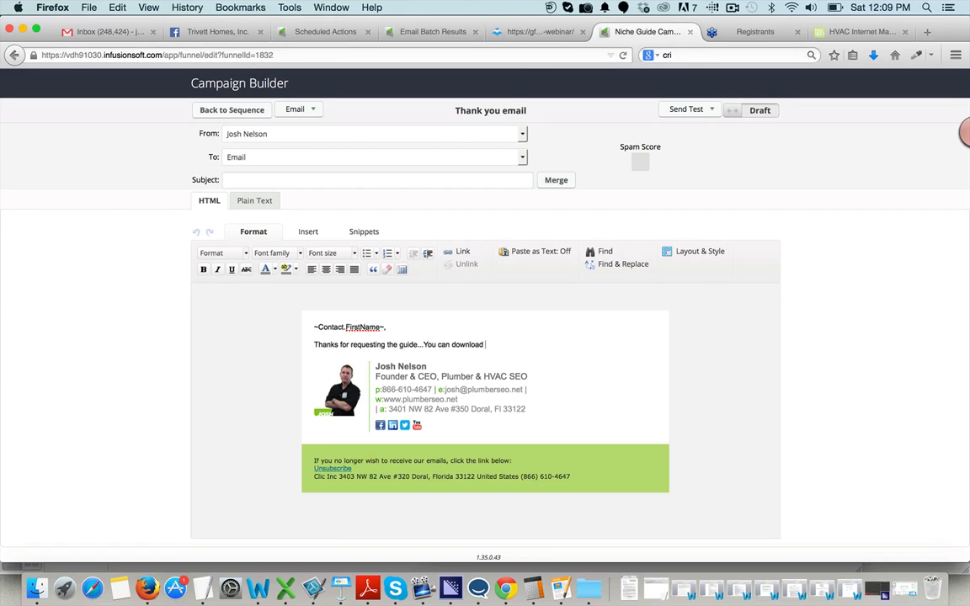
left_click(400, 344)
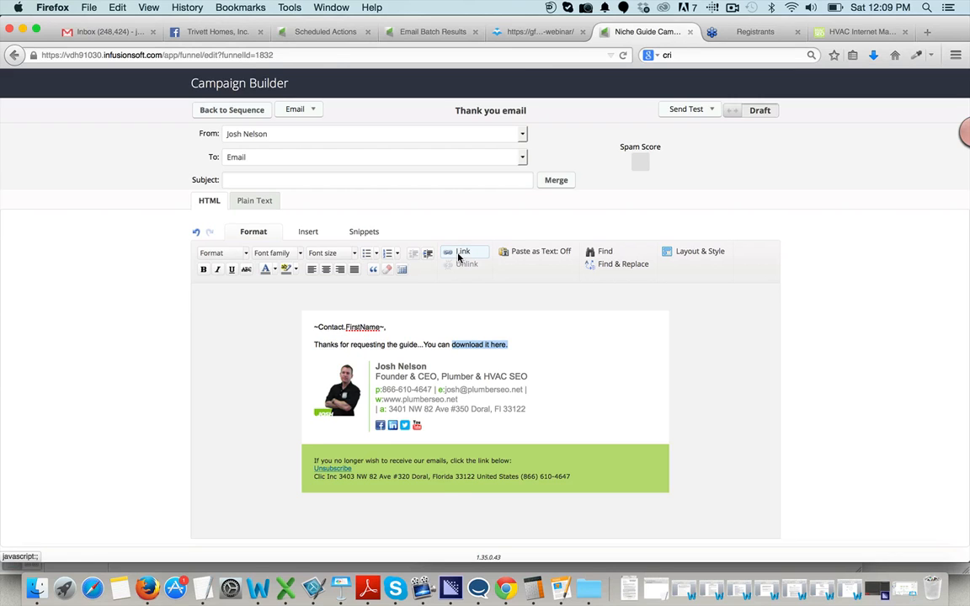
left_click(462, 251)
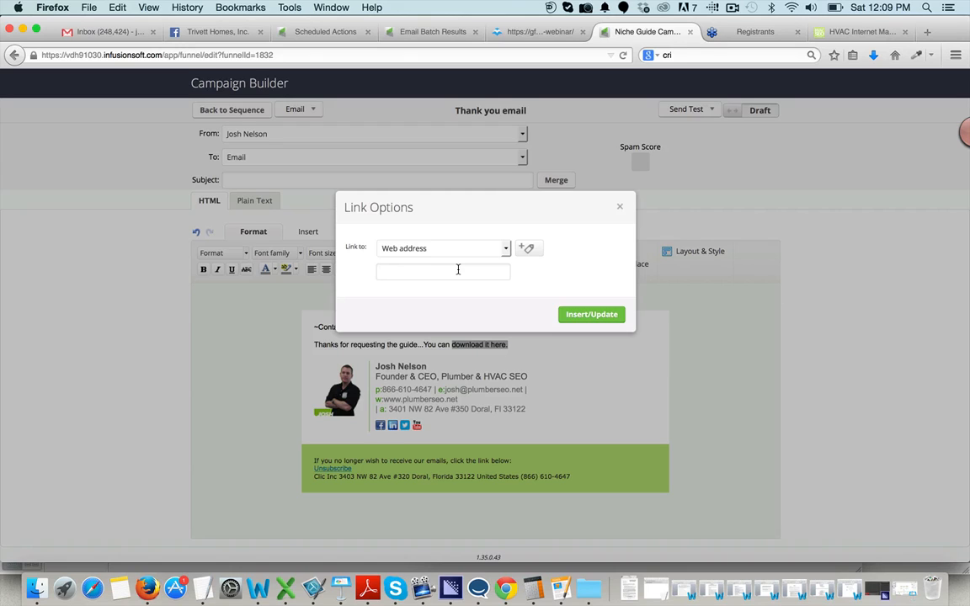
left_click(442, 271)
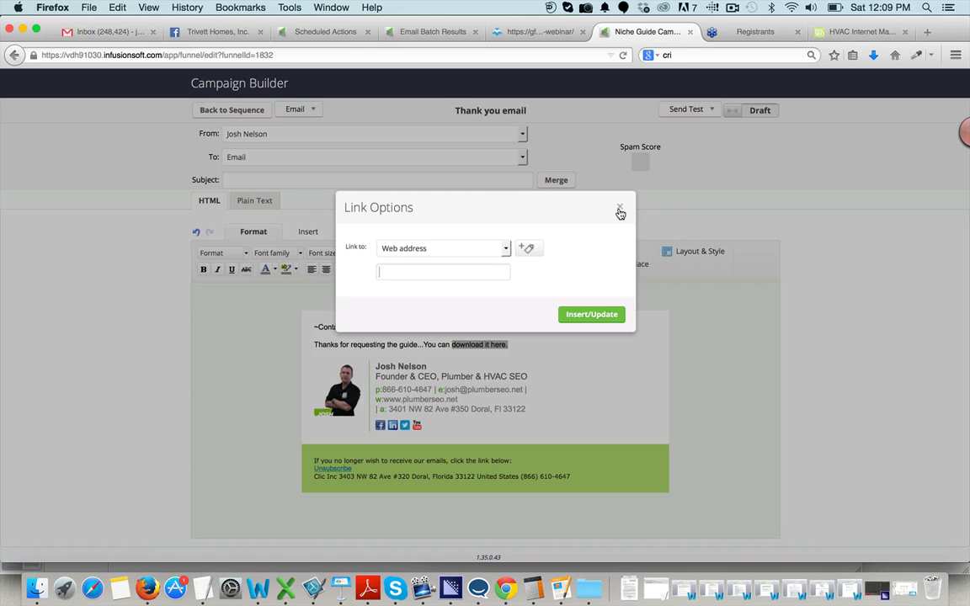
left_click(620, 210)
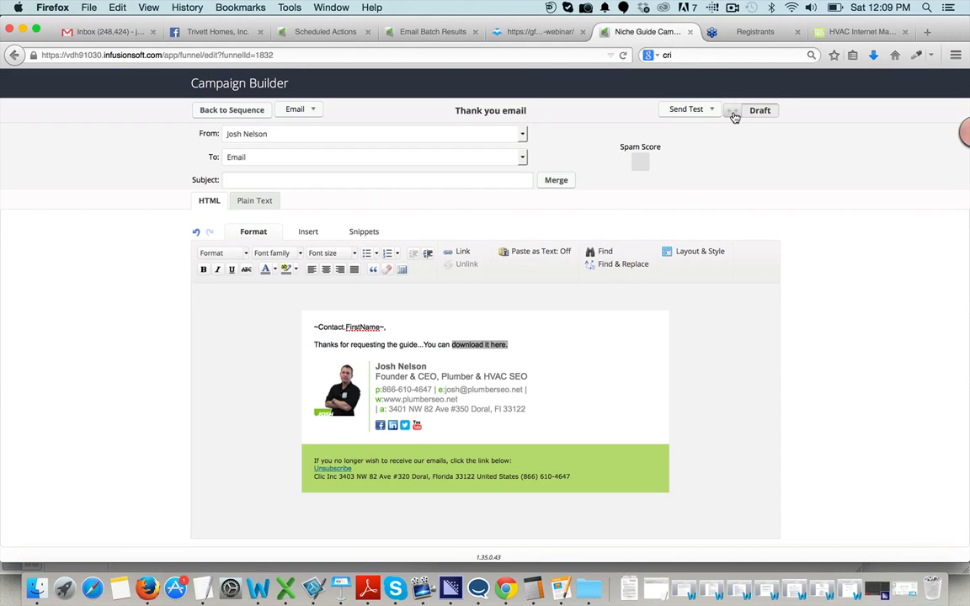
- Set the email subject to 'Guide Downlaod' after the missing-subject warning
left_click(734, 111)
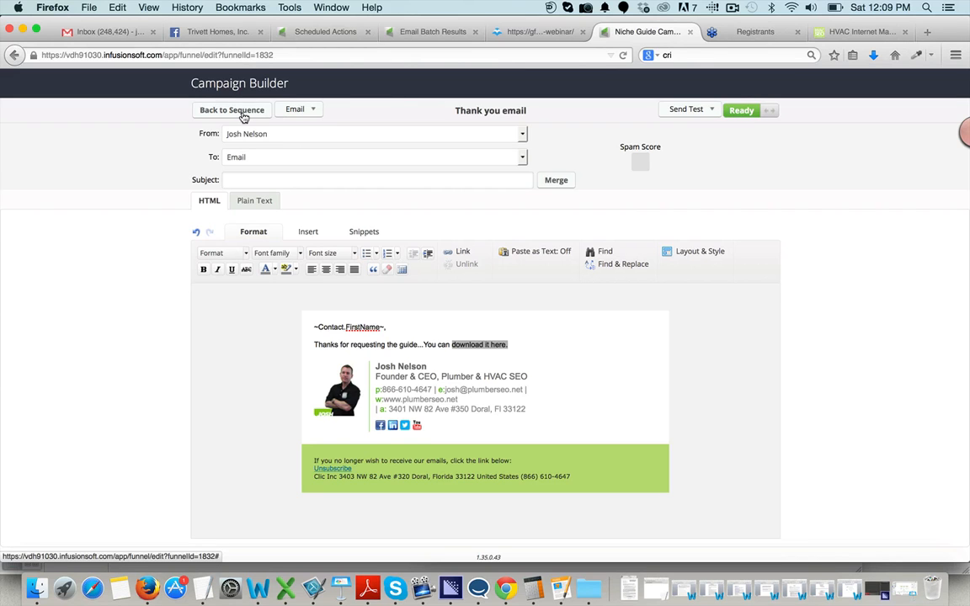
left_click(741, 110)
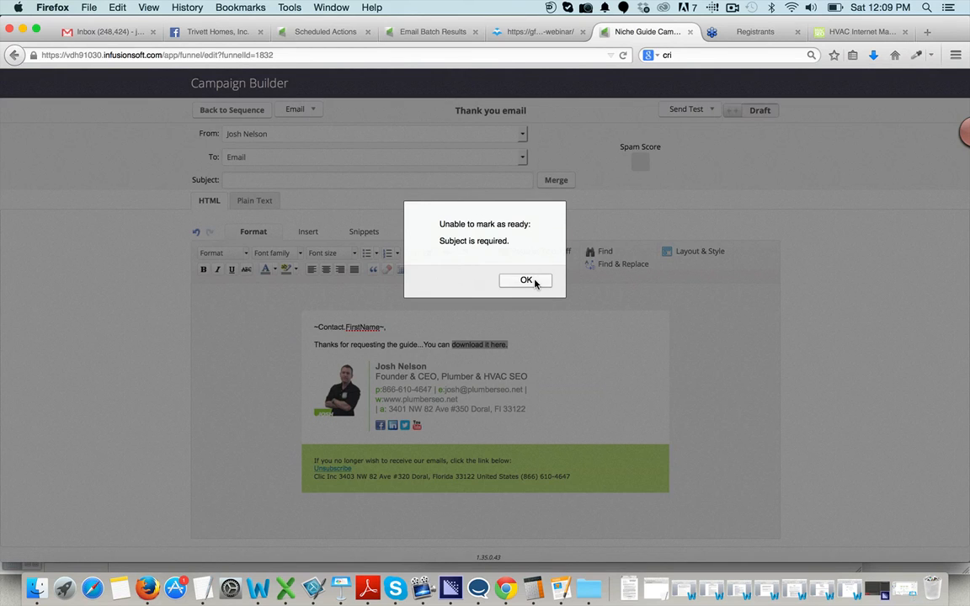
left_click(525, 280)
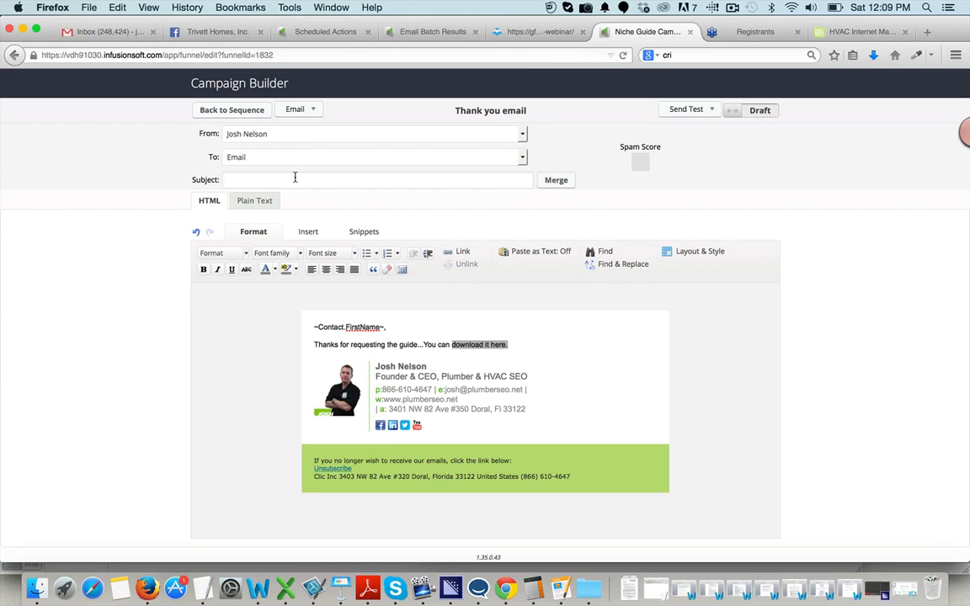
type("Guide Downlaod")
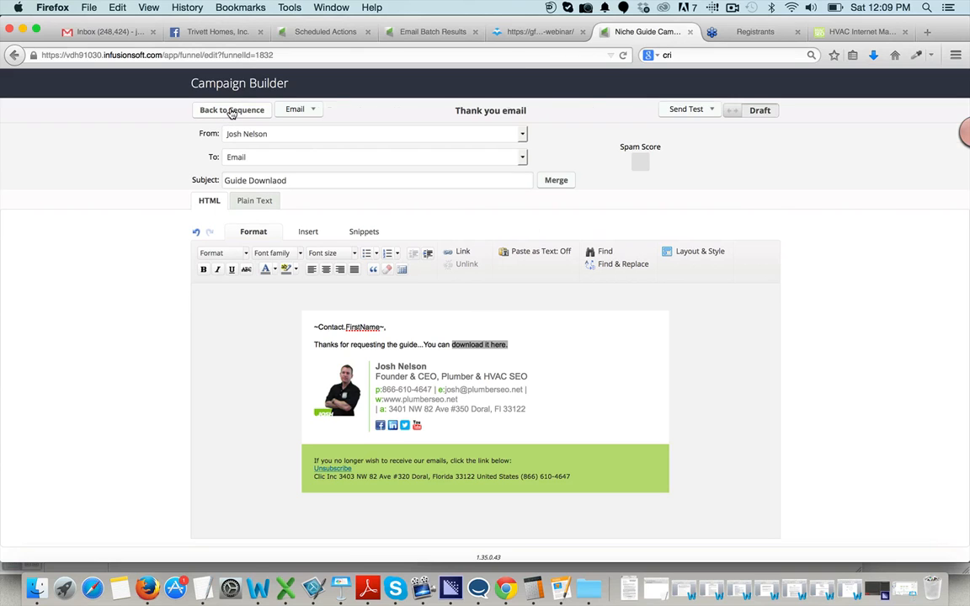
- Add a 1-day, weekday 8:00 AM delay timer after Thank you email, then a follow-up email
left_click(231, 110)
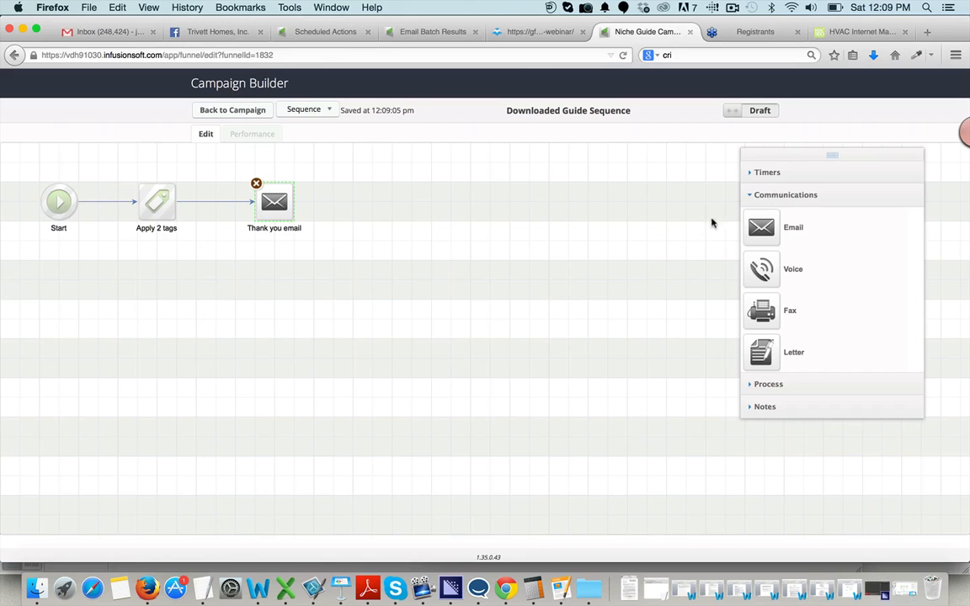
left_click(767, 172)
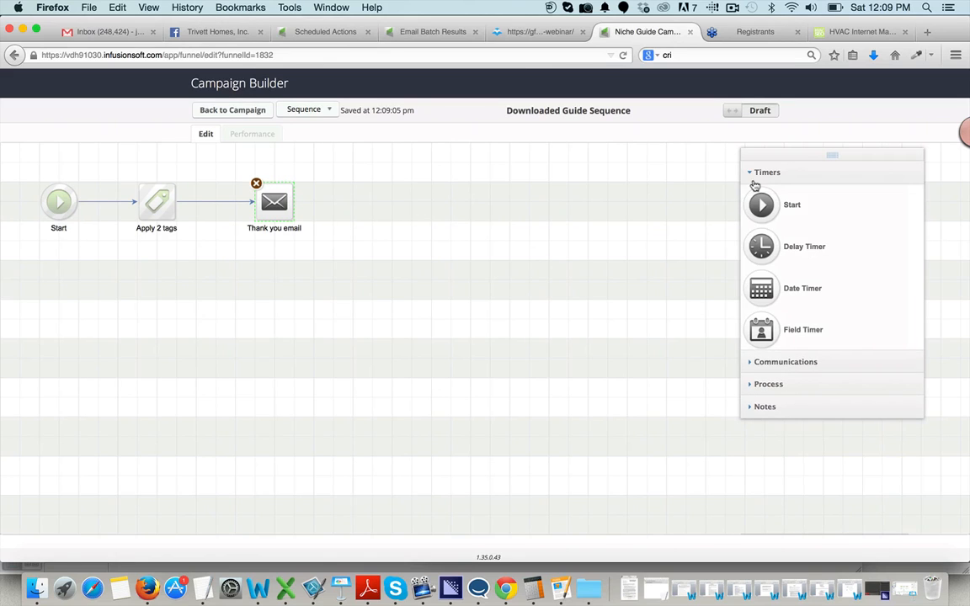
left_click_drag(761, 245, 383, 213)
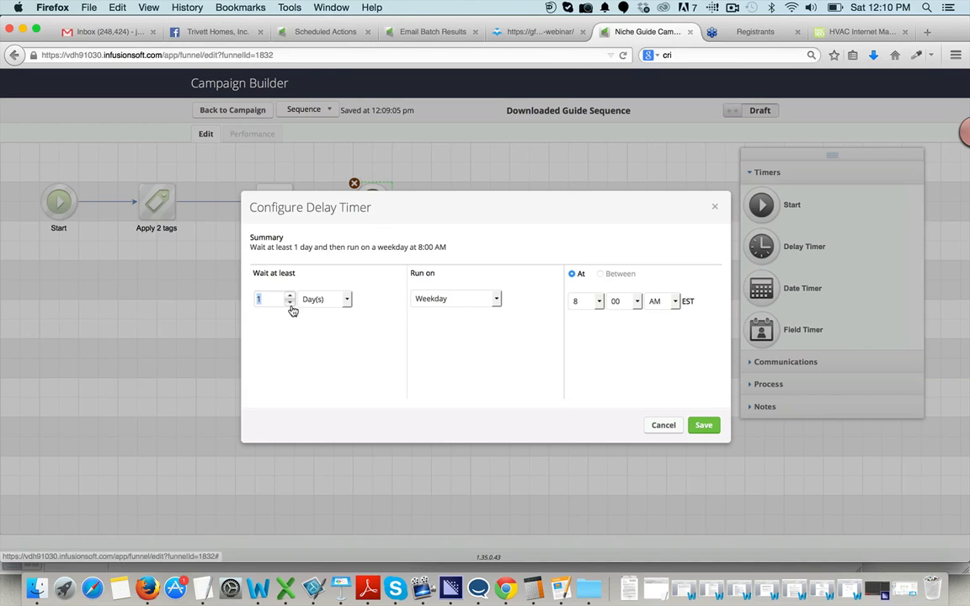
left_click(702, 425)
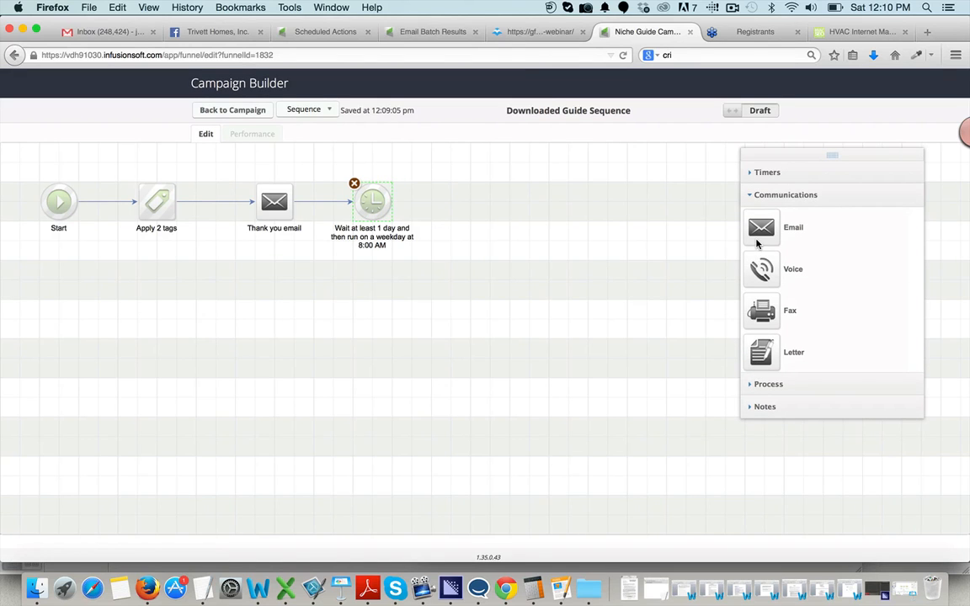
left_click_drag(761, 227, 470, 202)
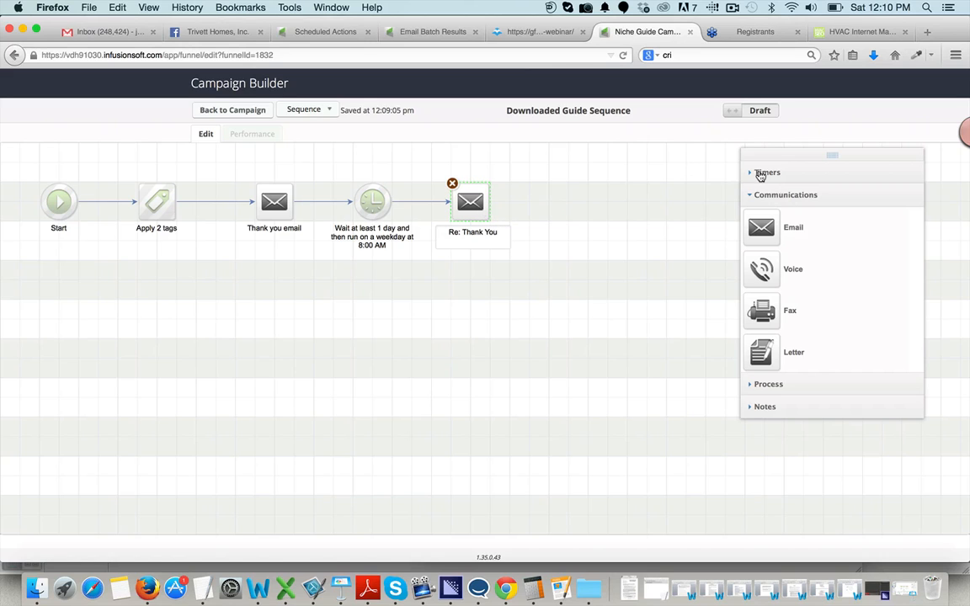
- Add a delay timer after Re: Thank You set to 3 days, weekday 10:00 AM
left_click(767, 173)
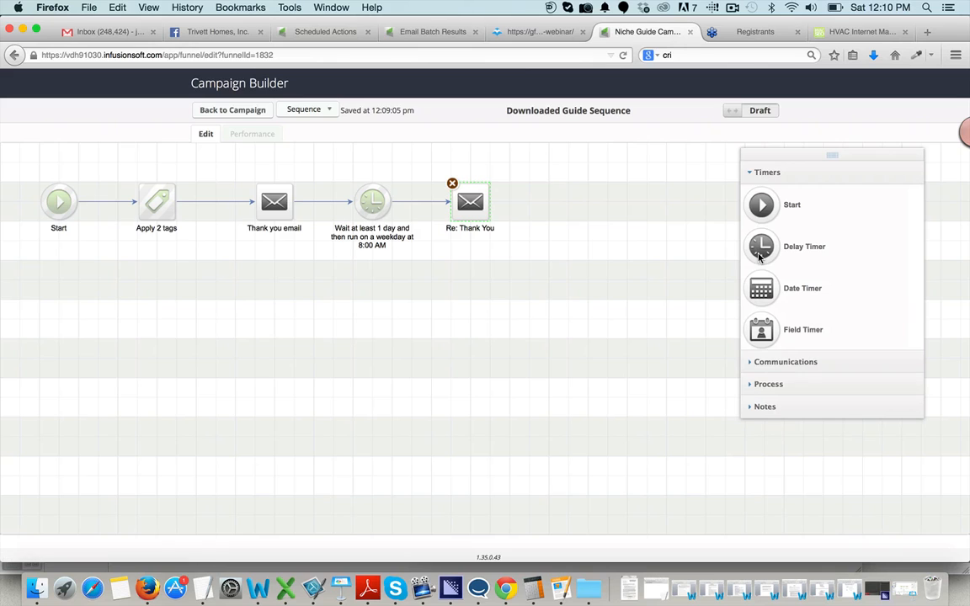
left_click_drag(761, 247, 587, 201)
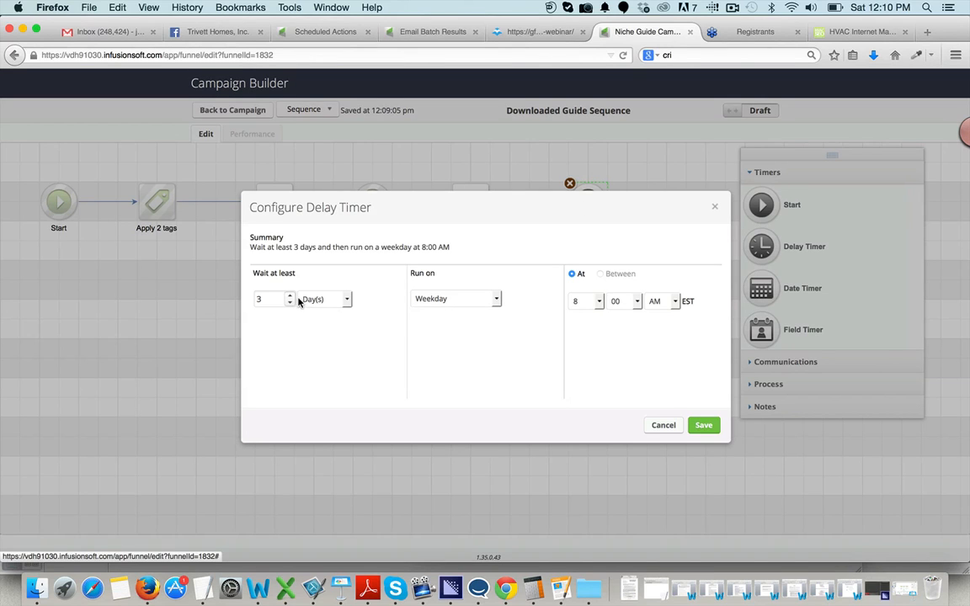
mouse_move(590, 312)
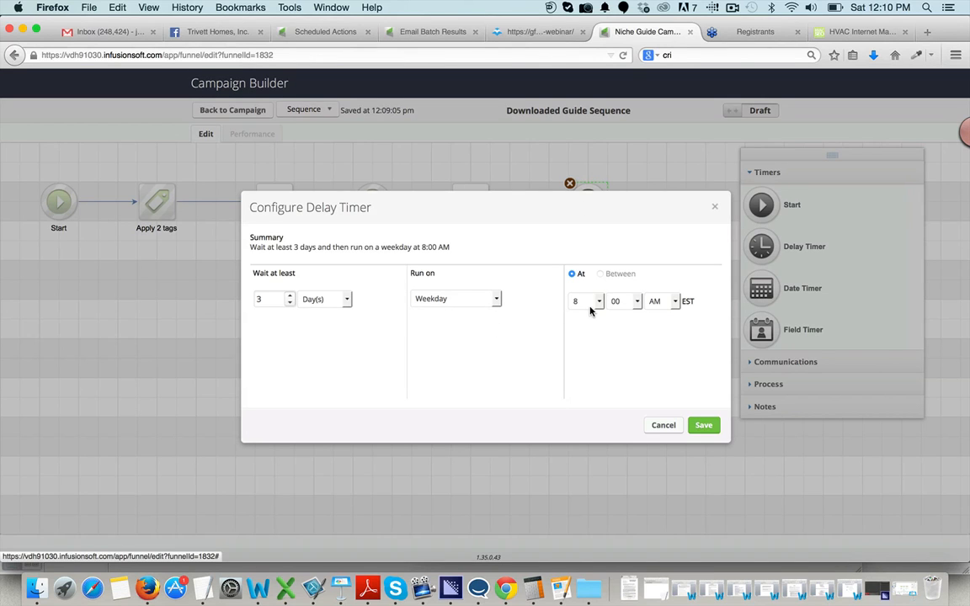
left_click(587, 300)
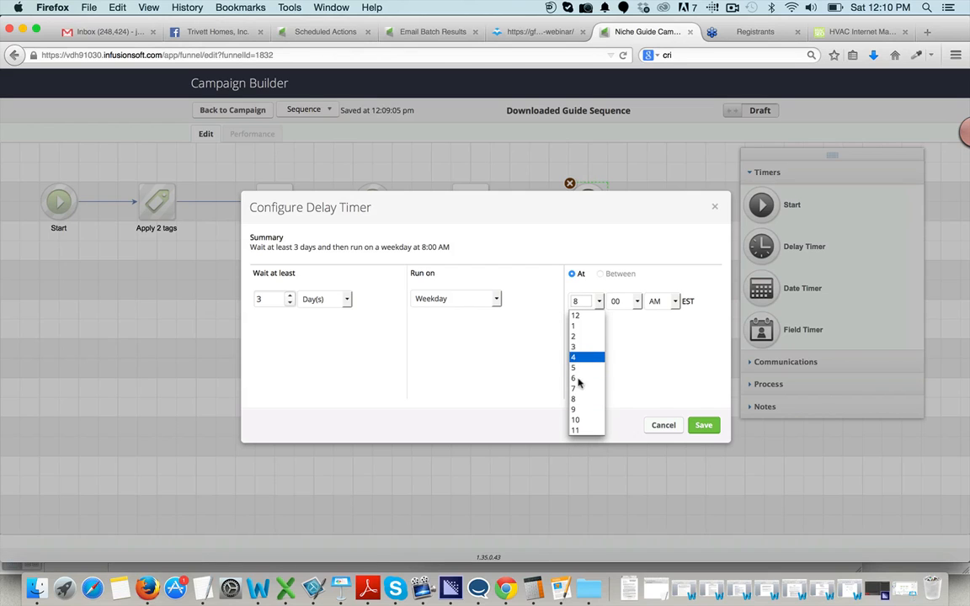
left_click(575, 419)
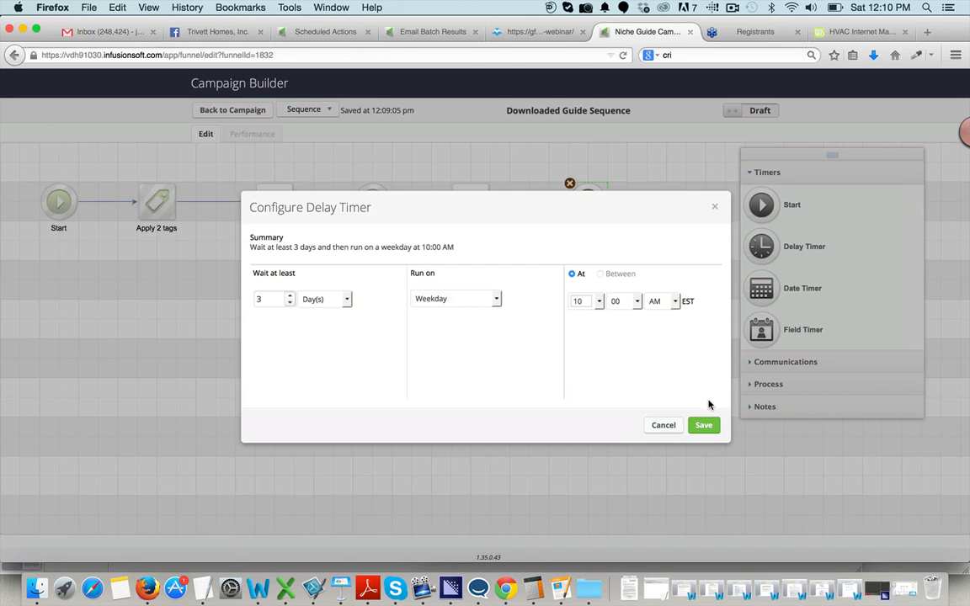
left_click(703, 425)
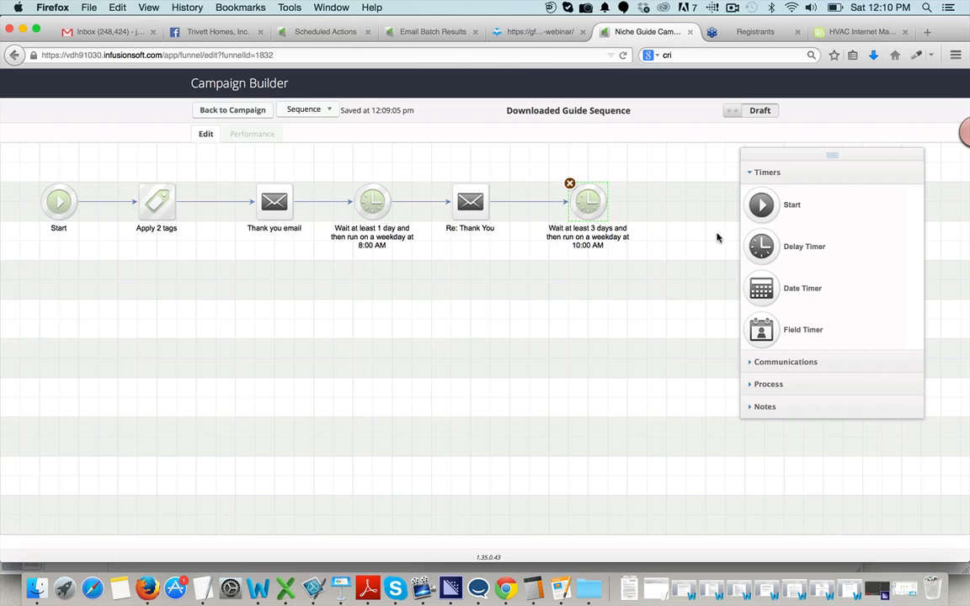
mouse_move(750, 366)
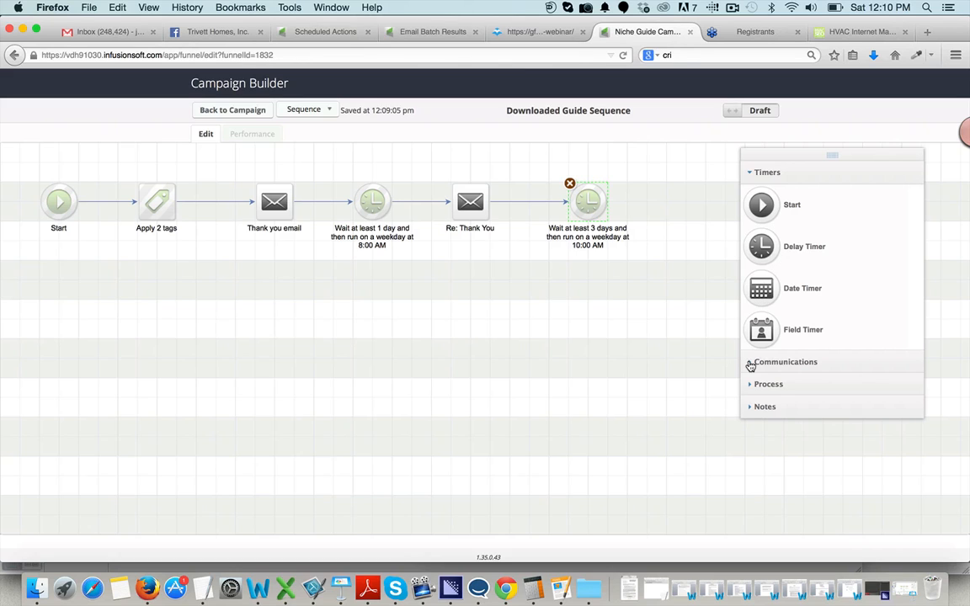
mouse_move(794, 302)
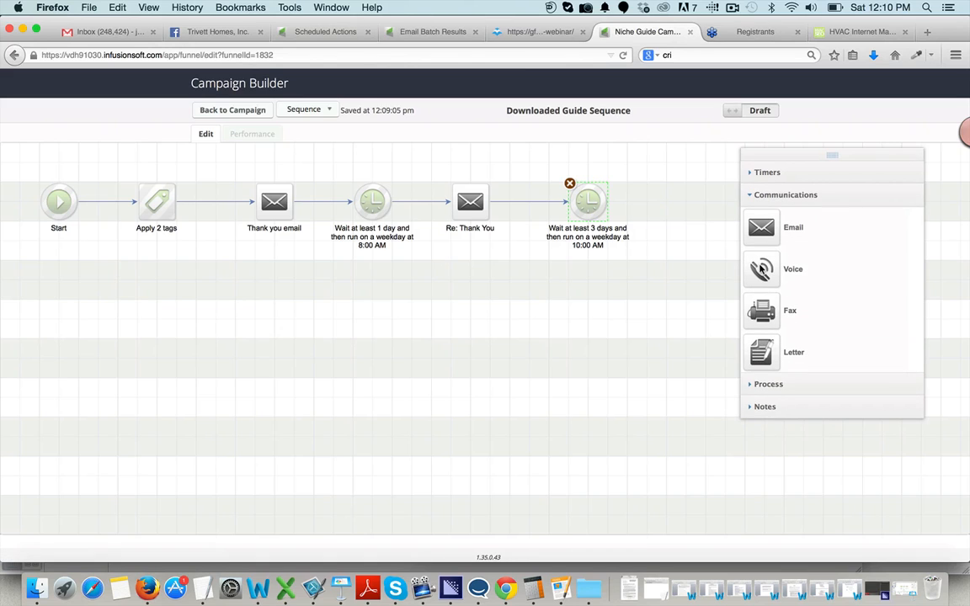
- Place a Voice broadcast below the sequence and connect the 3-day timer to it
left_click_drag(761, 268, 152, 292)
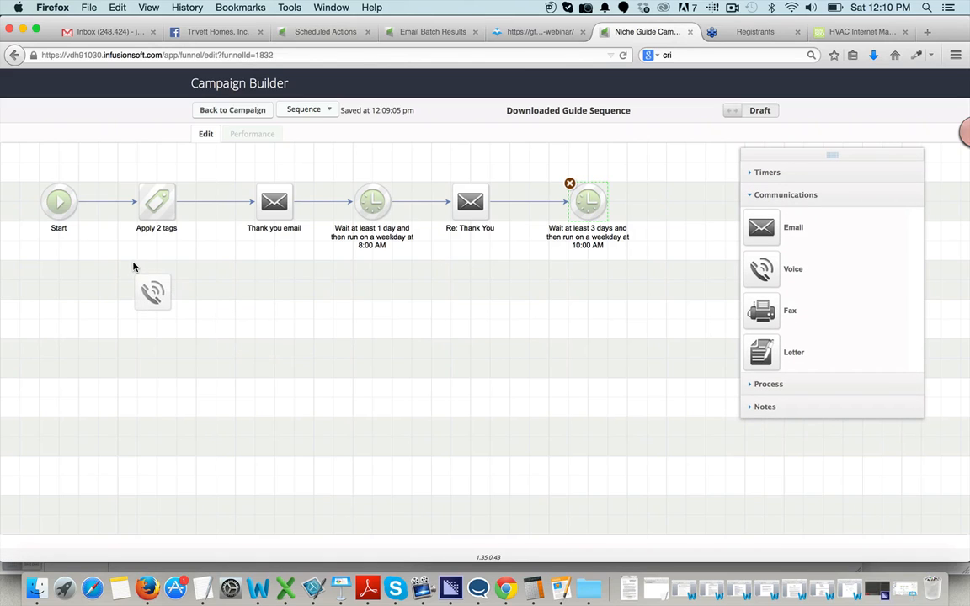
left_click_drag(152, 292, 343, 283)
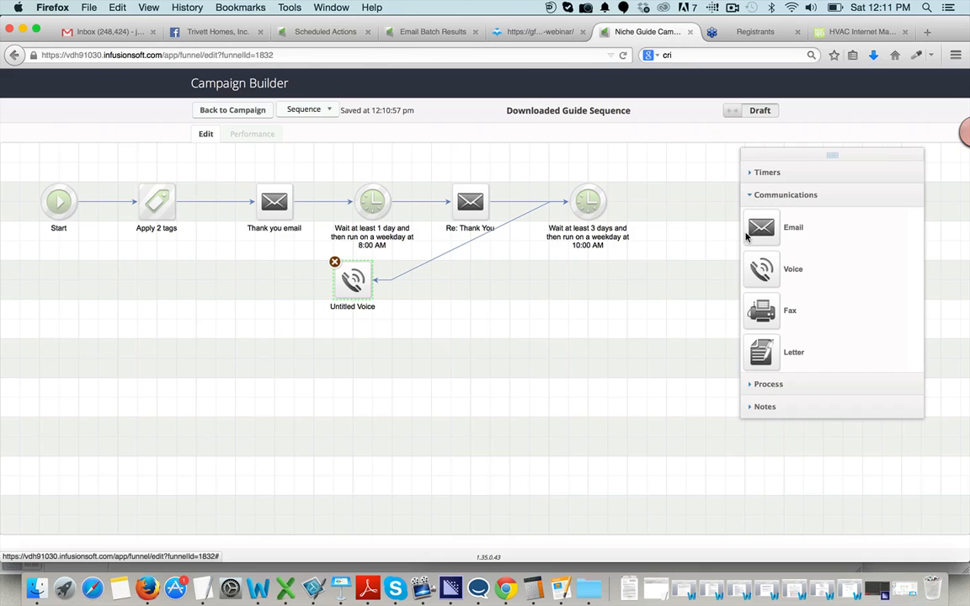
- Place a Create Task step below Apply 2 tags, left of Untitled Voice
left_click(767, 218)
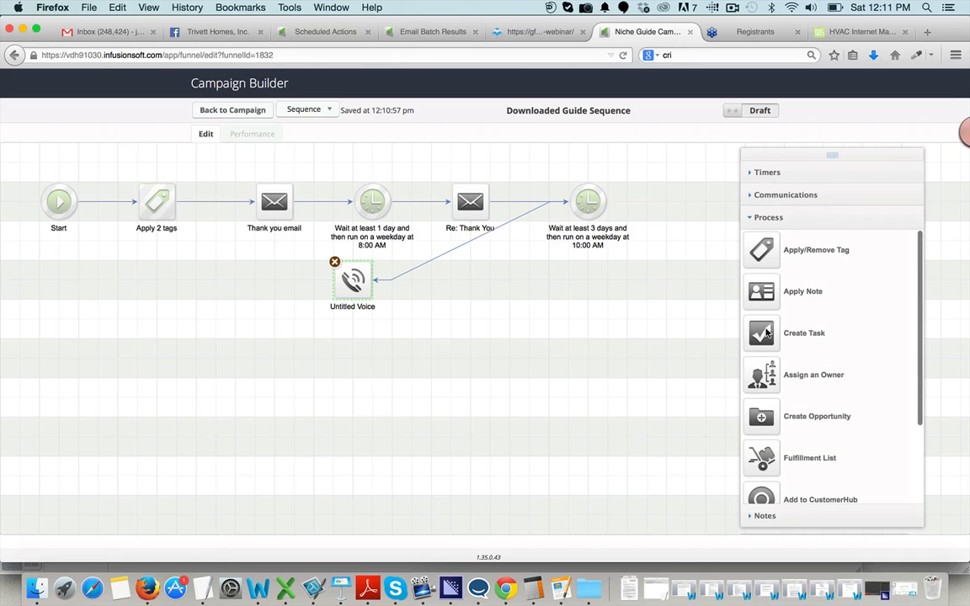
left_click_drag(762, 332, 234, 347)
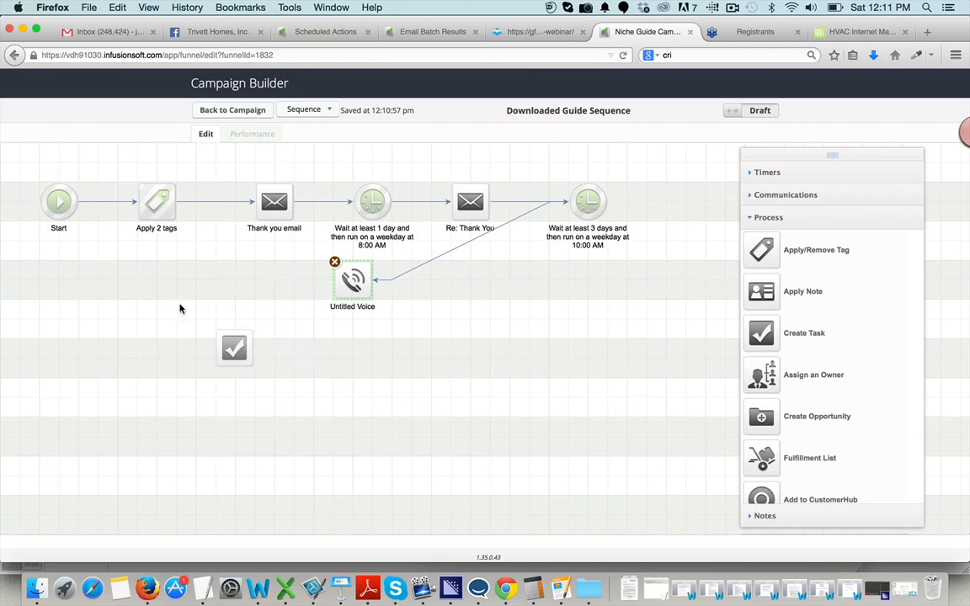
left_click_drag(234, 347, 176, 301)
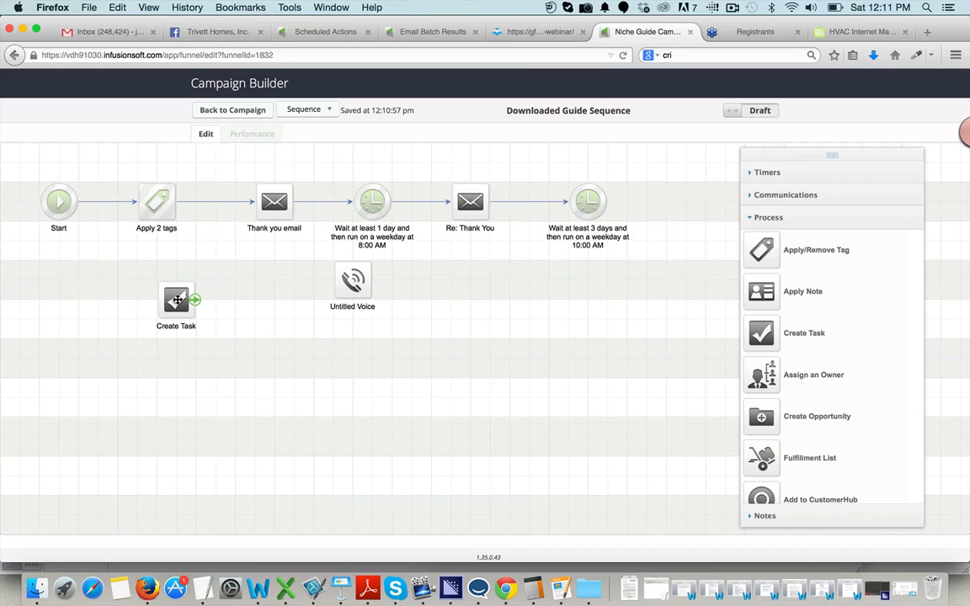
left_click_drag(175, 298, 215, 280)
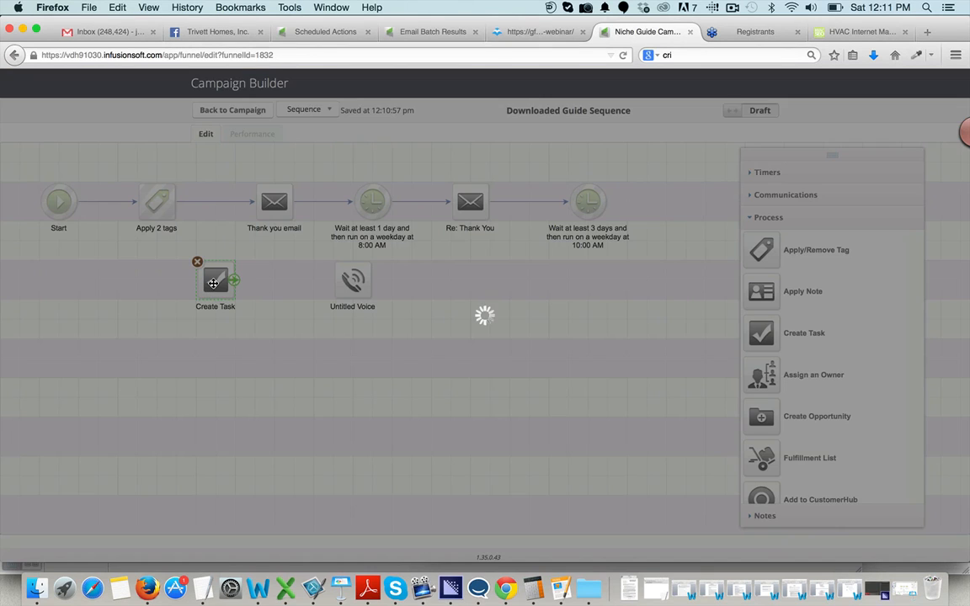
- Make the task a Call titled 'Make a call right away' with a backup assignee
left_click(347, 145)
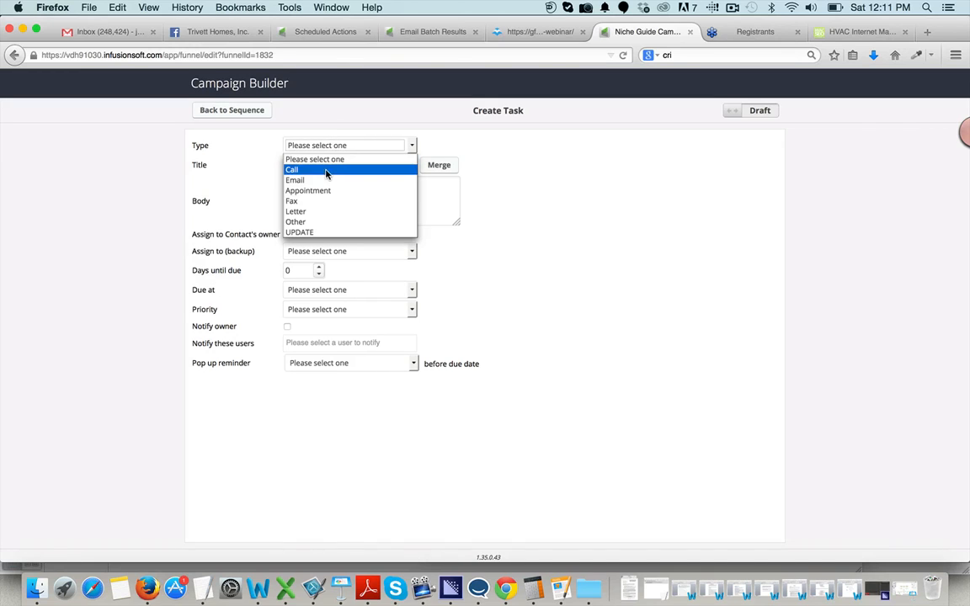
mouse_move(324, 190)
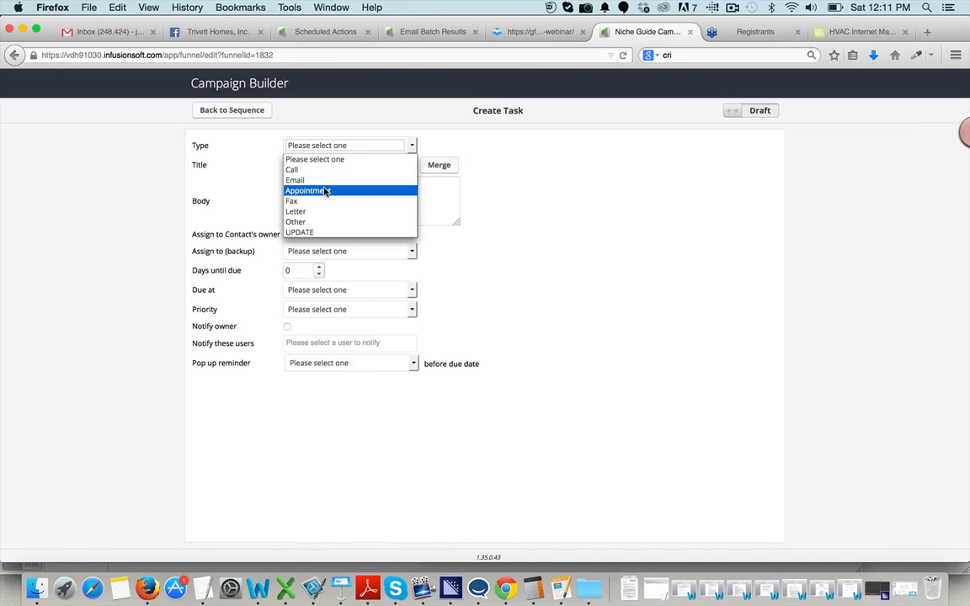
left_click(291, 169)
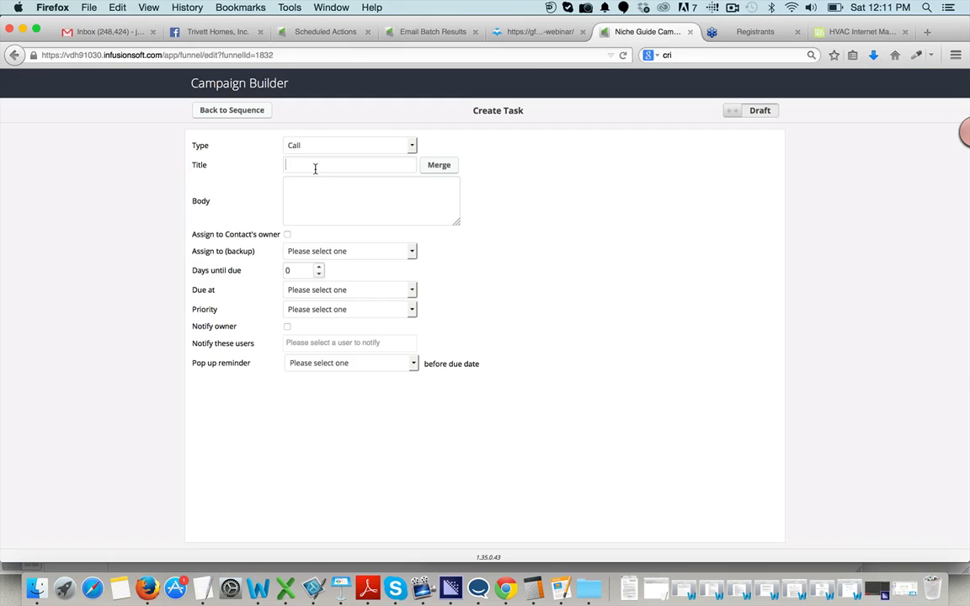
type("Make a call right away")
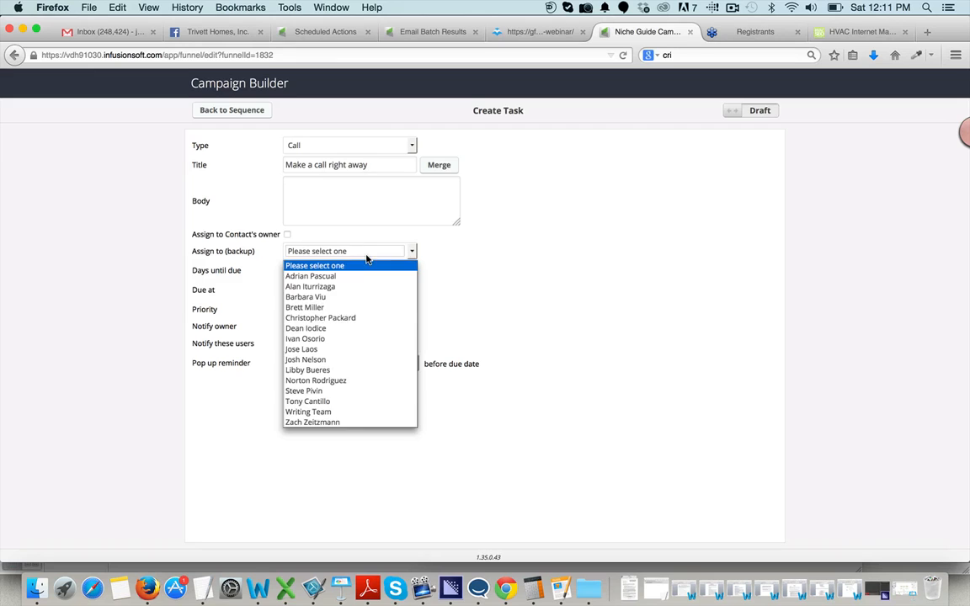
mouse_move(345, 370)
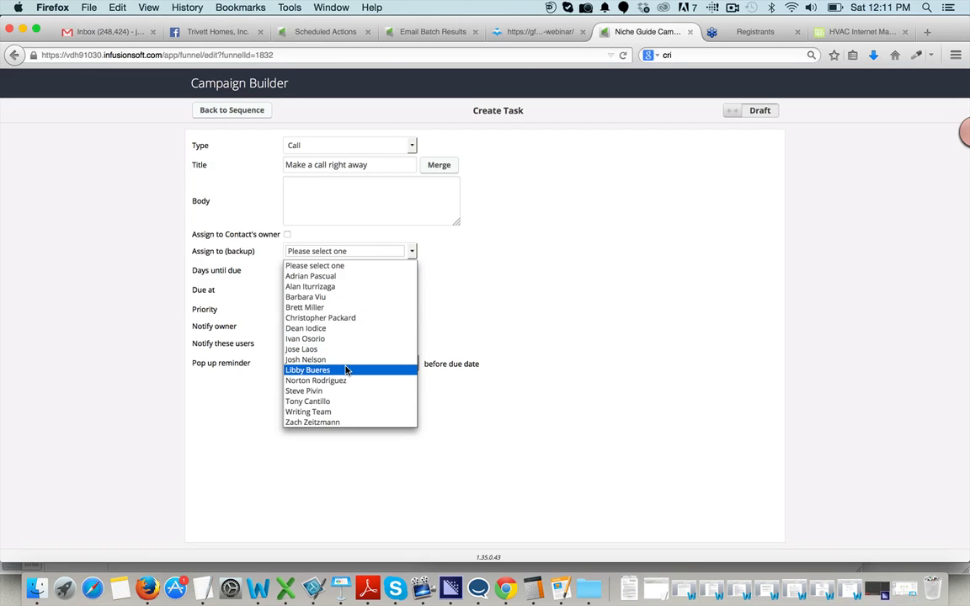
left_click(305, 360)
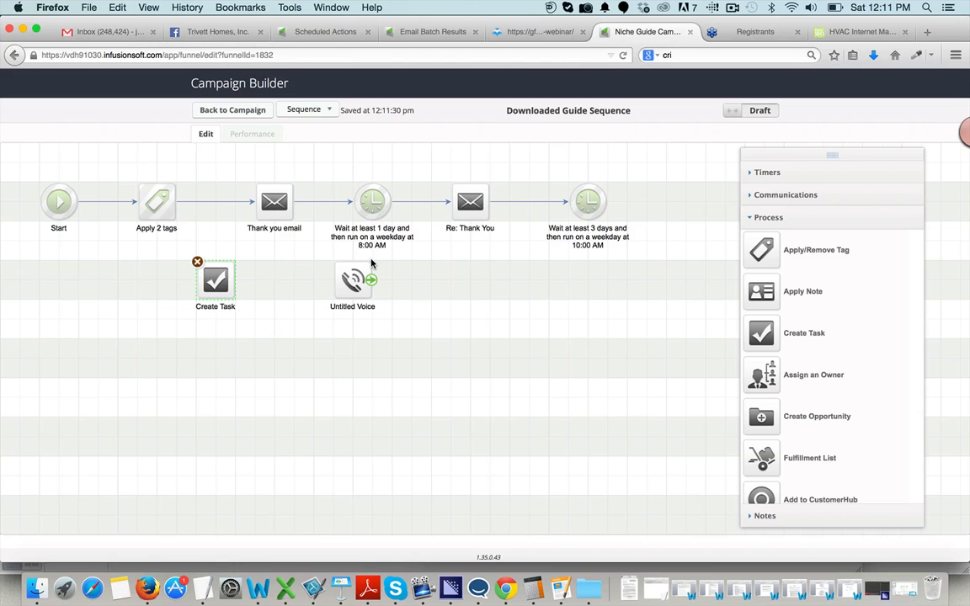
mouse_move(239, 115)
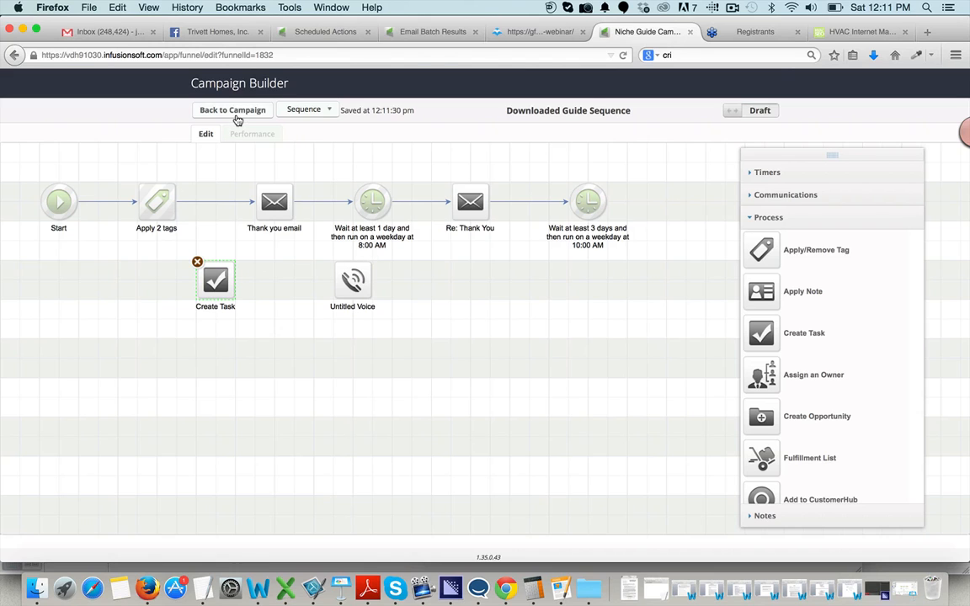
- Return from the sequence to the campaign list
left_click(233, 110)
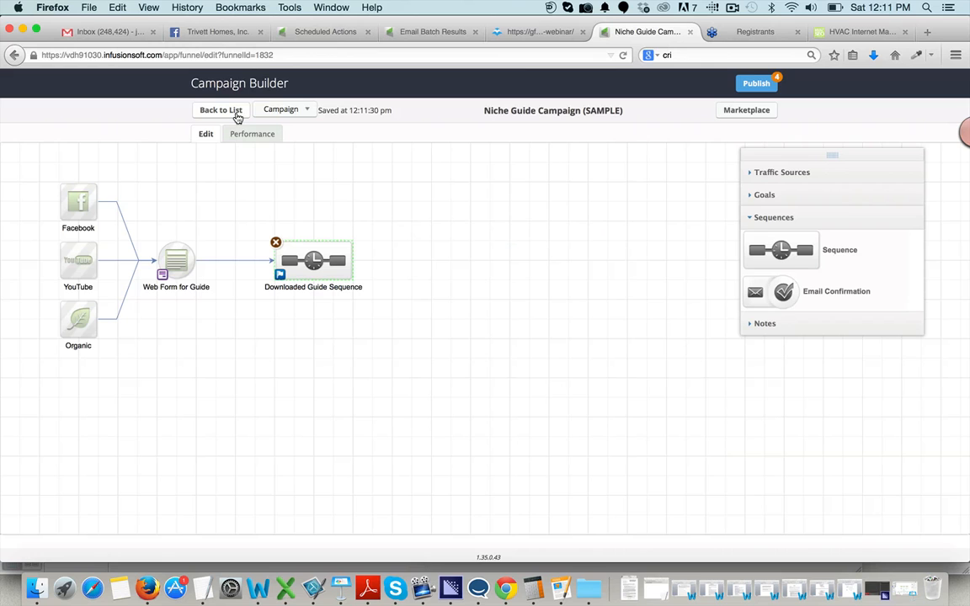
left_click(221, 110)
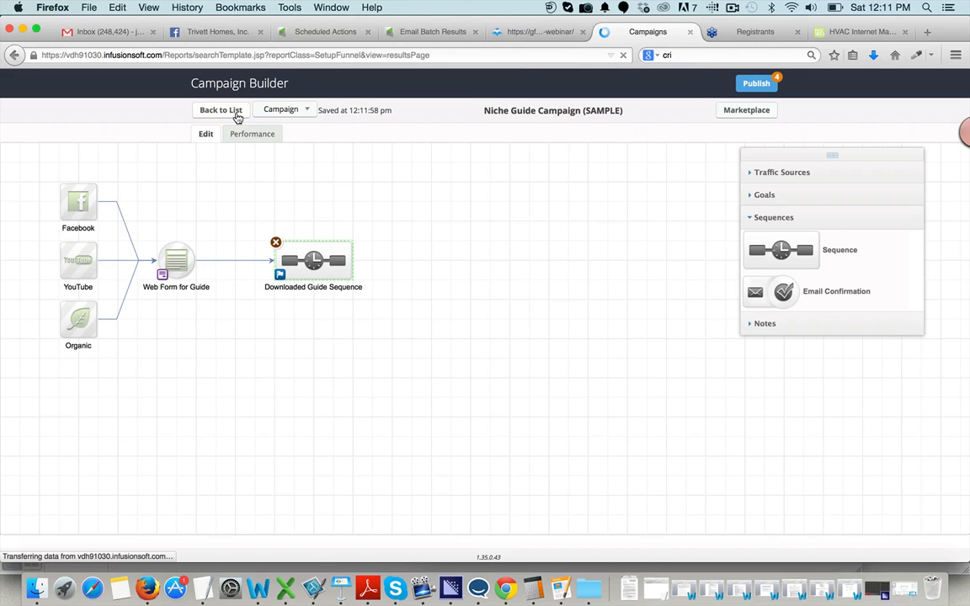
left_click(220, 110)
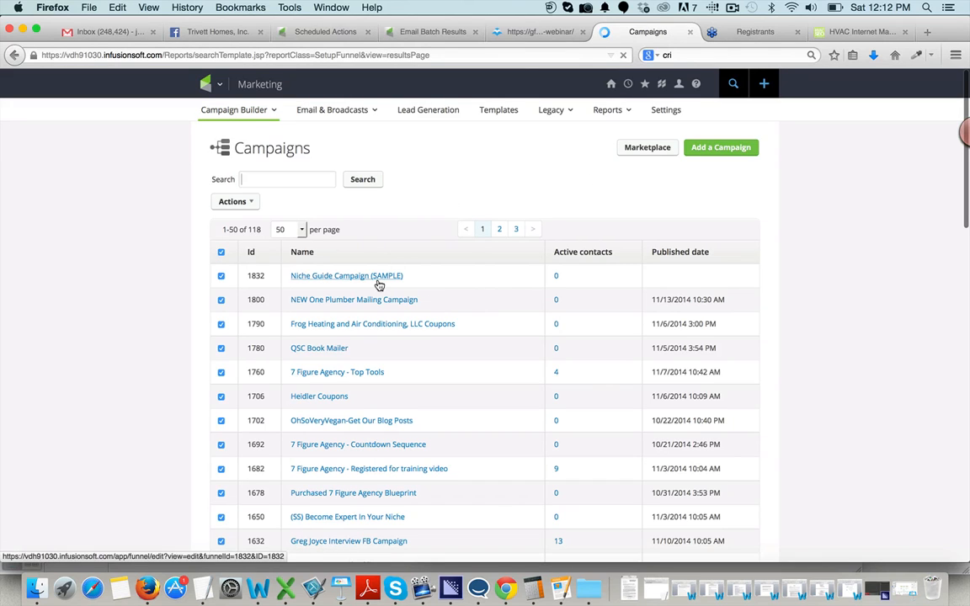
- Search campaigns for 'plumberseo' and open PlumberSEO - Downloaded Guide
left_click(286, 179)
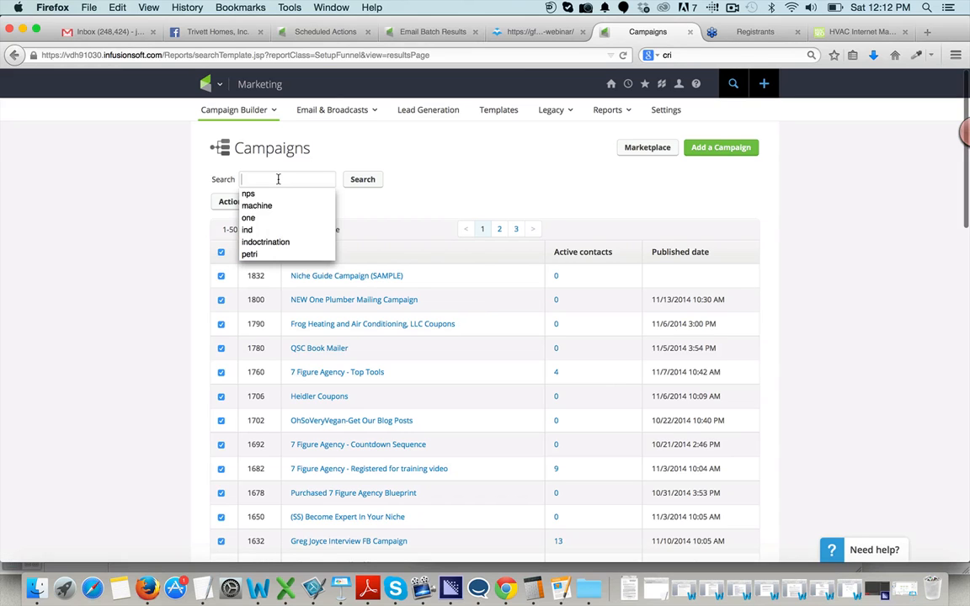
type("plumberseo")
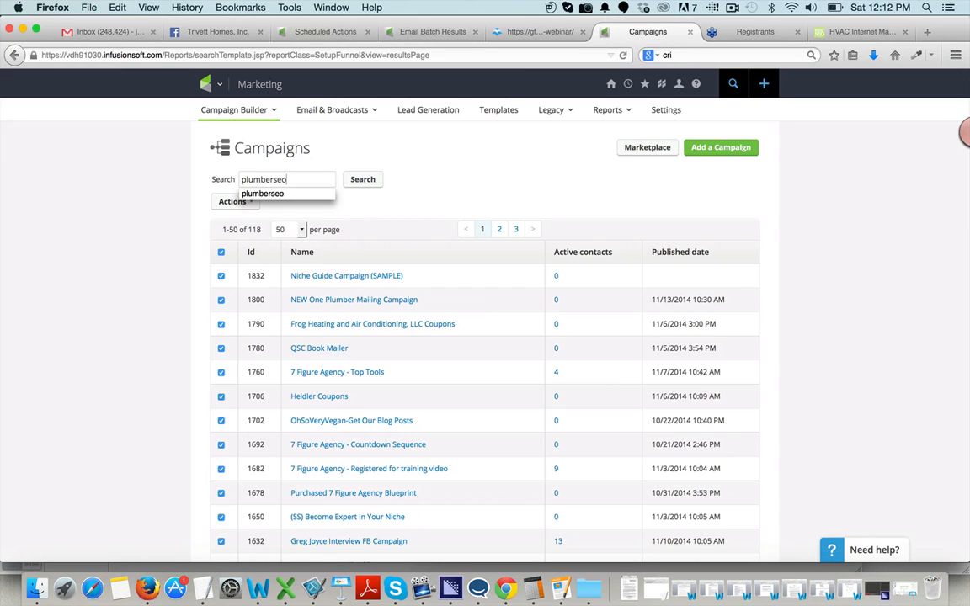
left_click(362, 179)
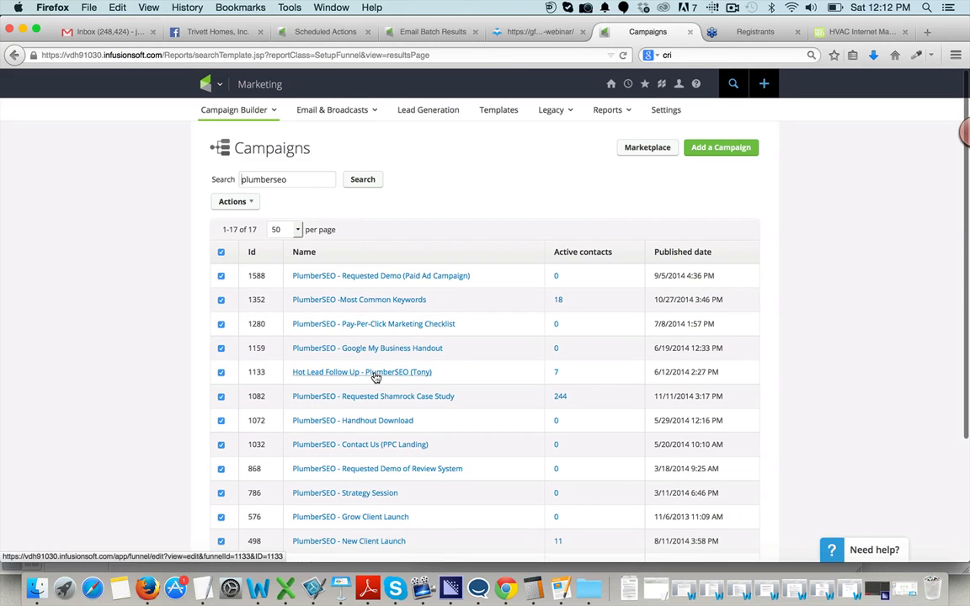
scroll("down", 3)
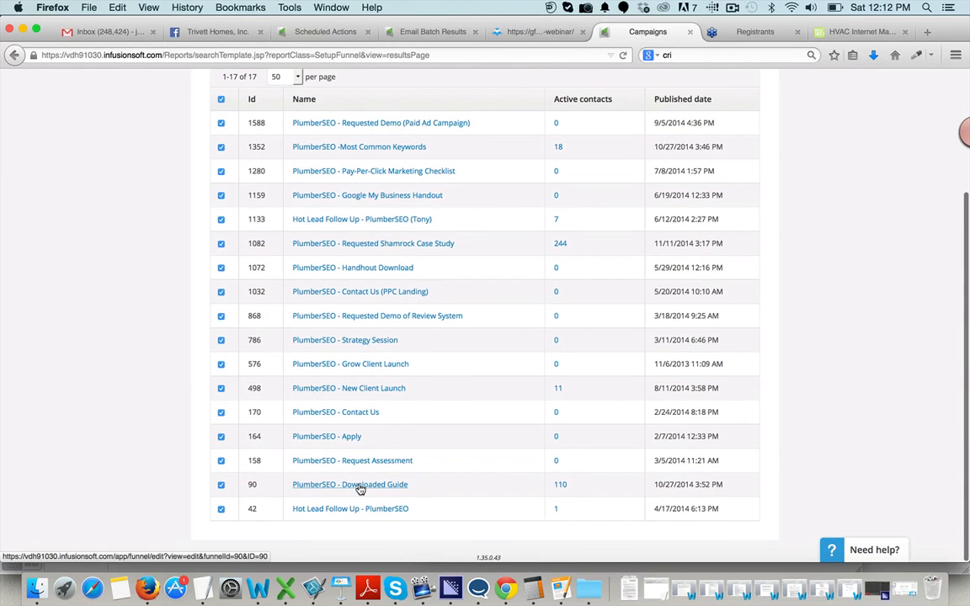
left_click(349, 484)
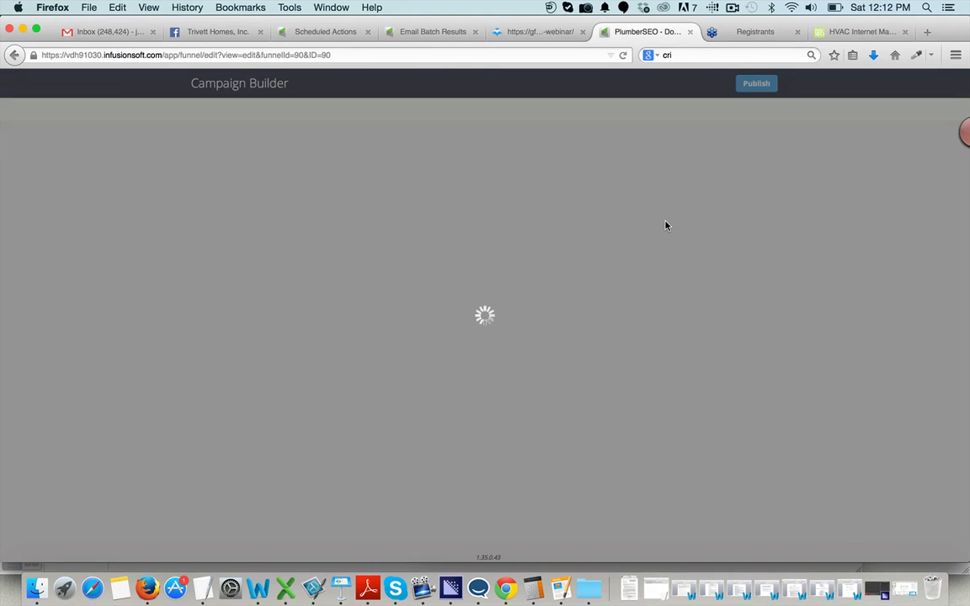
- Show the HVAC SEO free guide landing page, then return to the PlumberSEO campaign
left_click(861, 31)
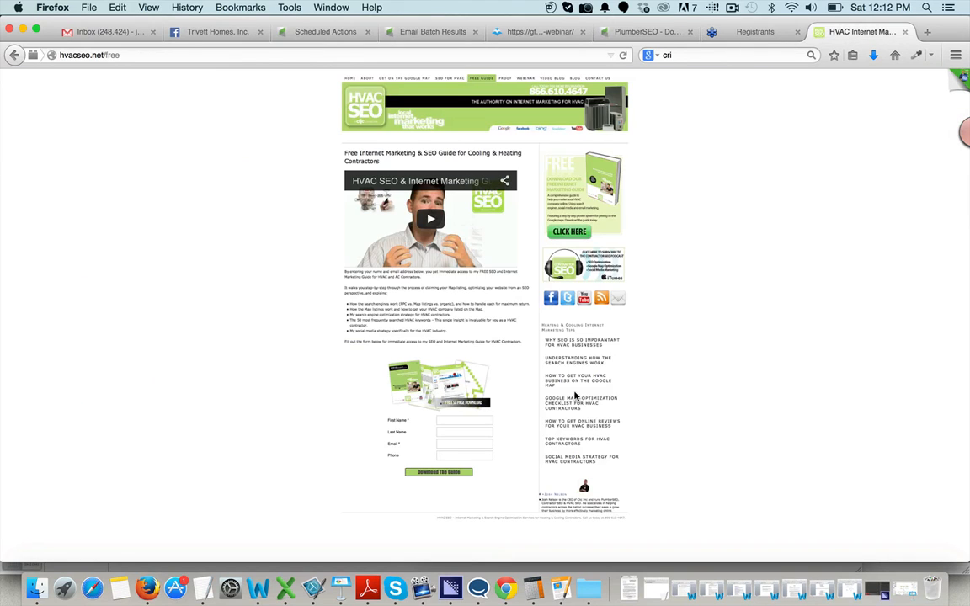
mouse_move(775, 23)
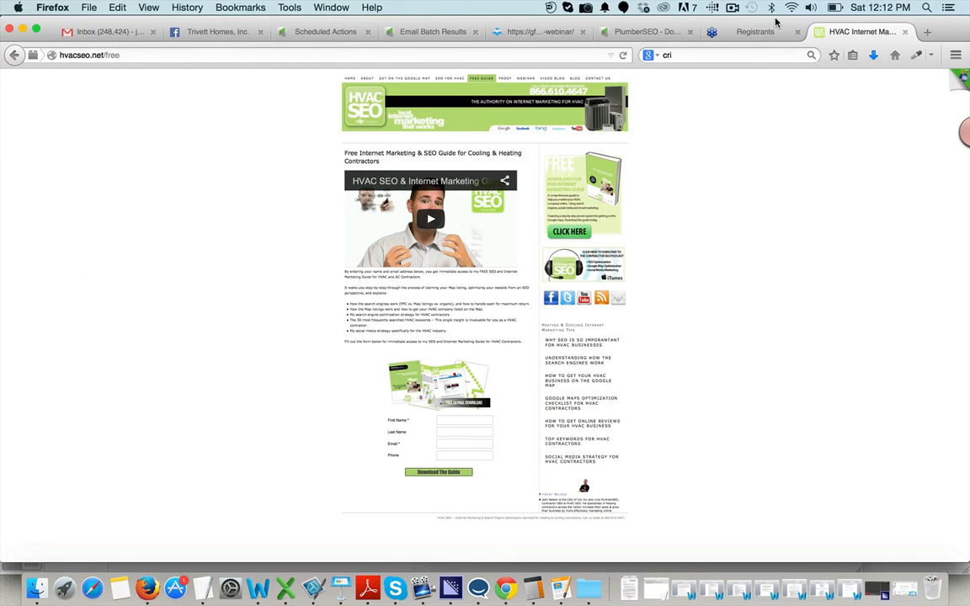
mouse_move(324, 31)
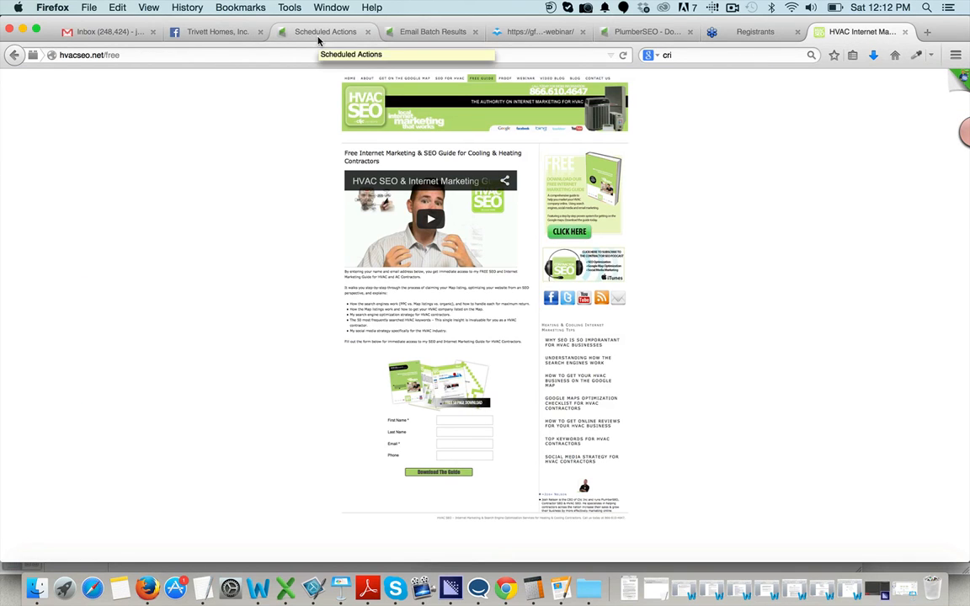
left_click(324, 31)
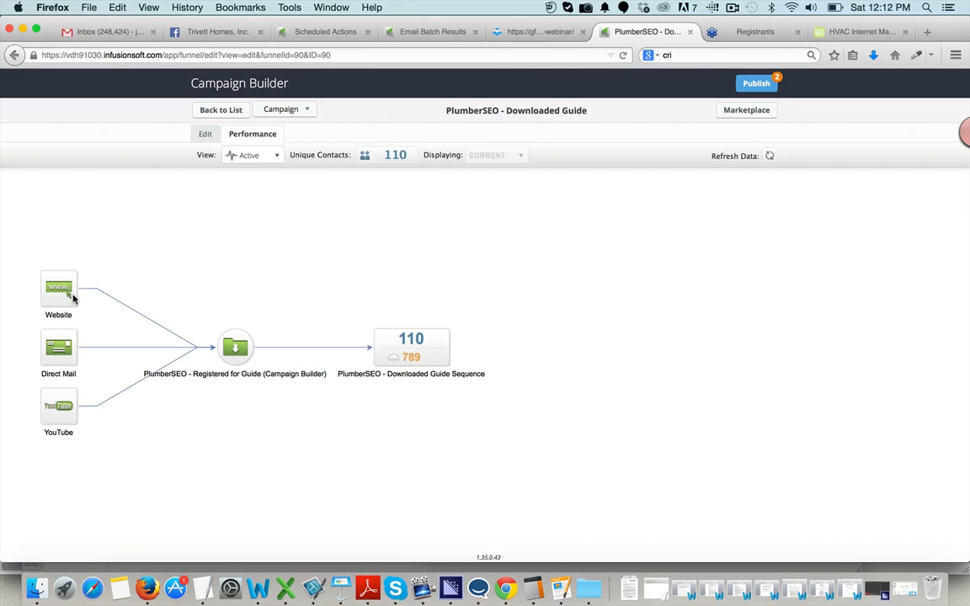
mouse_move(245, 336)
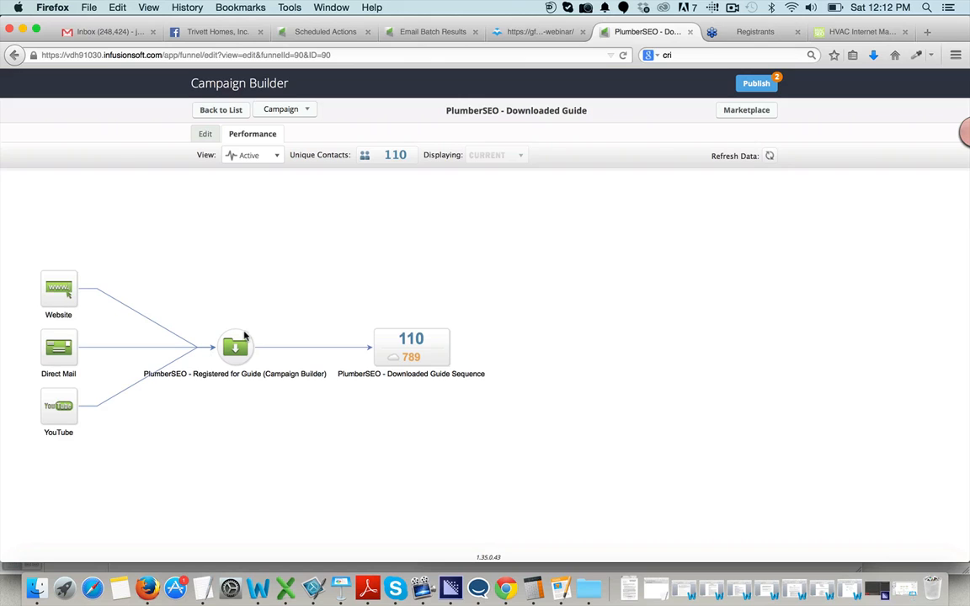
mouse_move(236, 313)
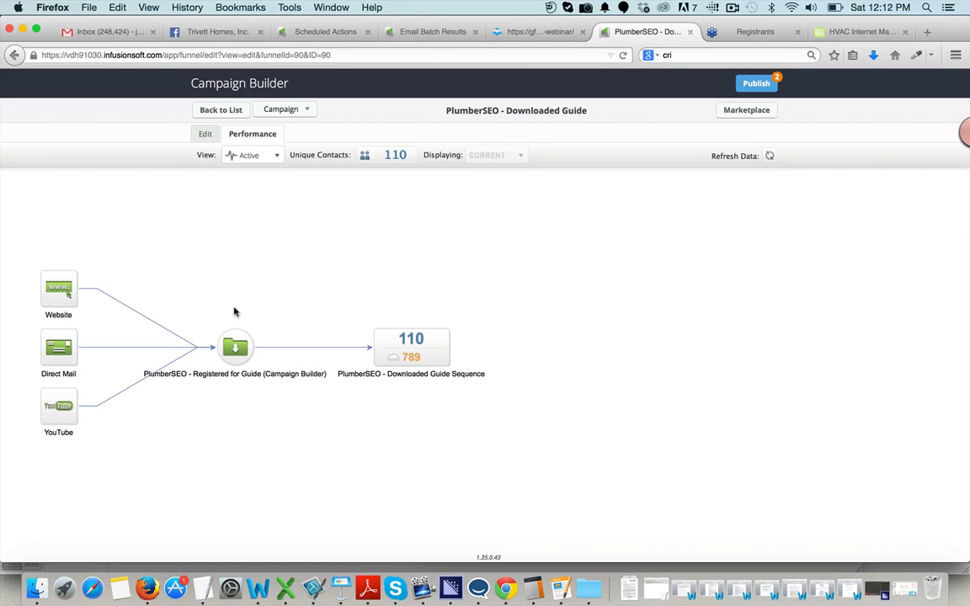
- Open the Downloaded Guide Sequence and close the Apply 3 tags settings unchanged
left_click(206, 133)
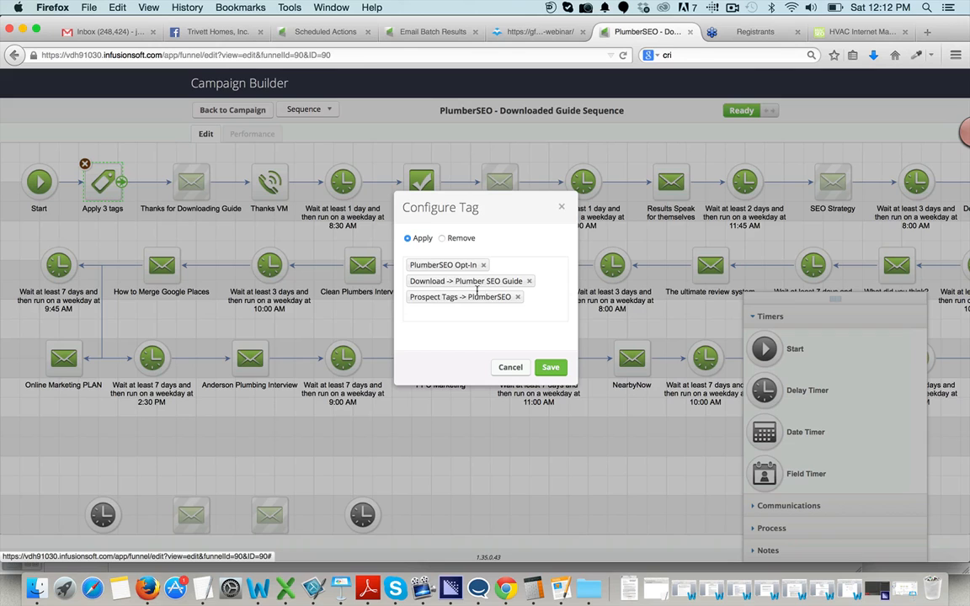
mouse_move(538, 239)
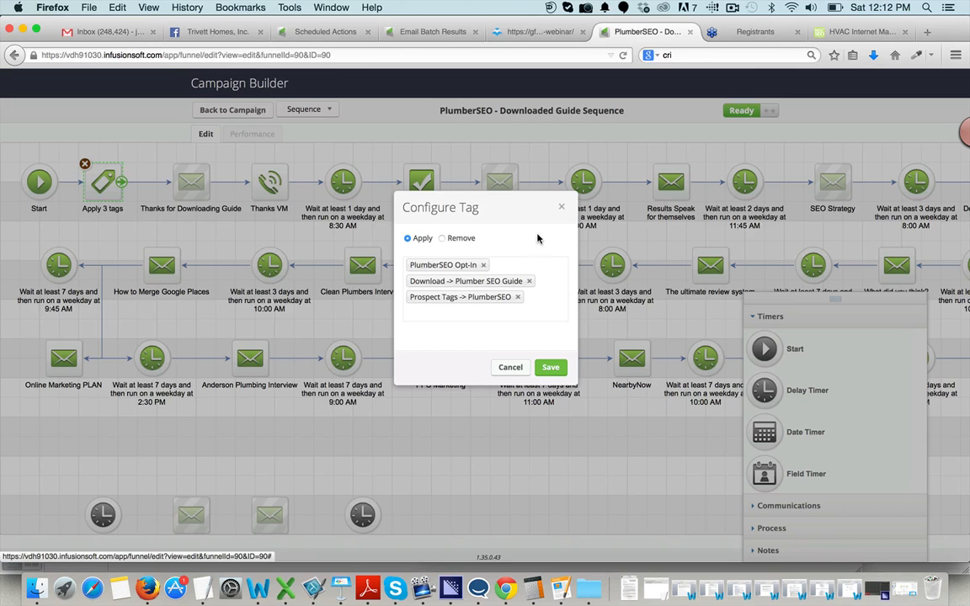
left_click(550, 367)
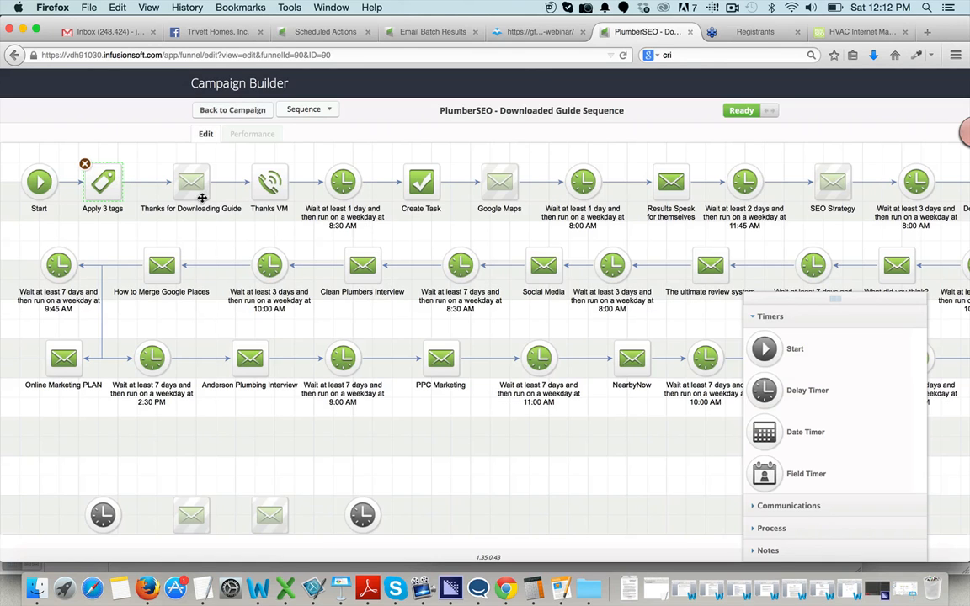
mouse_move(318, 202)
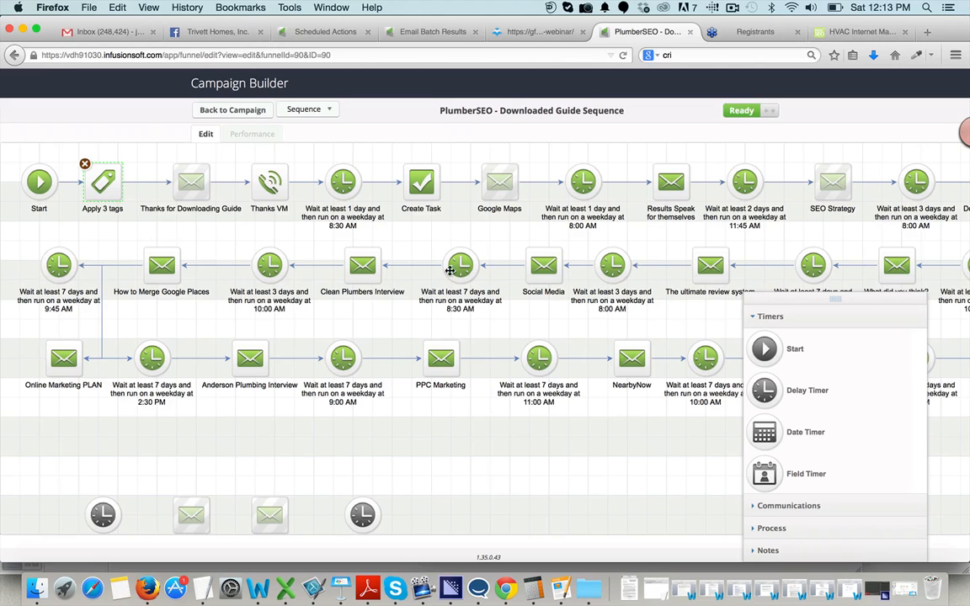
mouse_move(409, 246)
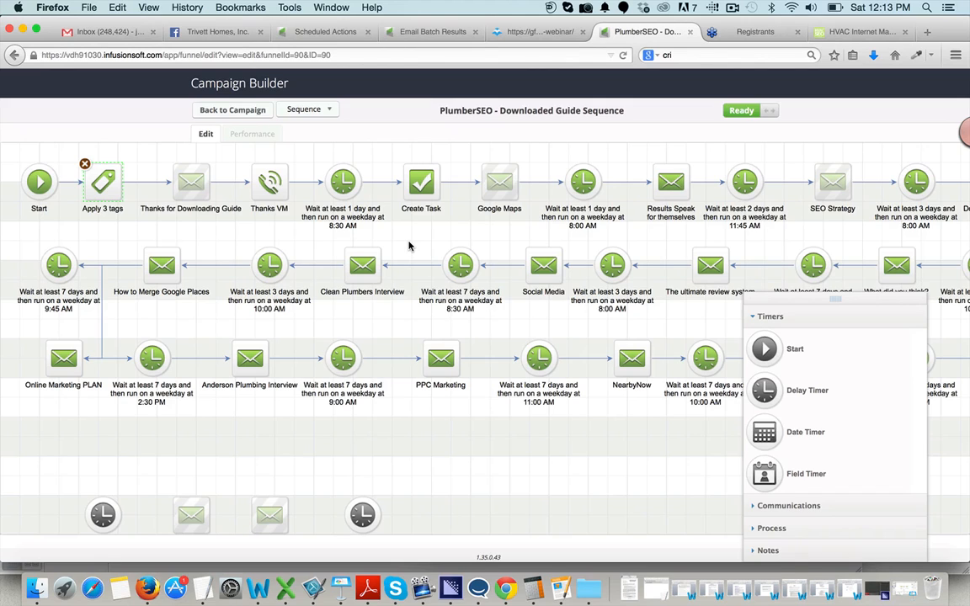
mouse_move(297, 333)
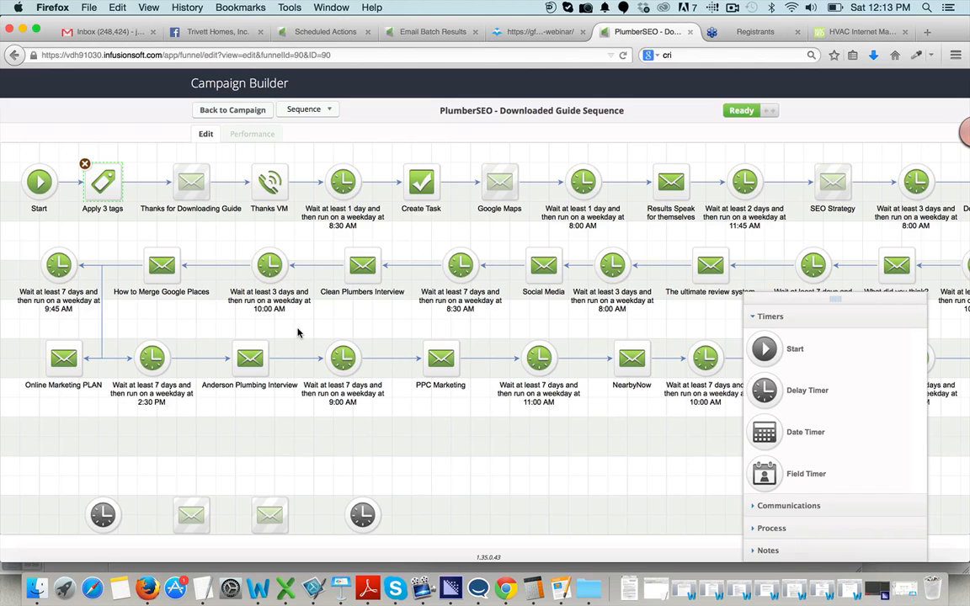
mouse_move(310, 221)
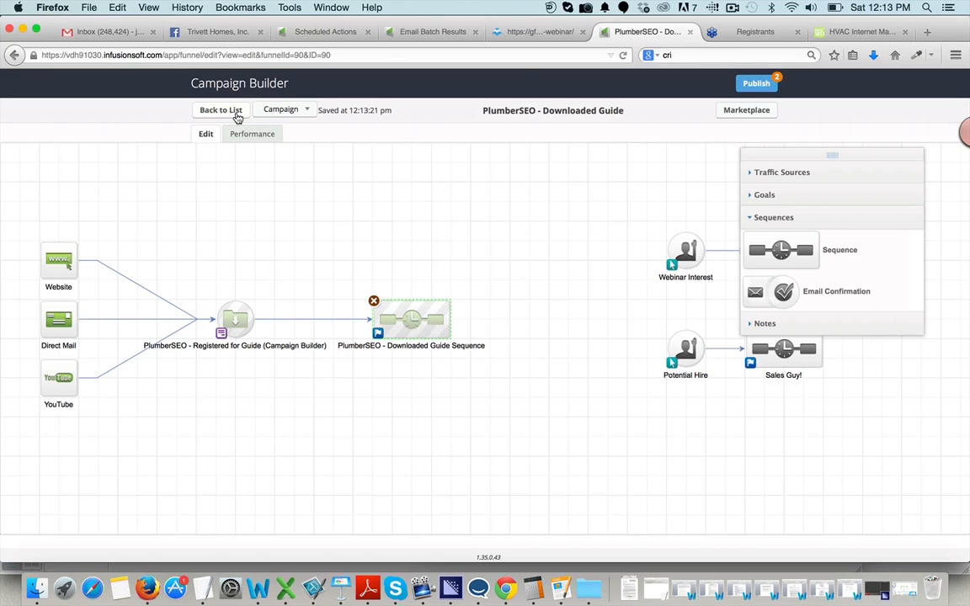
mouse_move(264, 316)
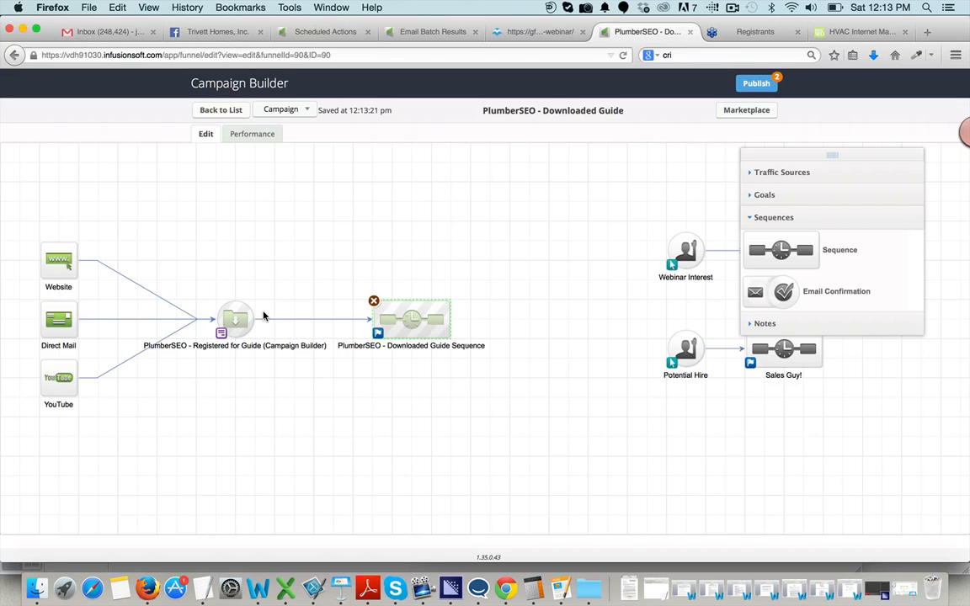